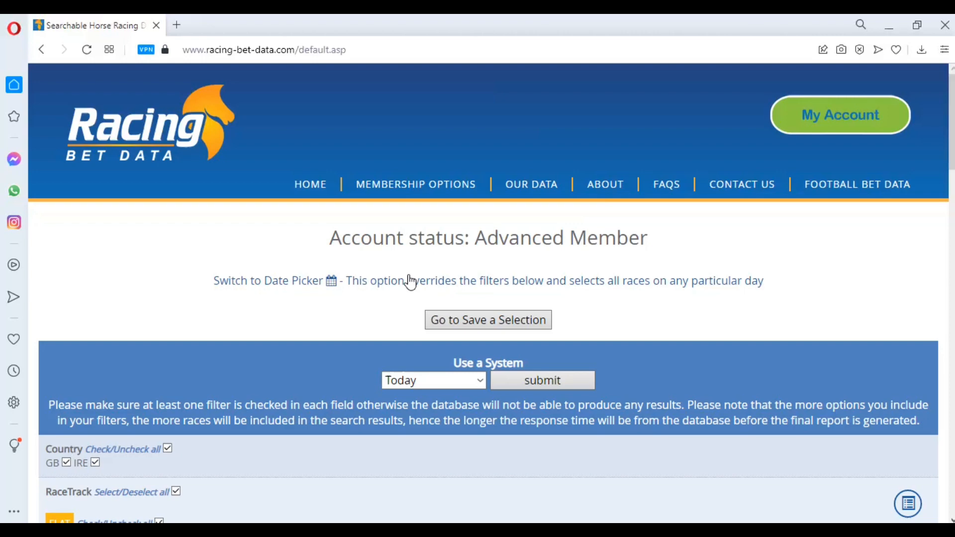
- Scroll the search form and clear every Year checkbox from 2002 to 2021
{"action": "scroll", "scroll_direction": "down", "scroll_amount": 3}
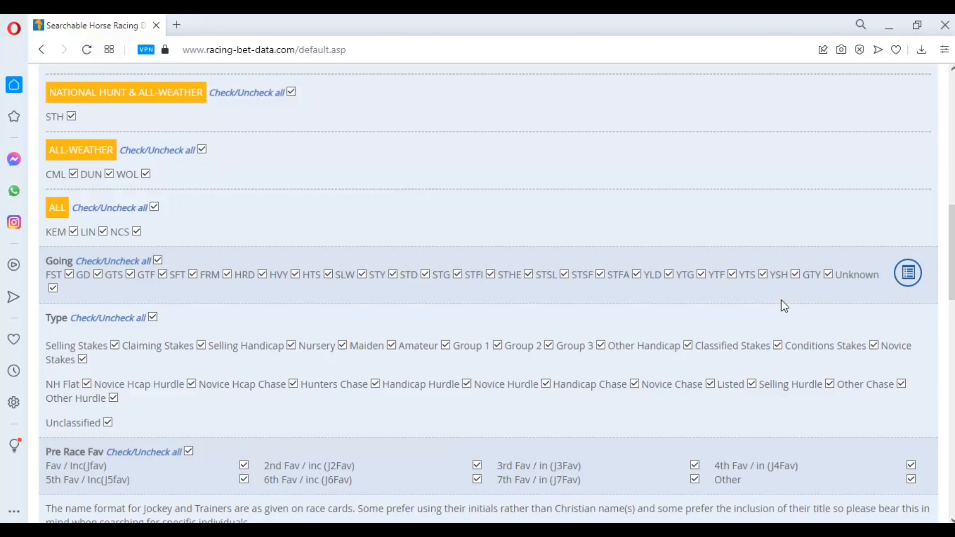
{"action": "scroll", "scroll_direction": "down", "scroll_amount": 3}
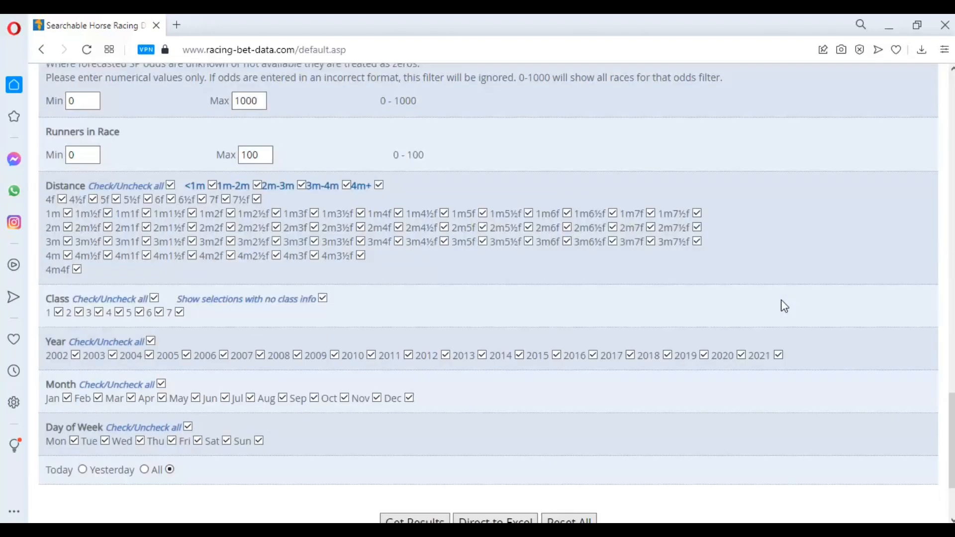
{"action": "scroll", "scroll_direction": "down", "scroll_amount": 3}
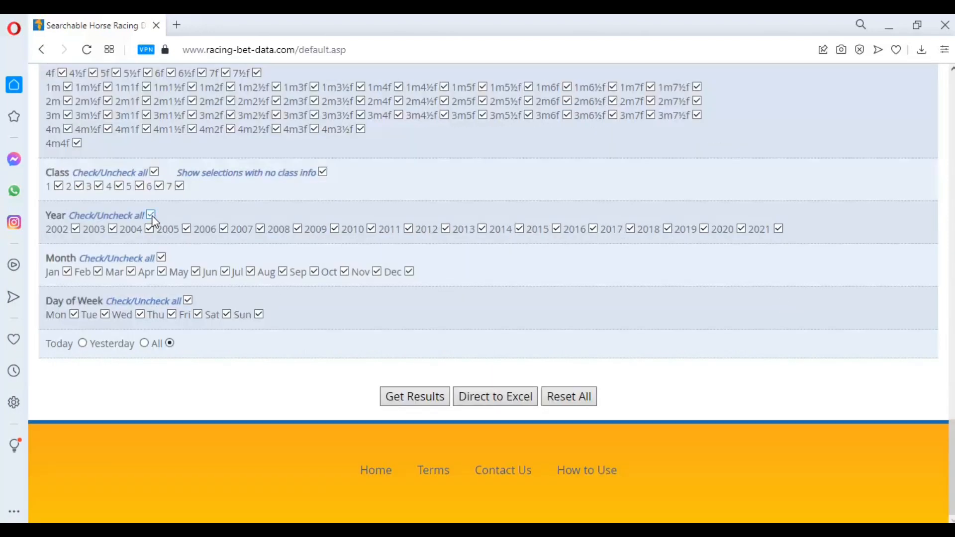
{"action": "left_click", "coordinate": [150, 215]}
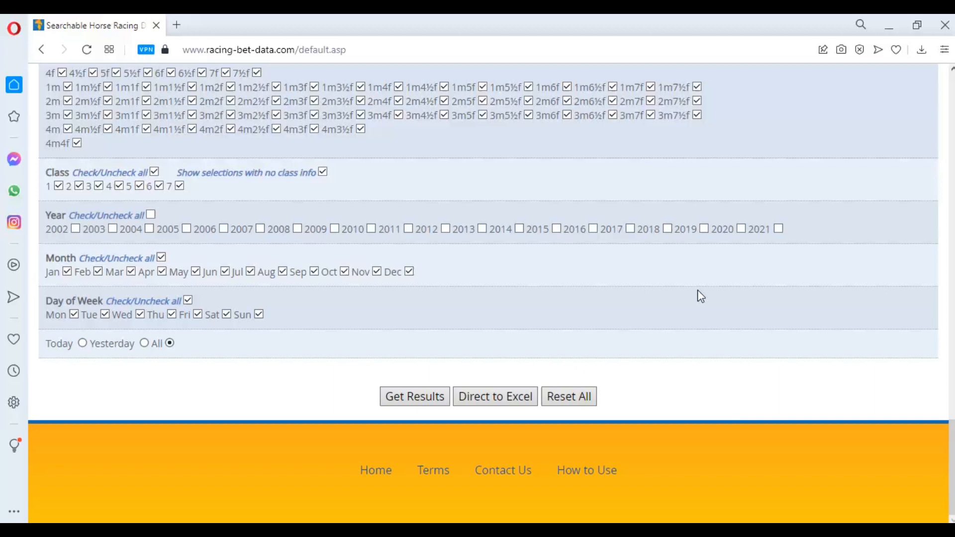
- Restrict the results filters to year 2021, clearing all months and ticking September
{"action": "left_click", "coordinate": [778, 228]}
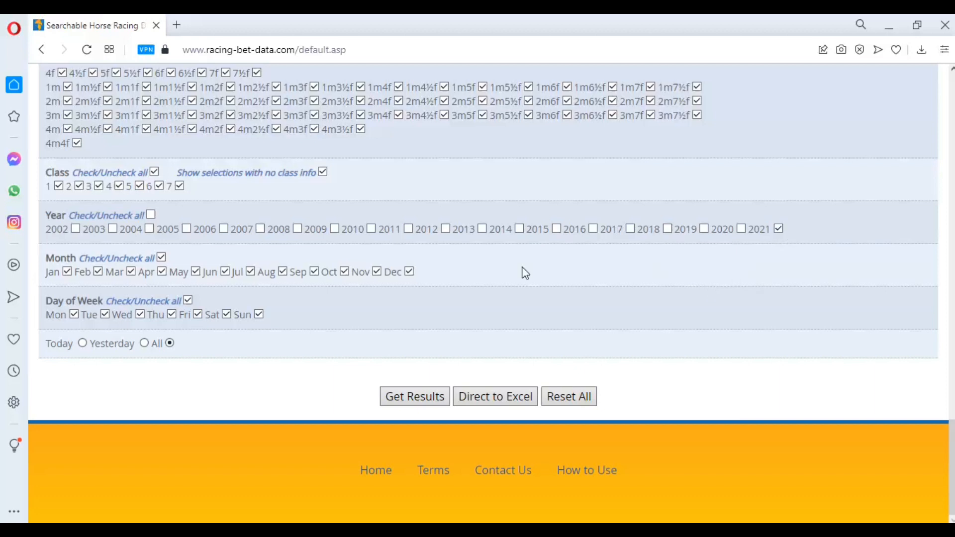
{"action": "mouse_move", "coordinate": [179, 266]}
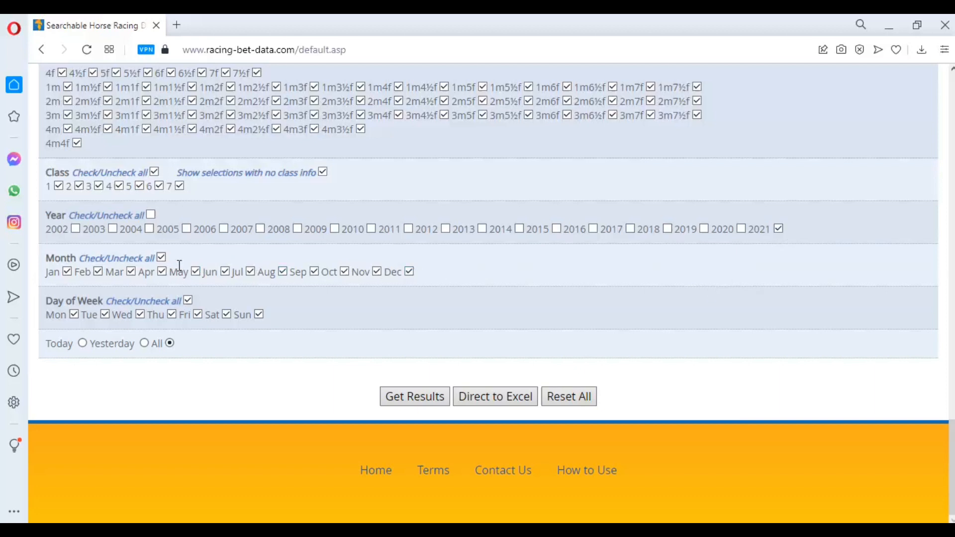
{"action": "left_click", "coordinate": [161, 257]}
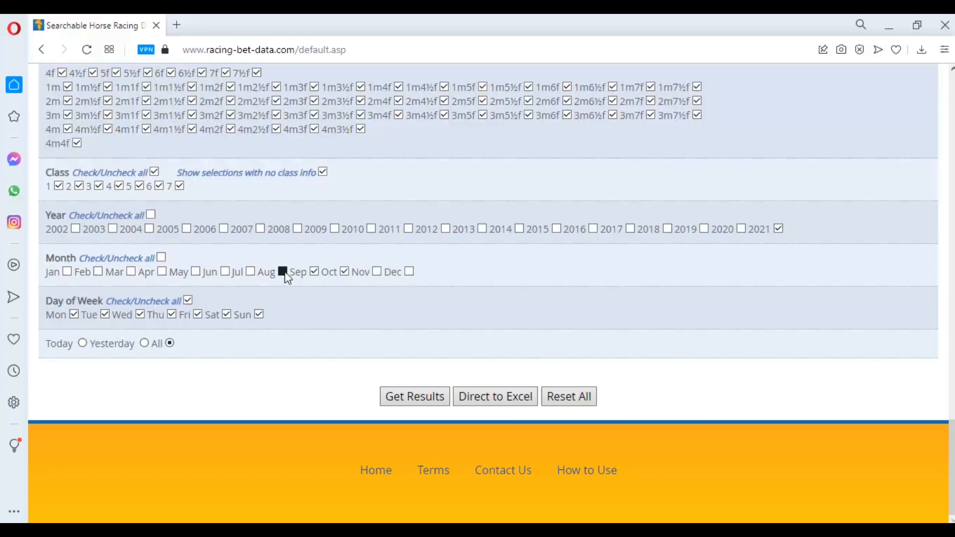
{"action": "left_click", "coordinate": [282, 271]}
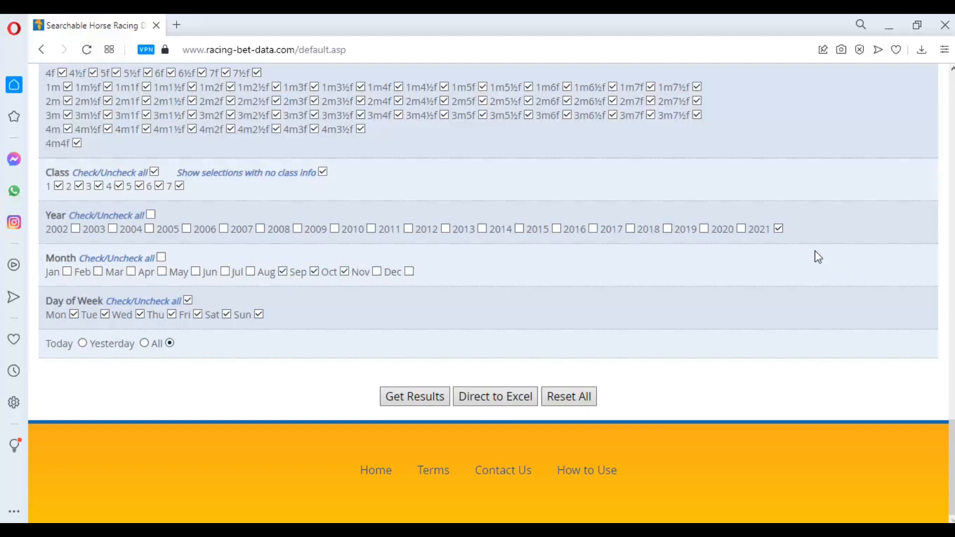
{"action": "mouse_move", "coordinate": [950, 450]}
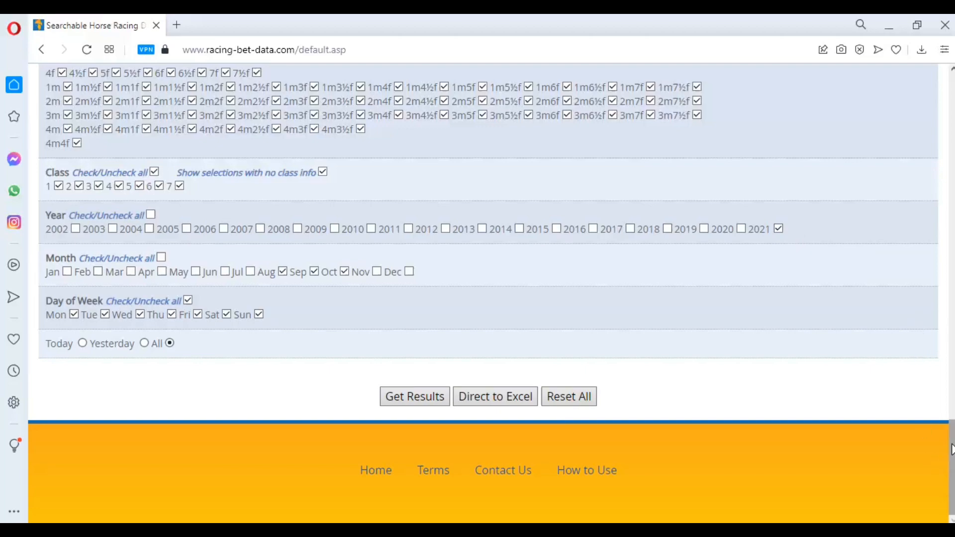
{"action": "scroll", "scroll_direction": "up", "scroll_amount": 3}
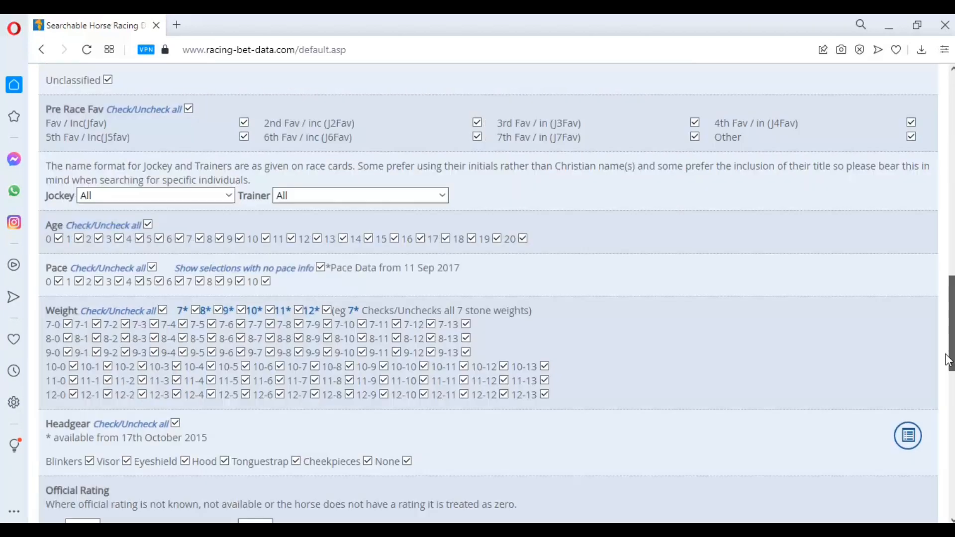
{"action": "scroll", "scroll_direction": "down", "scroll_amount": 3}
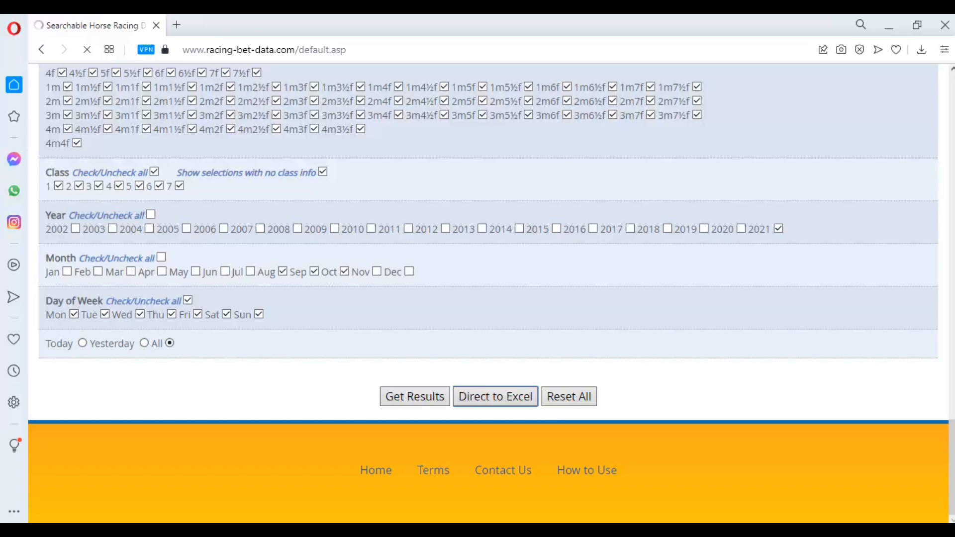
{"action": "scroll", "scroll_direction": "up", "scroll_amount": 3}
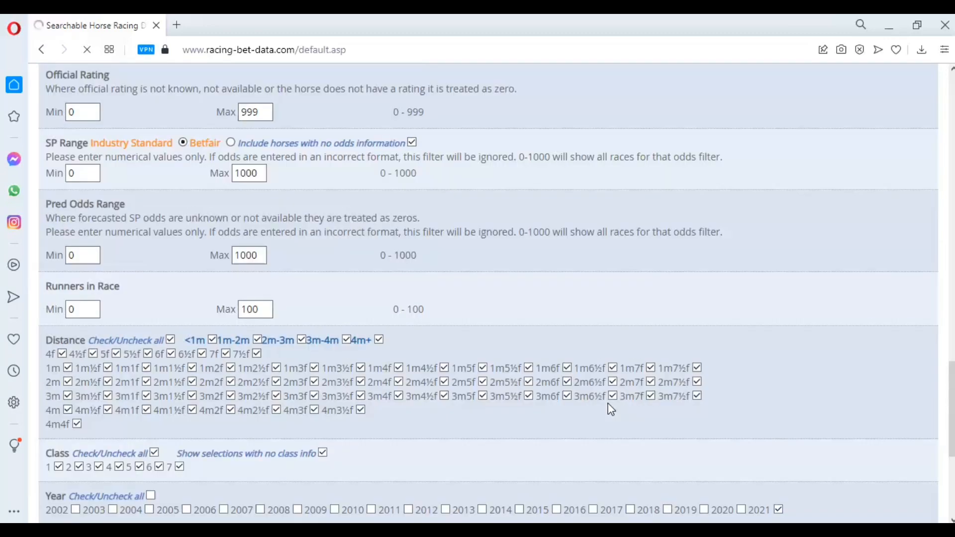
- Go to Pre-Race Download Files and list the Sep-21 archived daily files
{"action": "left_click", "coordinate": [531, 127]}
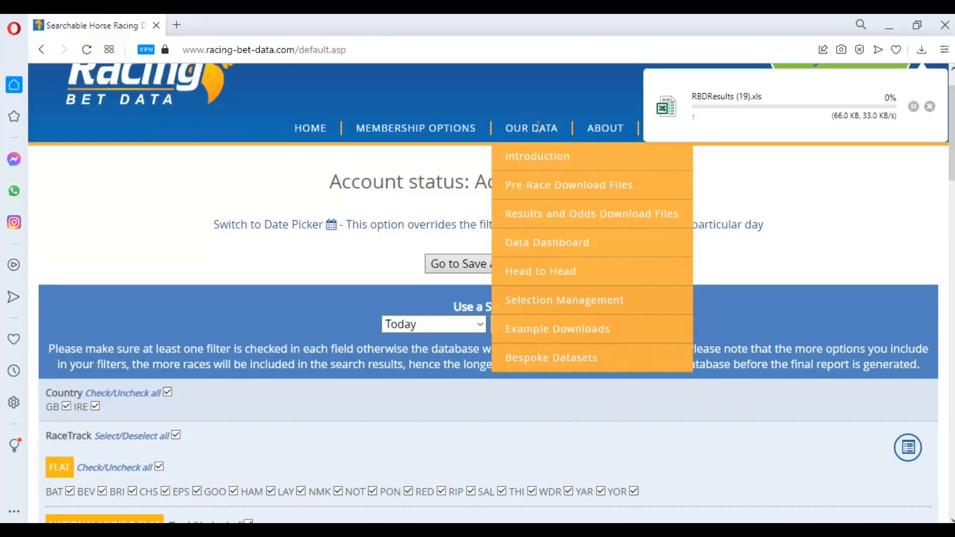
{"action": "left_click", "coordinate": [591, 213]}
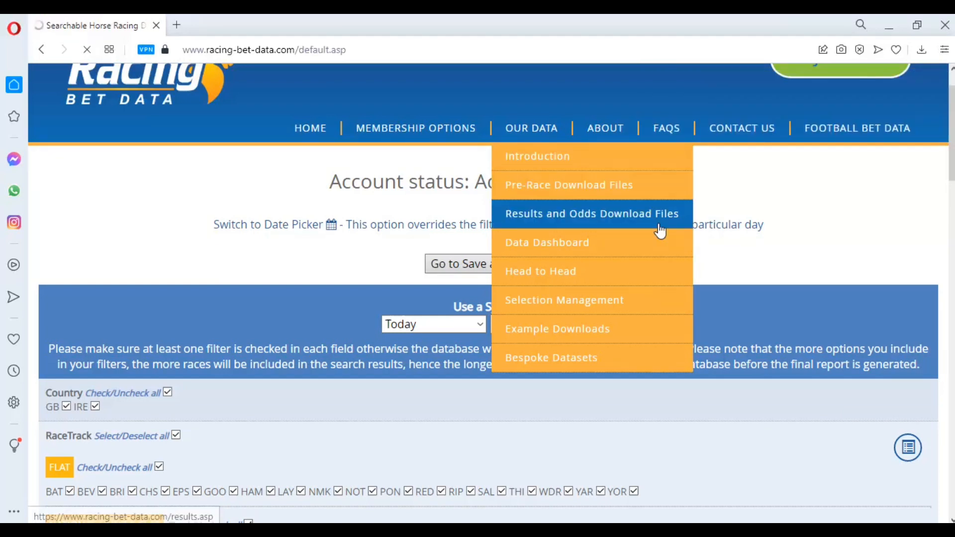
{"action": "mouse_move", "coordinate": [644, 201]}
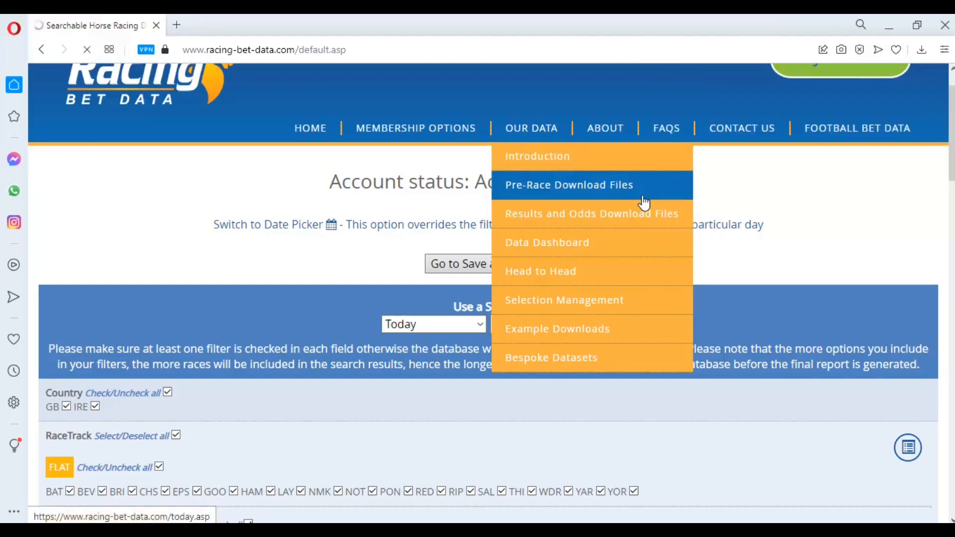
{"action": "mouse_move", "coordinate": [644, 202]}
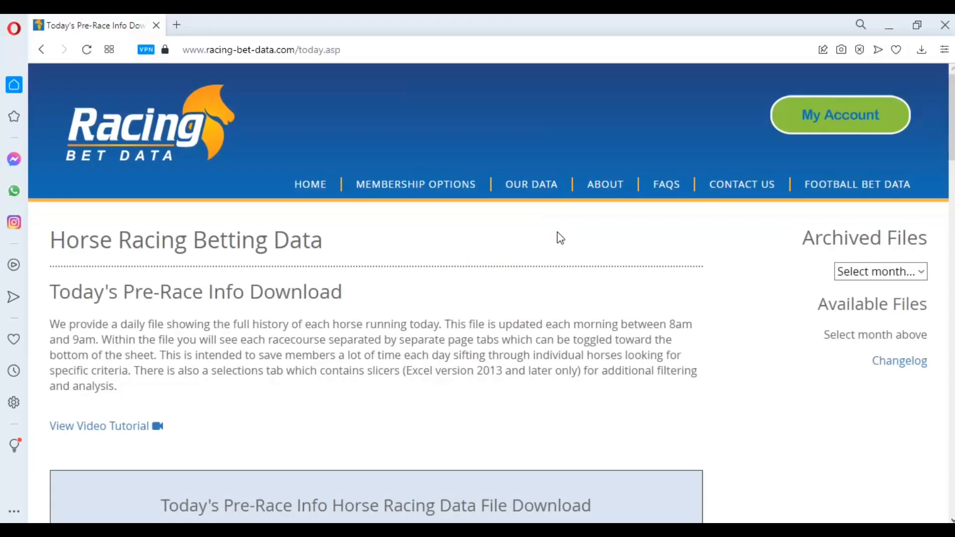
{"action": "scroll", "scroll_direction": "down", "scroll_amount": 3}
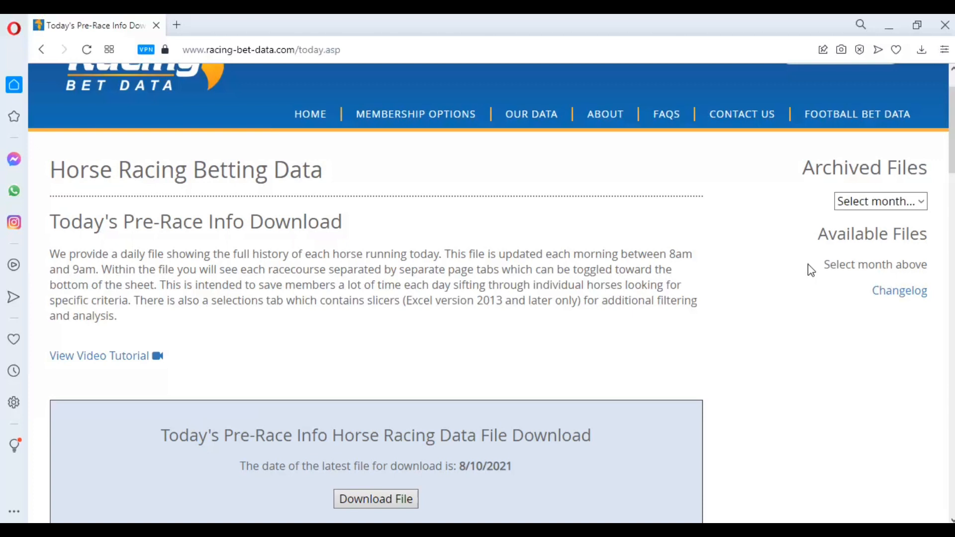
{"action": "left_click", "coordinate": [879, 201]}
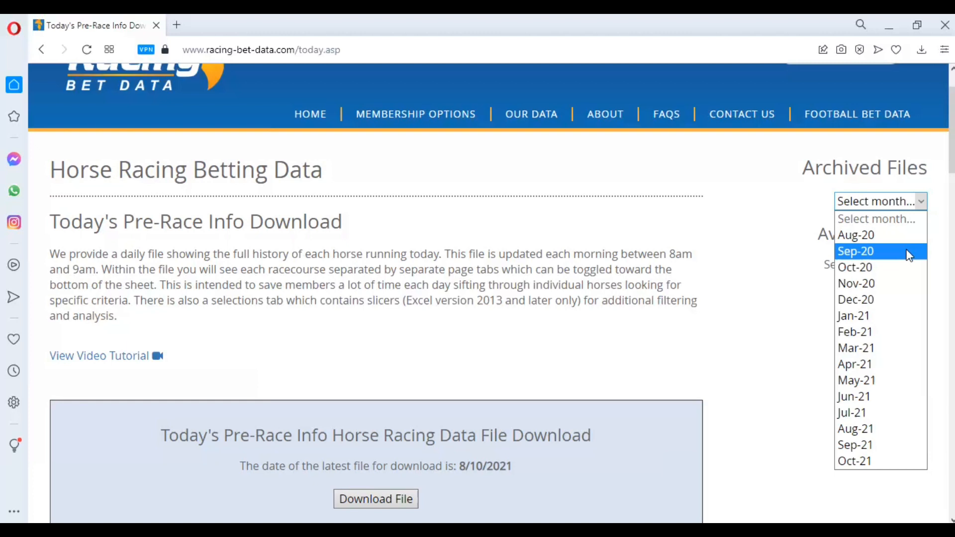
{"action": "mouse_move", "coordinate": [872, 428]}
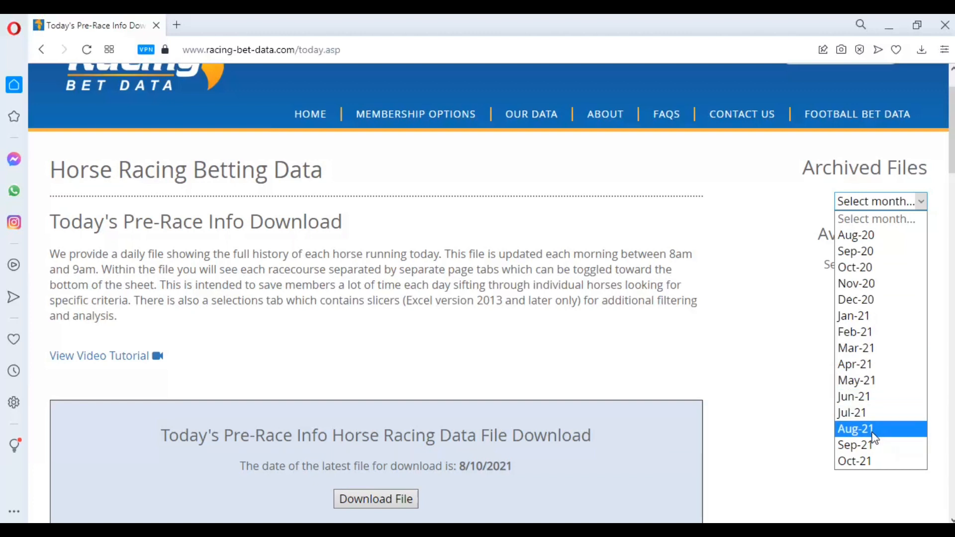
{"action": "left_click", "coordinate": [858, 445]}
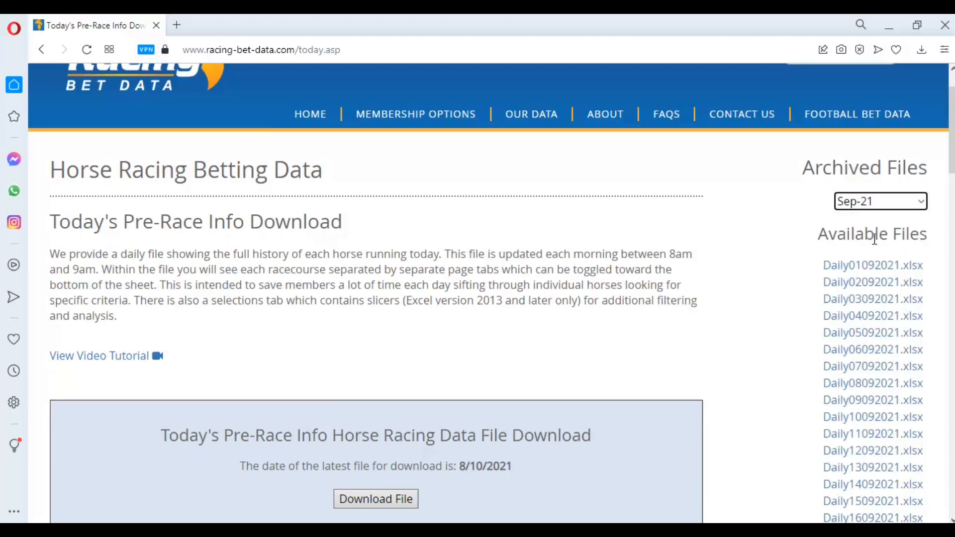
{"action": "left_click", "coordinate": [871, 265]}
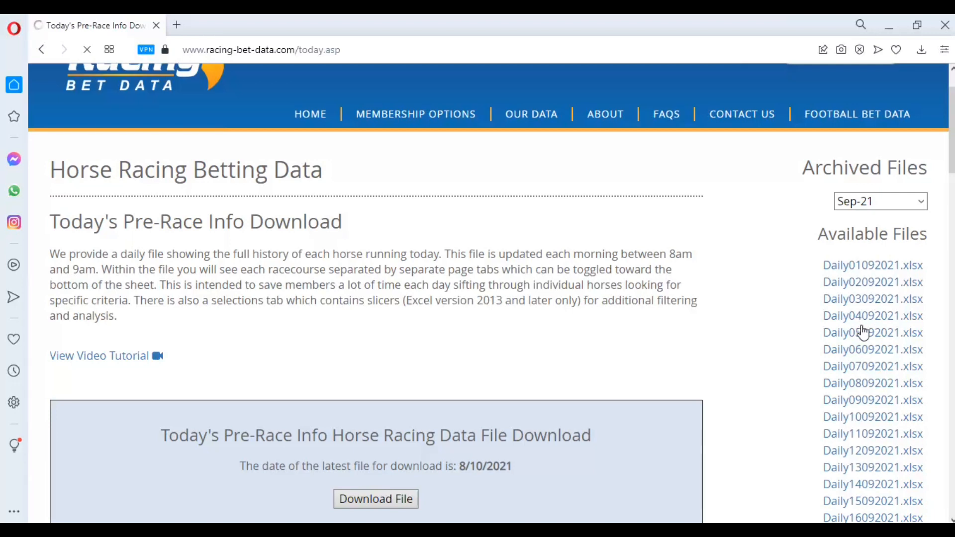
{"action": "mouse_move", "coordinate": [802, 316]}
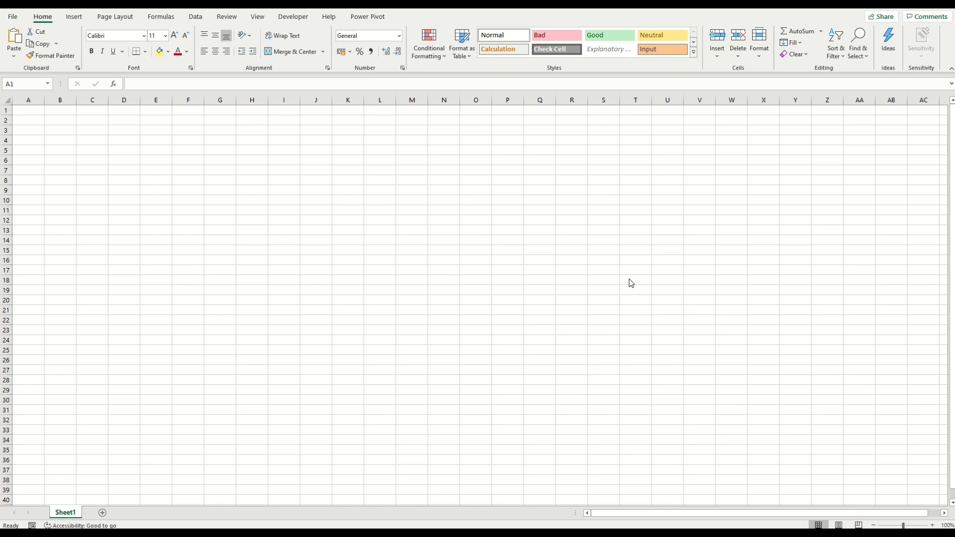
{"action": "mouse_move", "coordinate": [239, 36]}
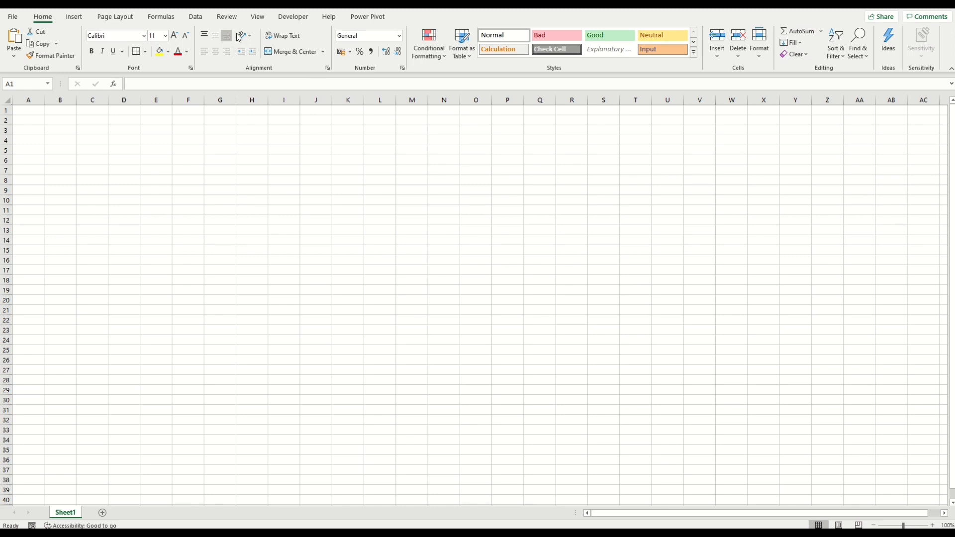
{"action": "mouse_move", "coordinate": [198, 25]}
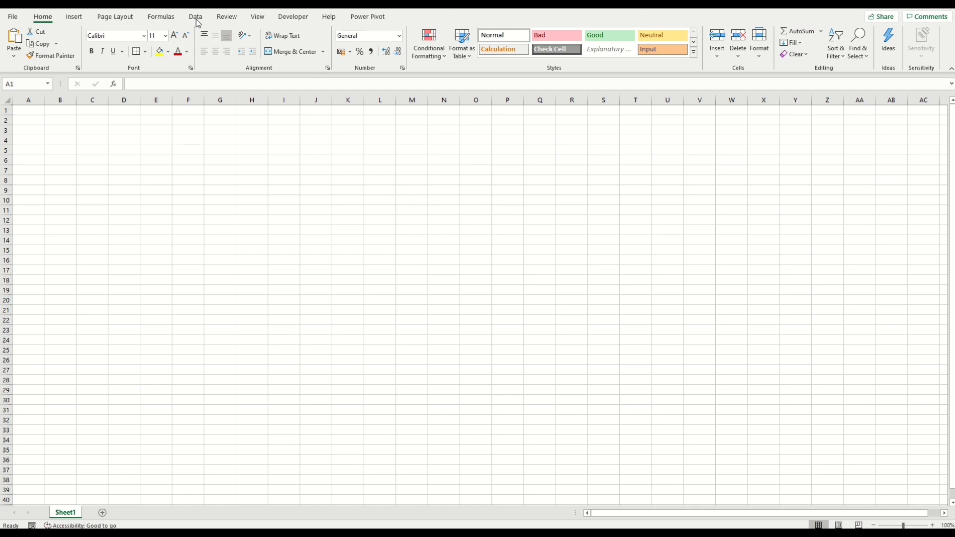
- Start a Data > Get Data > From File > From Folder import
{"action": "left_click", "coordinate": [195, 17]}
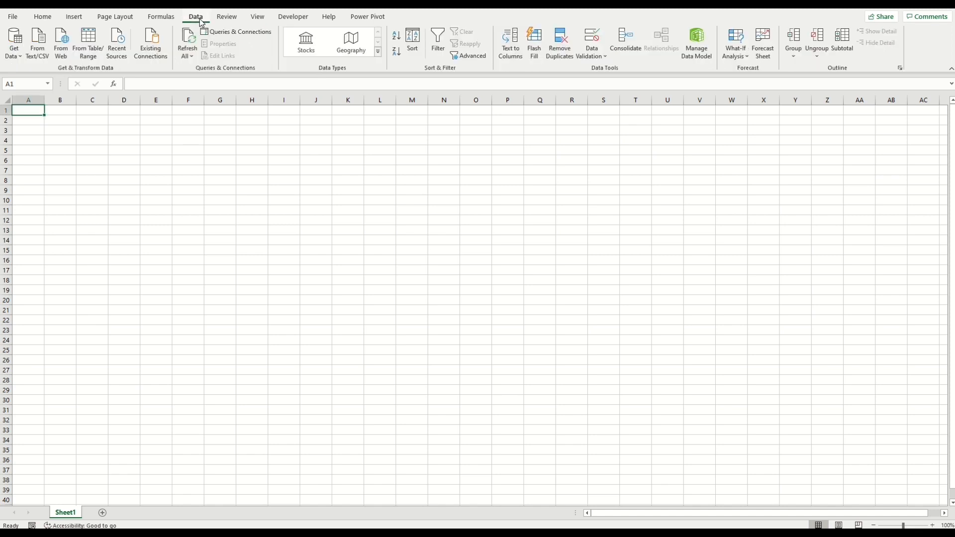
{"action": "mouse_move", "coordinate": [124, 76]}
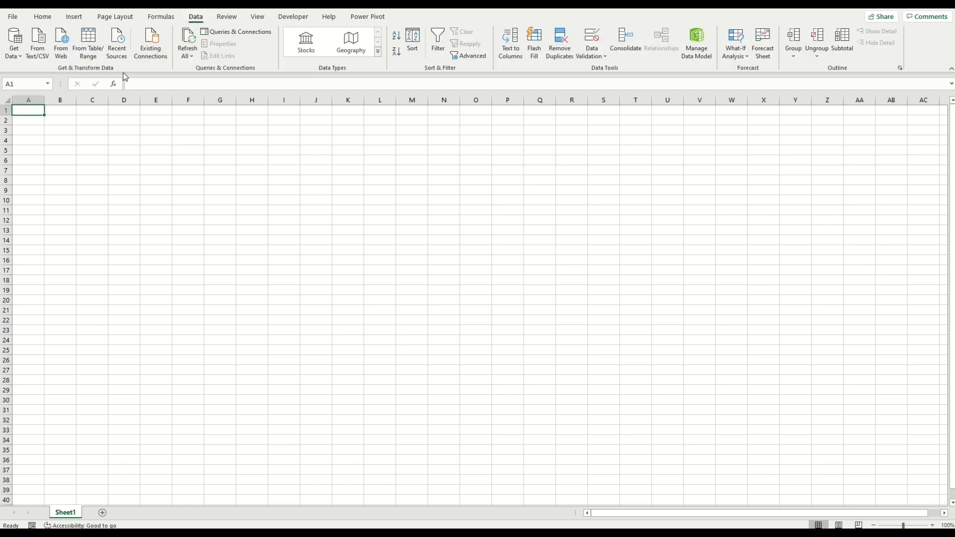
{"action": "mouse_move", "coordinate": [192, 28]}
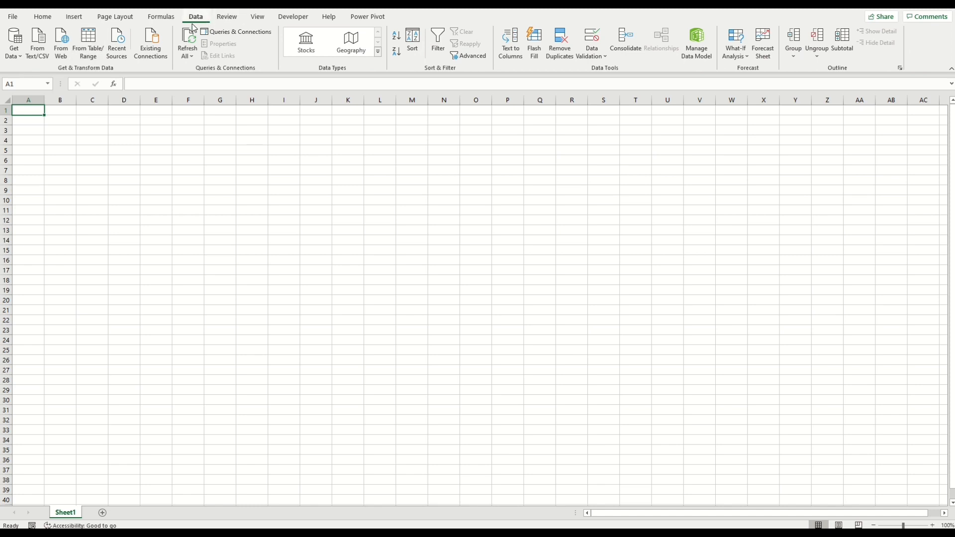
{"action": "left_click", "coordinate": [14, 43]}
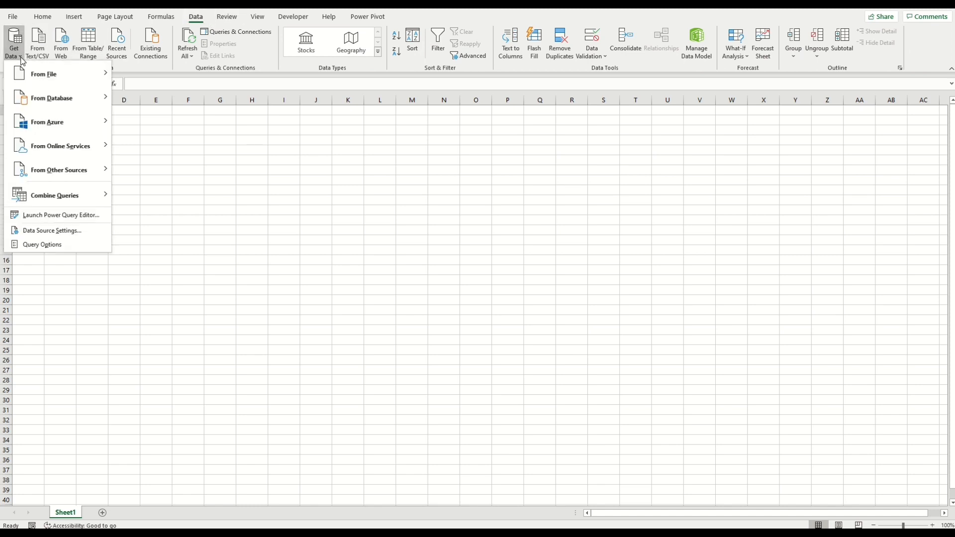
{"action": "left_click", "coordinate": [44, 74]}
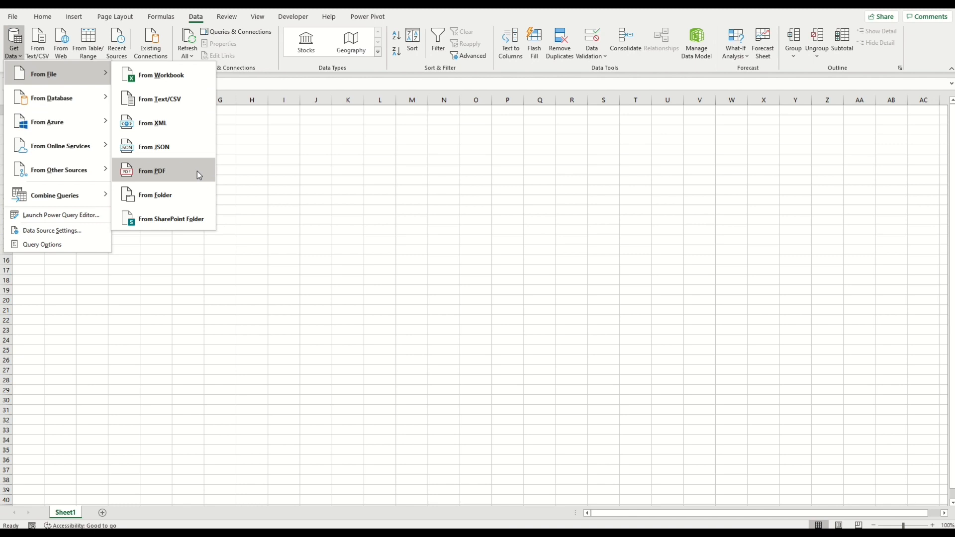
{"action": "left_click", "coordinate": [151, 171]}
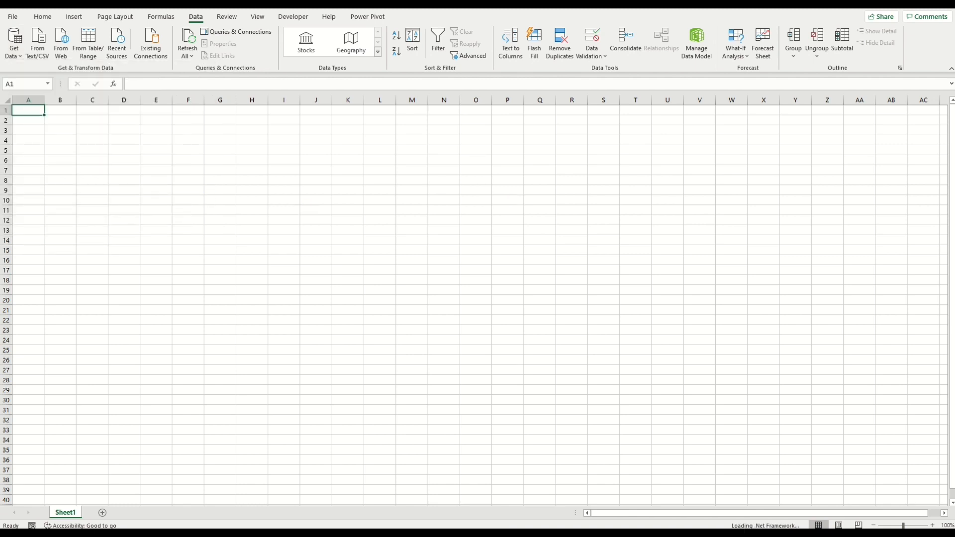
{"action": "mouse_move", "coordinate": [416, 267]}
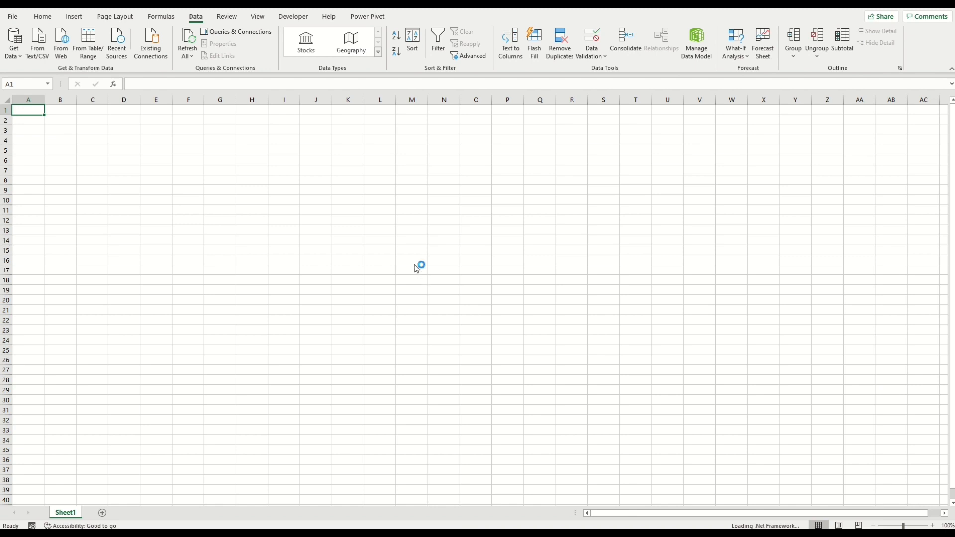
{"action": "mouse_move", "coordinate": [415, 268]}
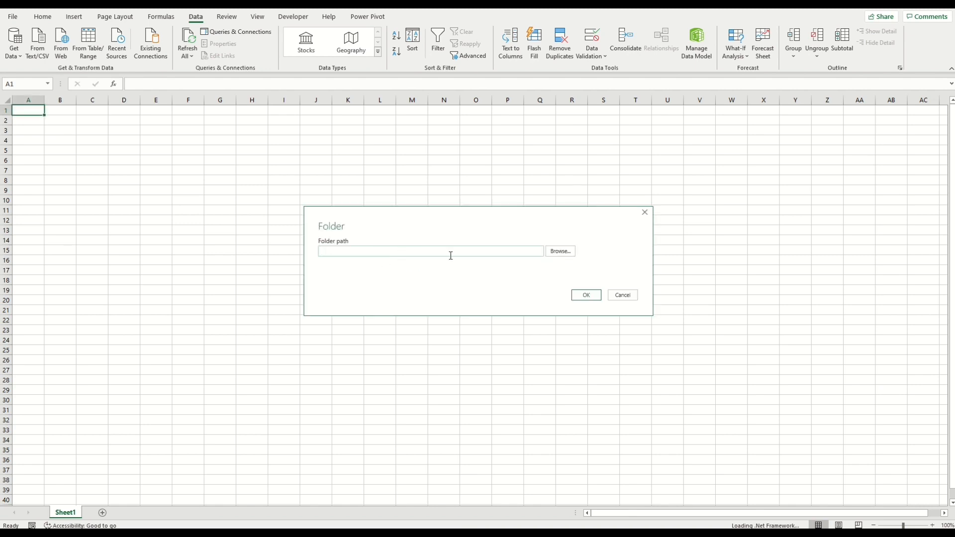
{"action": "mouse_move", "coordinate": [475, 252]}
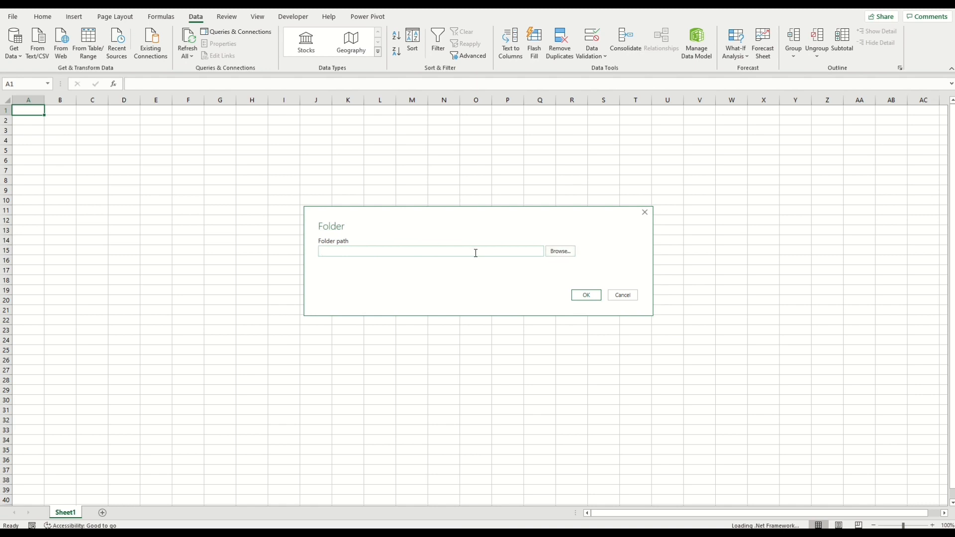
- Enter the folder path C:\Dropbox\Pre Race Download and confirm it
{"action": "type", "text": "C:\\Dropbox\\Pre Race Download"}
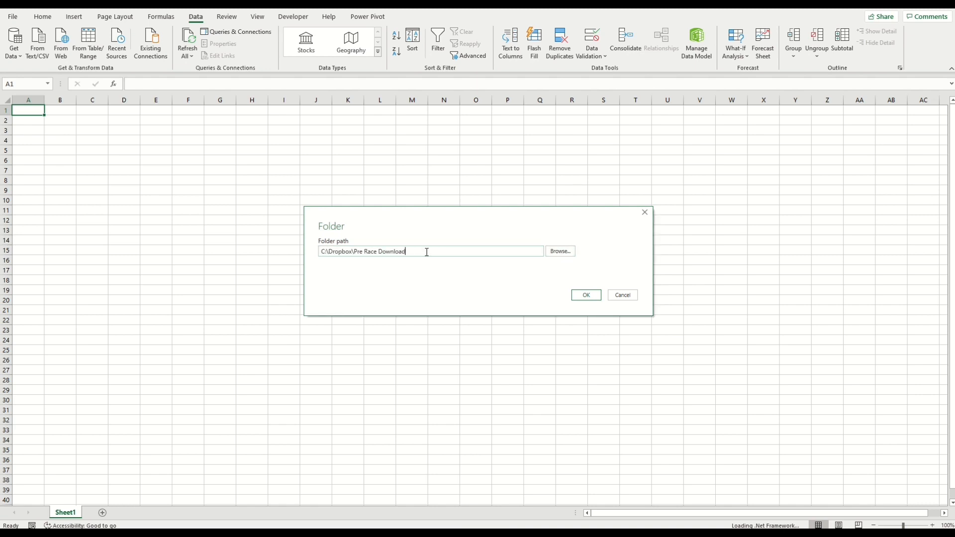
{"action": "mouse_move", "coordinate": [388, 271]}
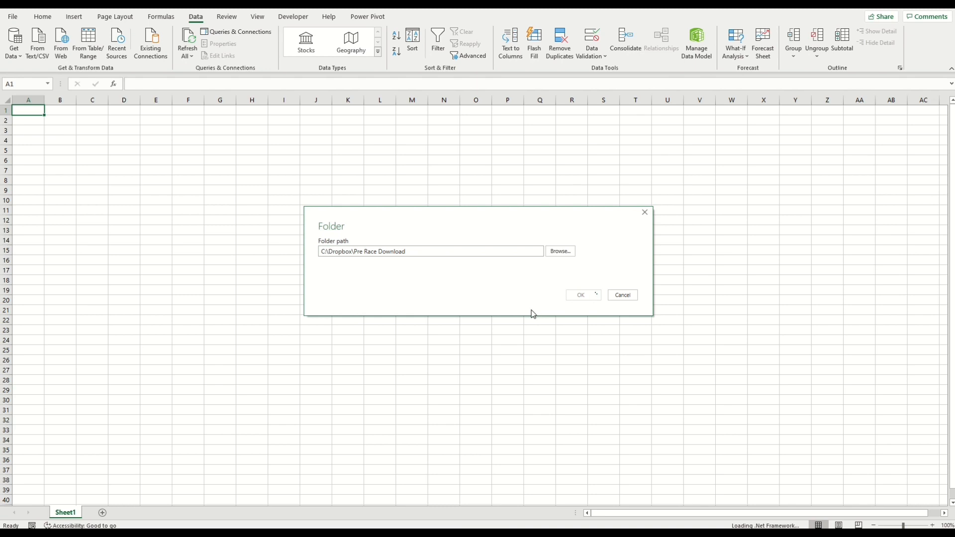
{"action": "left_click", "coordinate": [579, 295]}
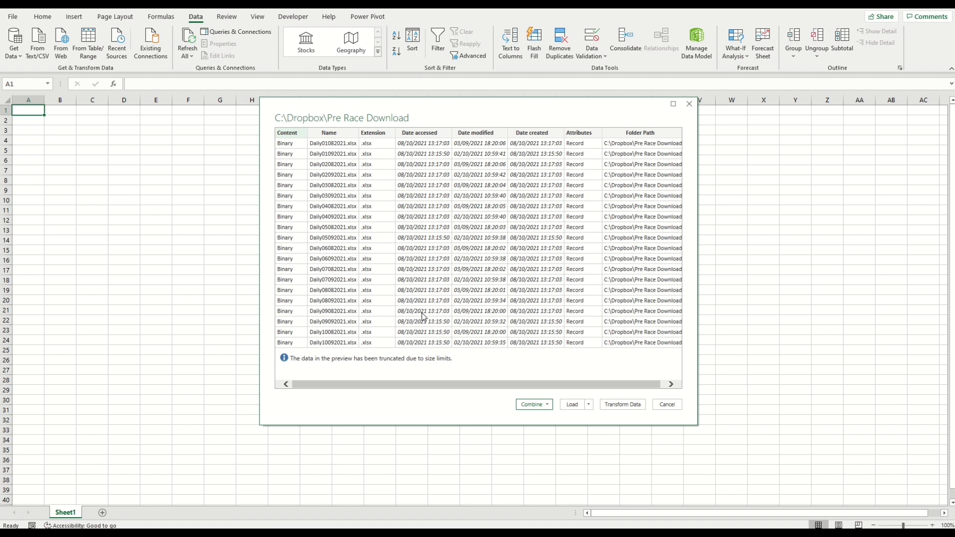
{"action": "mouse_move", "coordinate": [592, 395]}
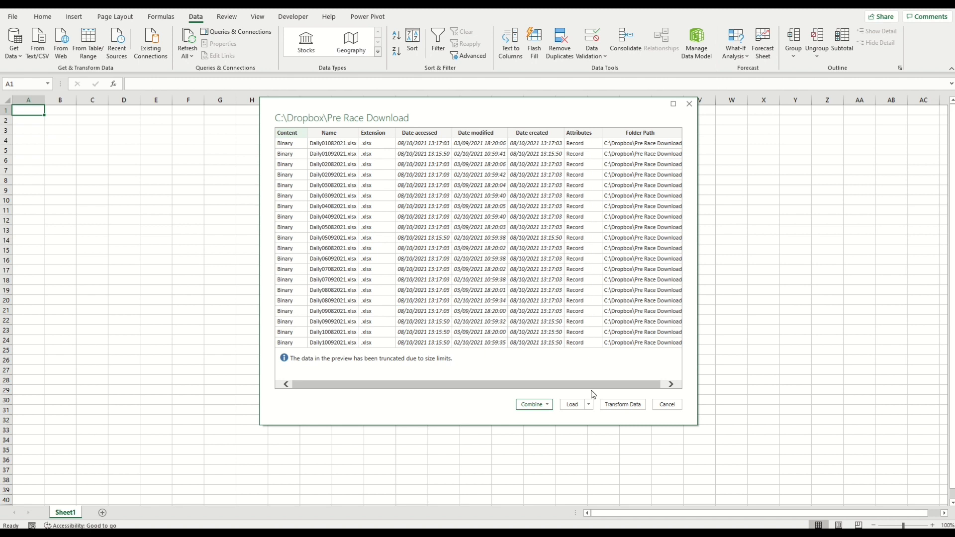
- Choose Combine & Transform Data for the folder's daily files
{"action": "left_click", "coordinate": [546, 405]}
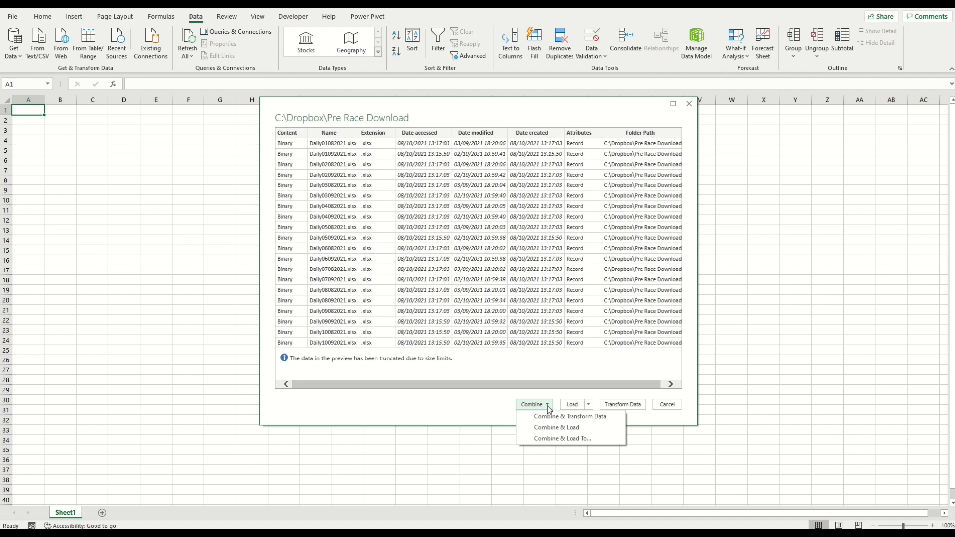
{"action": "mouse_move", "coordinate": [578, 448]}
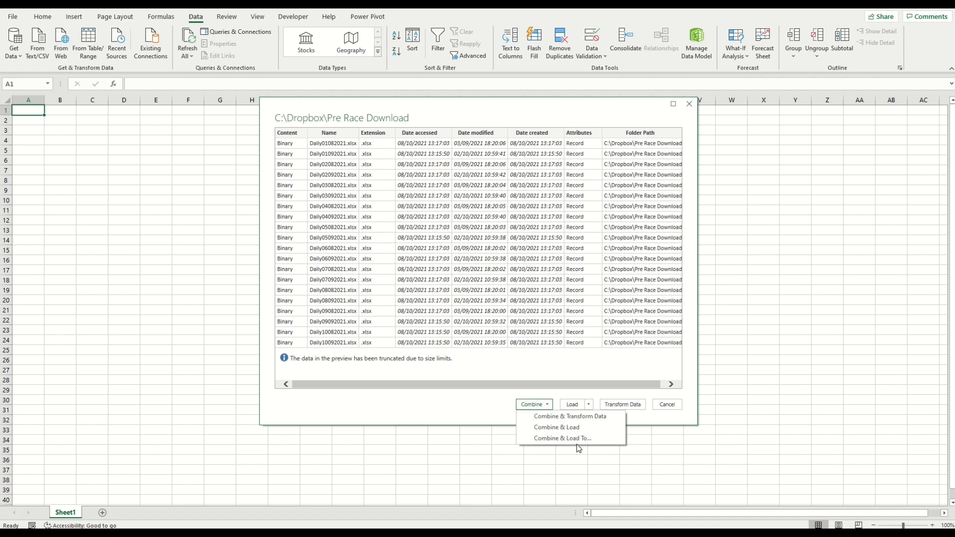
{"action": "mouse_move", "coordinate": [577, 422]}
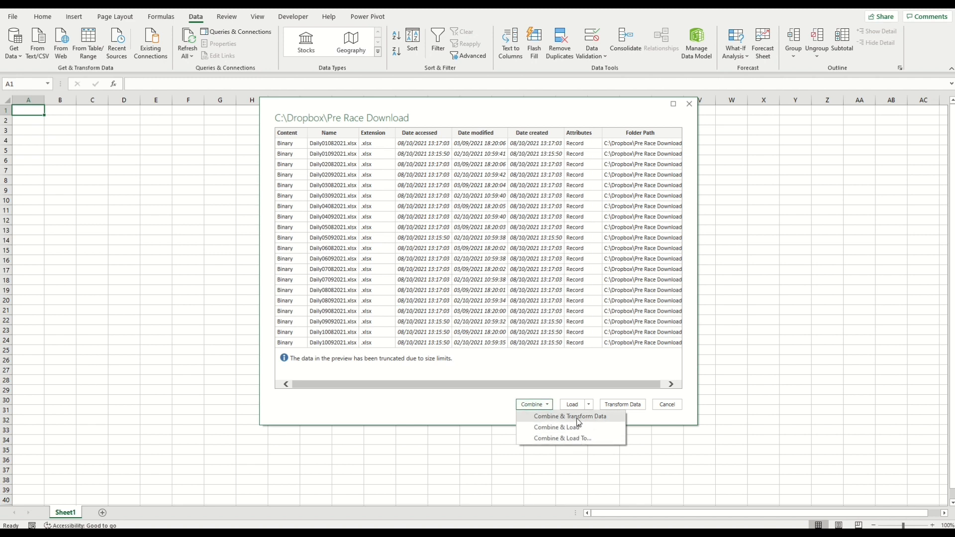
{"action": "left_click", "coordinate": [569, 415]}
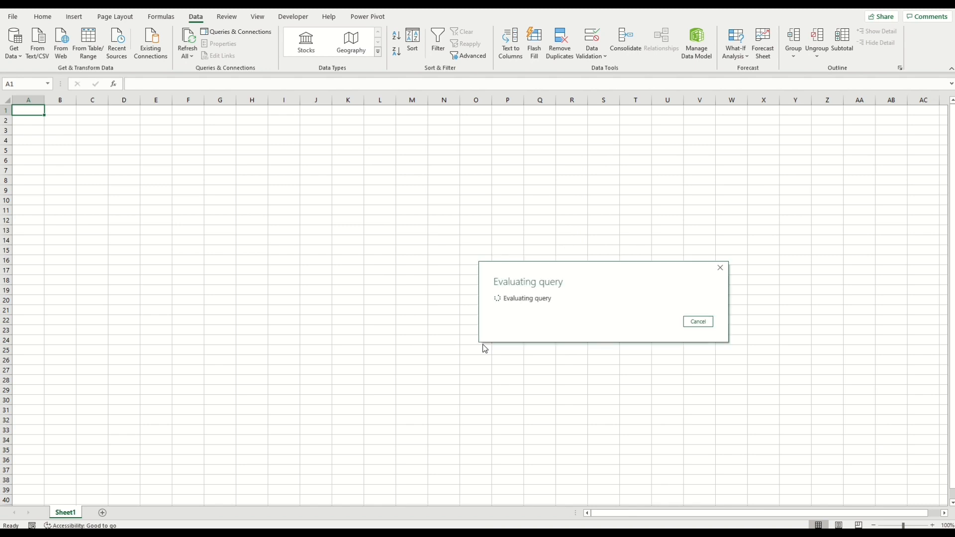
{"action": "left_click", "coordinate": [697, 321]}
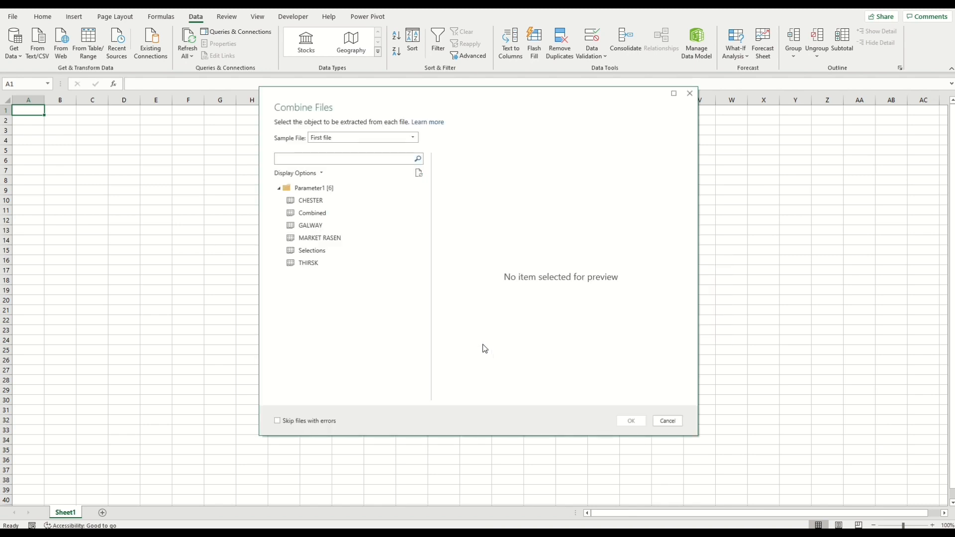
- Pick the Combined sheet as the data to extract from each file and confirm
{"action": "left_click", "coordinate": [310, 225]}
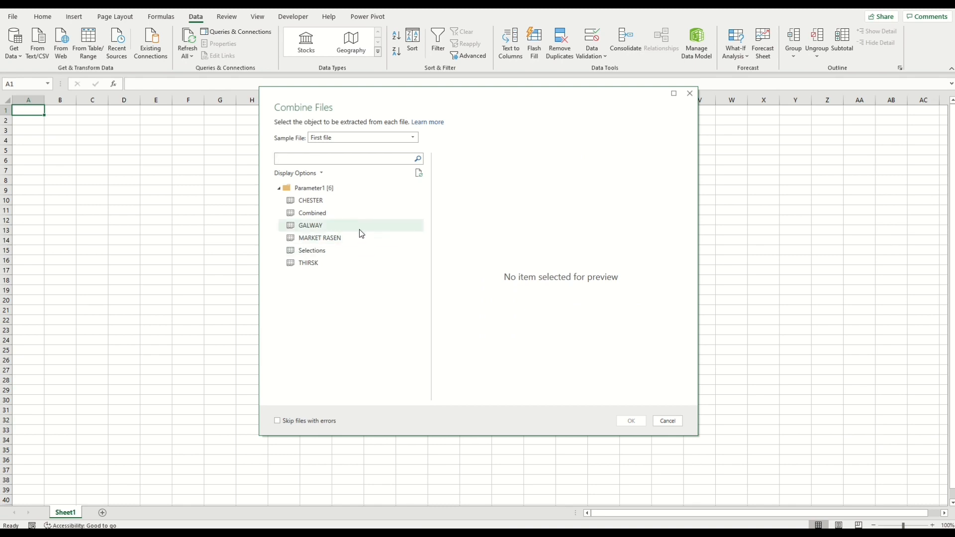
{"action": "mouse_move", "coordinate": [349, 214]}
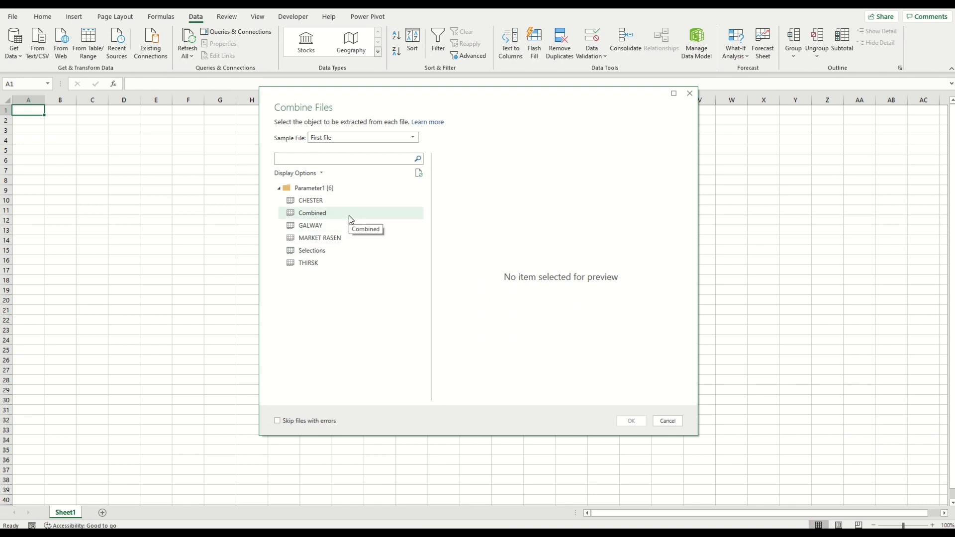
{"action": "left_click", "coordinate": [345, 158]}
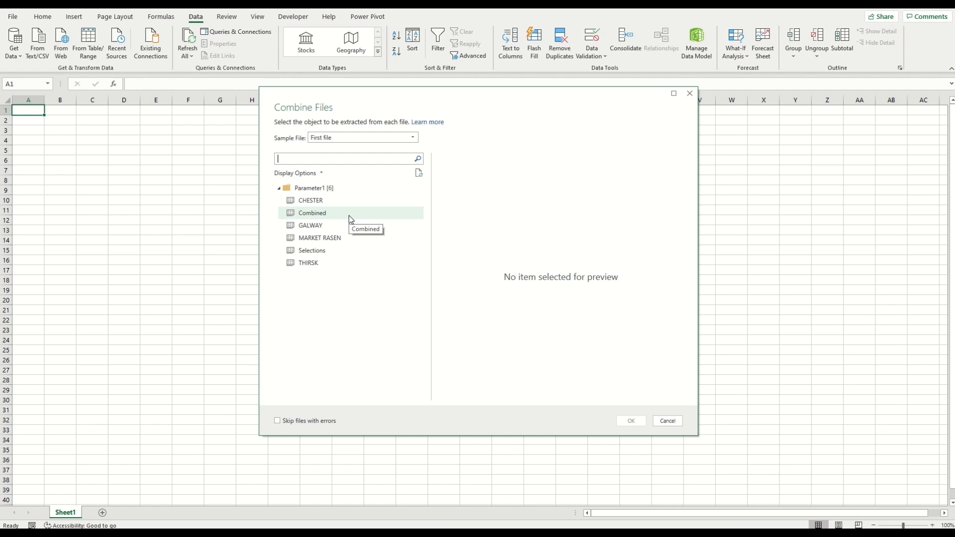
{"action": "left_click", "coordinate": [312, 212]}
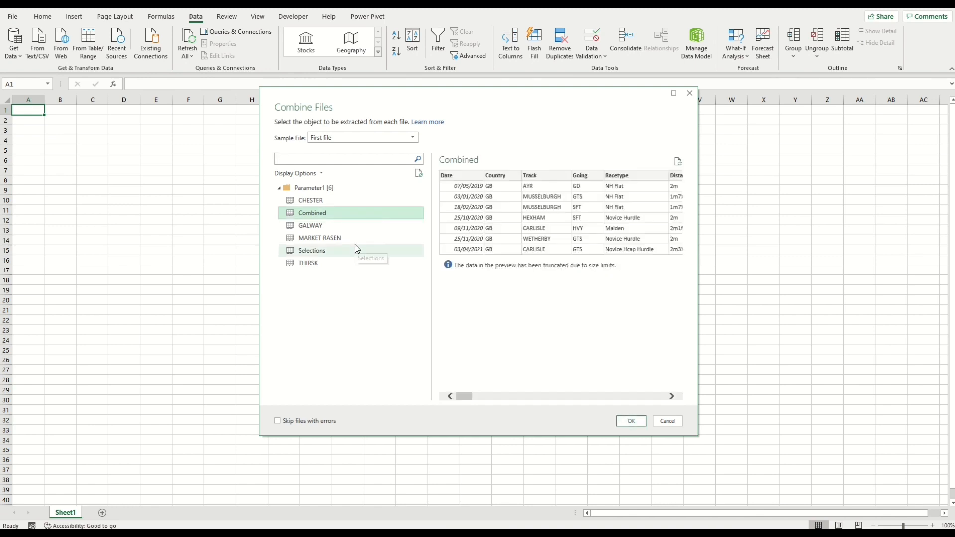
{"action": "mouse_move", "coordinate": [356, 237]}
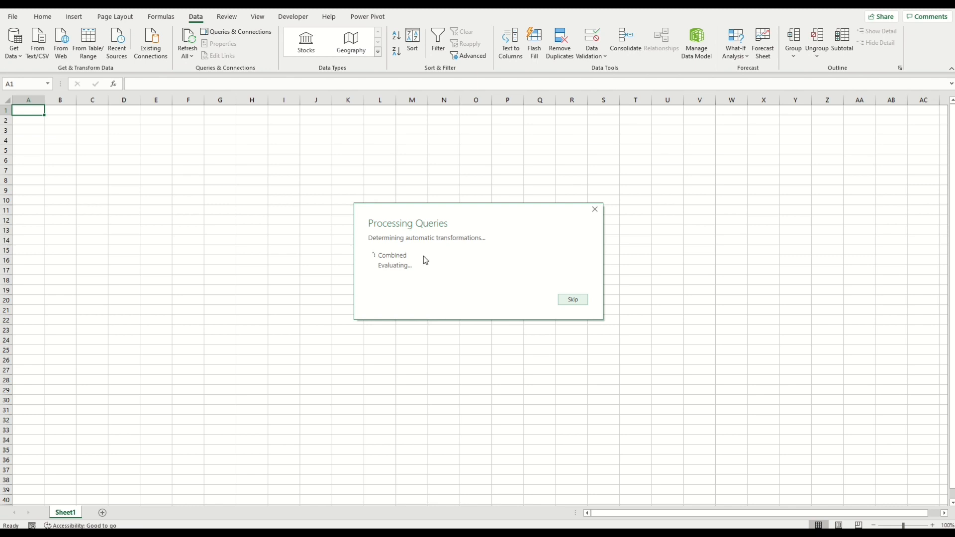
{"action": "left_click", "coordinate": [571, 298]}
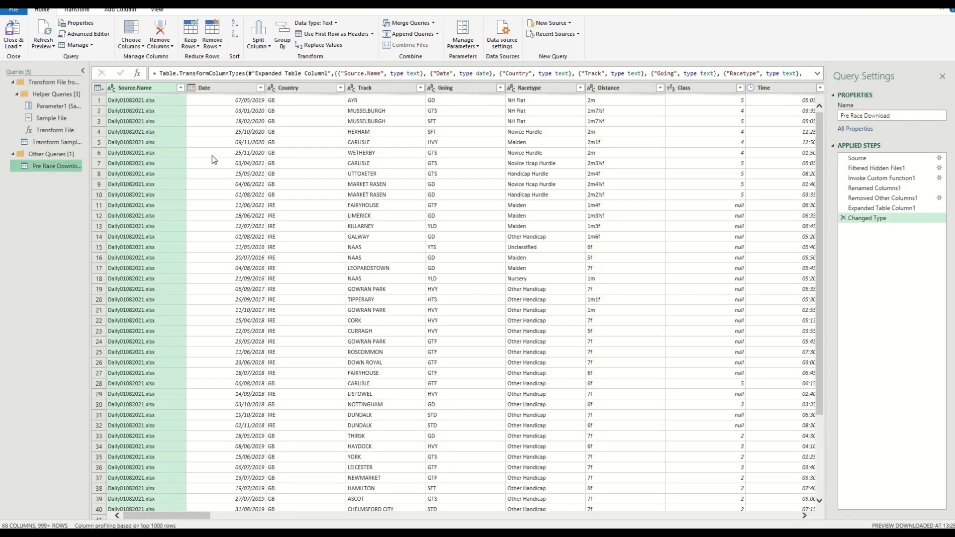
{"action": "mouse_move", "coordinate": [197, 148]}
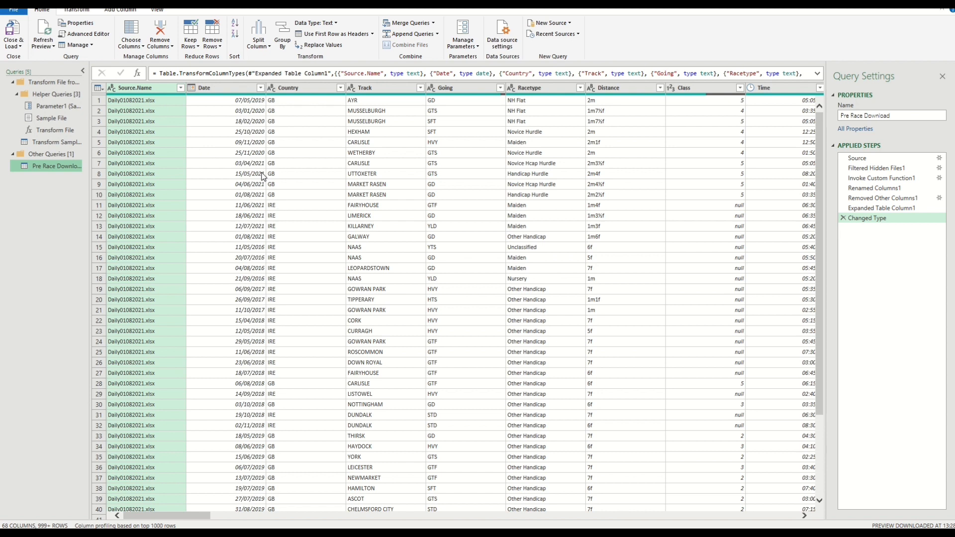
{"action": "mouse_move", "coordinate": [333, 153]}
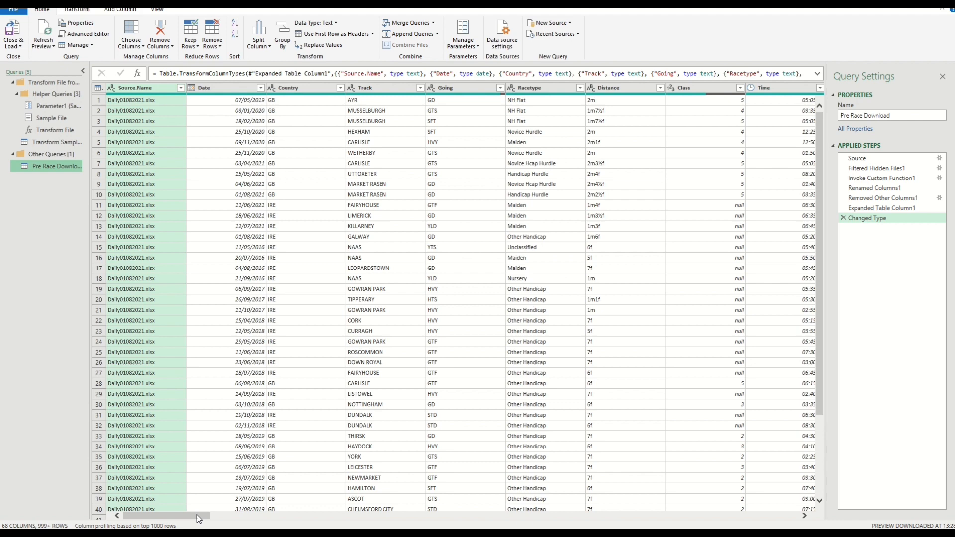
- Scroll the query preview right to view columns like Place, Runners and RBD Rating
{"action": "scroll", "scroll_direction": "right", "scroll_amount": 3}
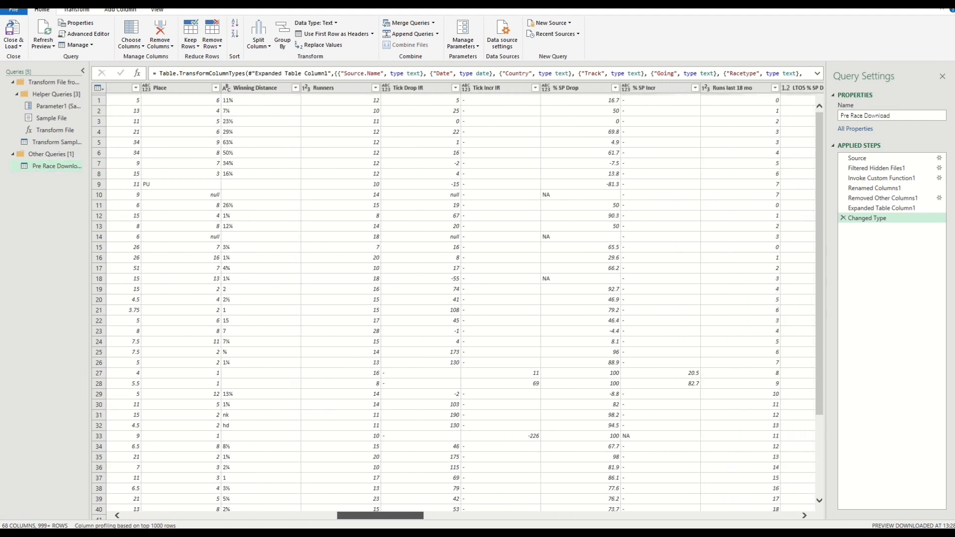
{"action": "scroll", "scroll_direction": "right", "scroll_amount": 3}
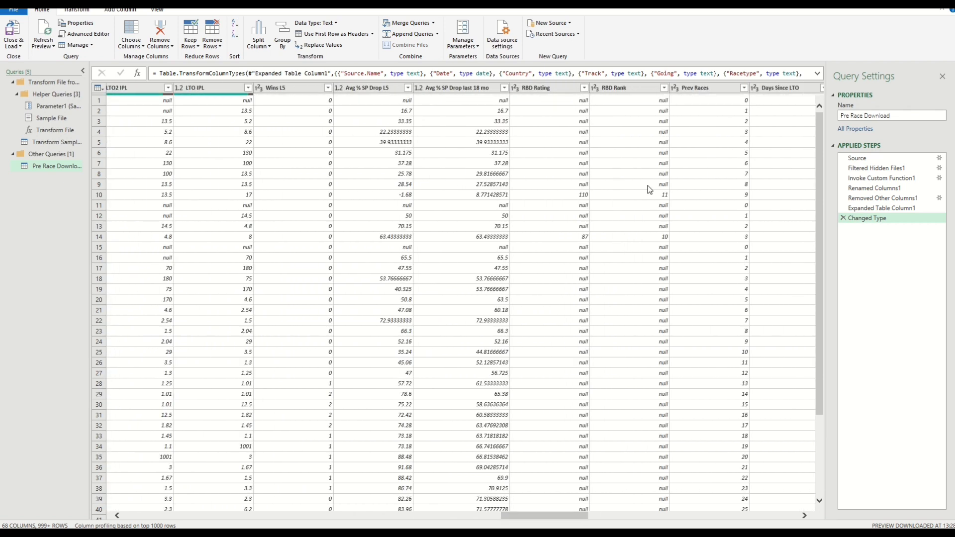
{"action": "mouse_move", "coordinate": [663, 98]}
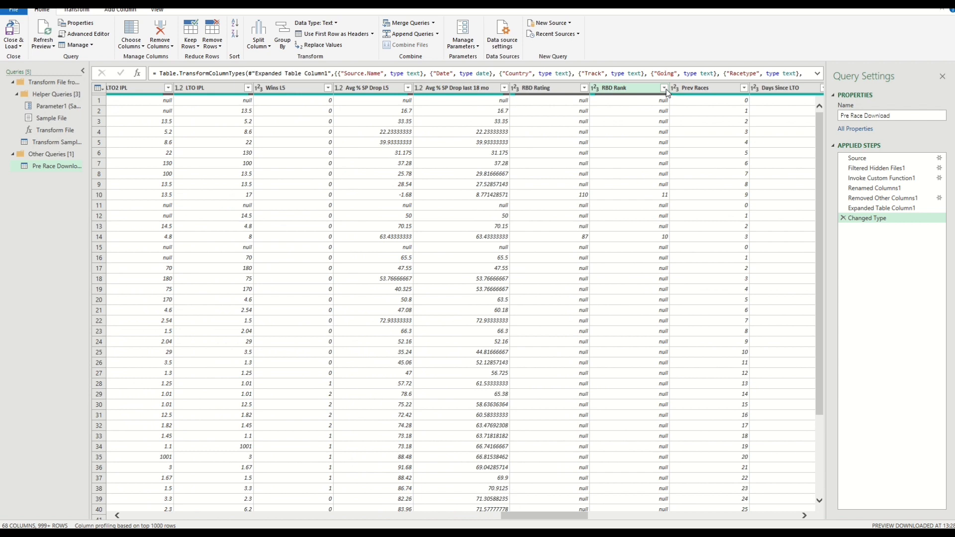
- Filter the RBD Rank column to keep only rank 1
{"action": "left_click", "coordinate": [663, 87]}
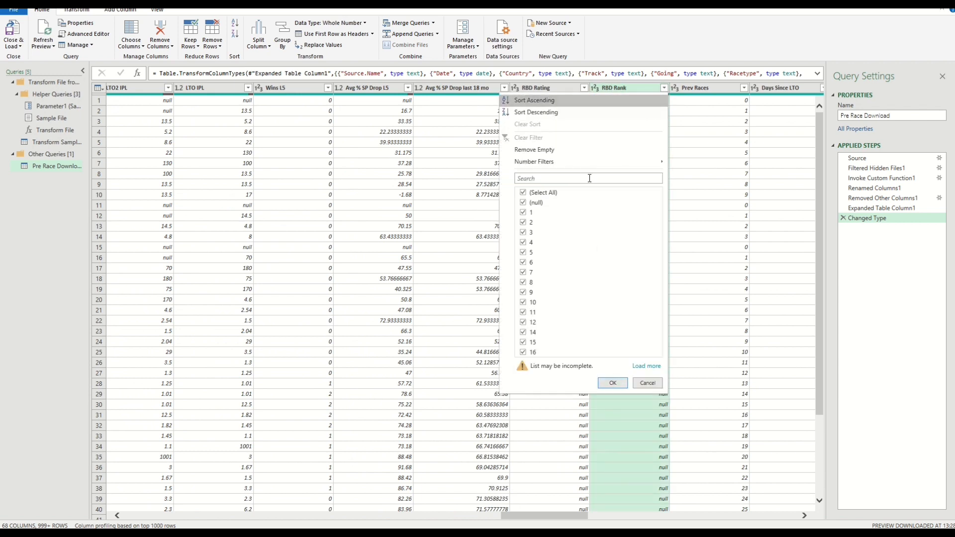
{"action": "left_click", "coordinate": [523, 192]}
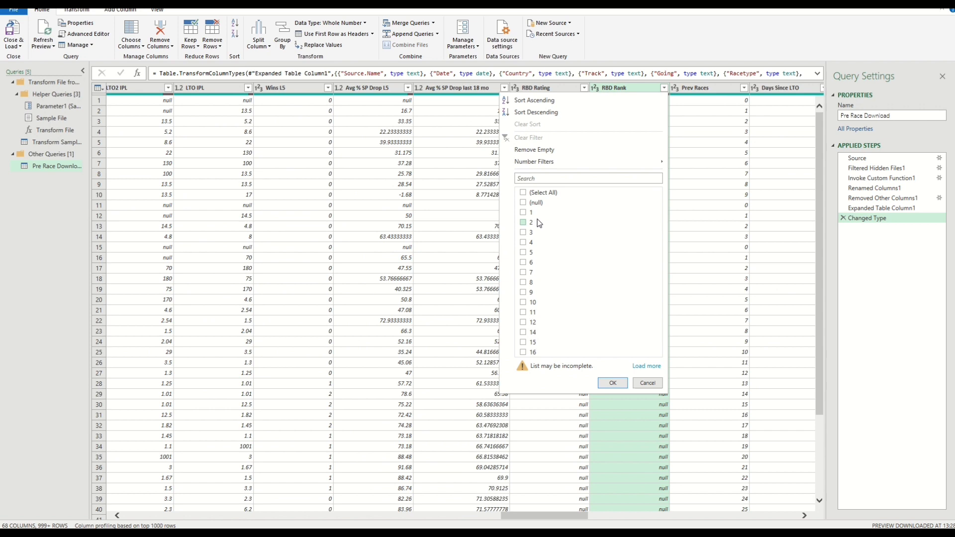
{"action": "left_click", "coordinate": [522, 222]}
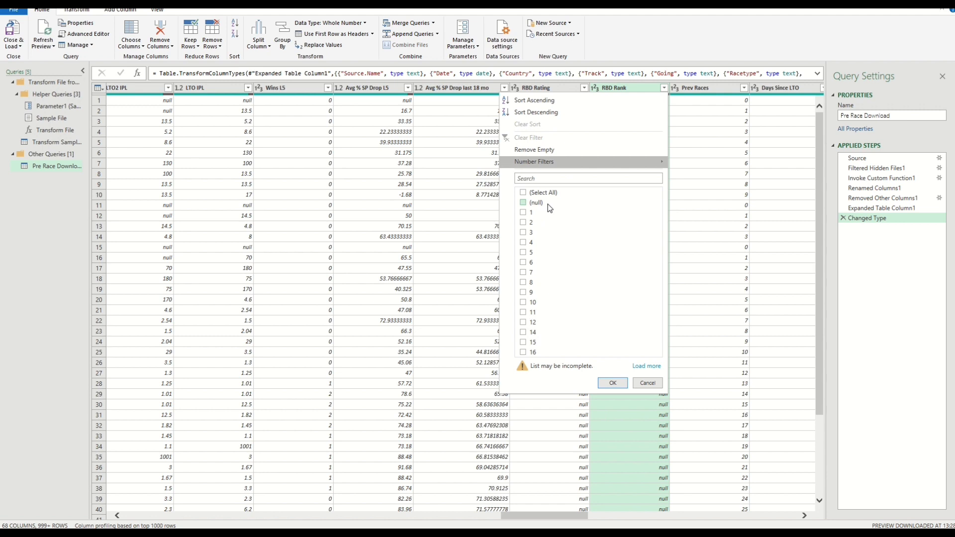
{"action": "mouse_move", "coordinate": [548, 209]}
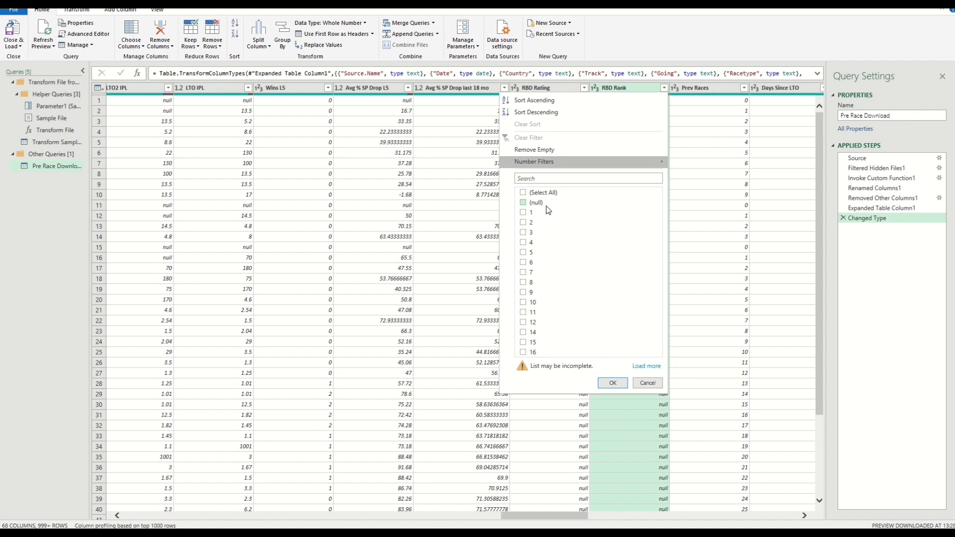
{"action": "left_click", "coordinate": [523, 211]}
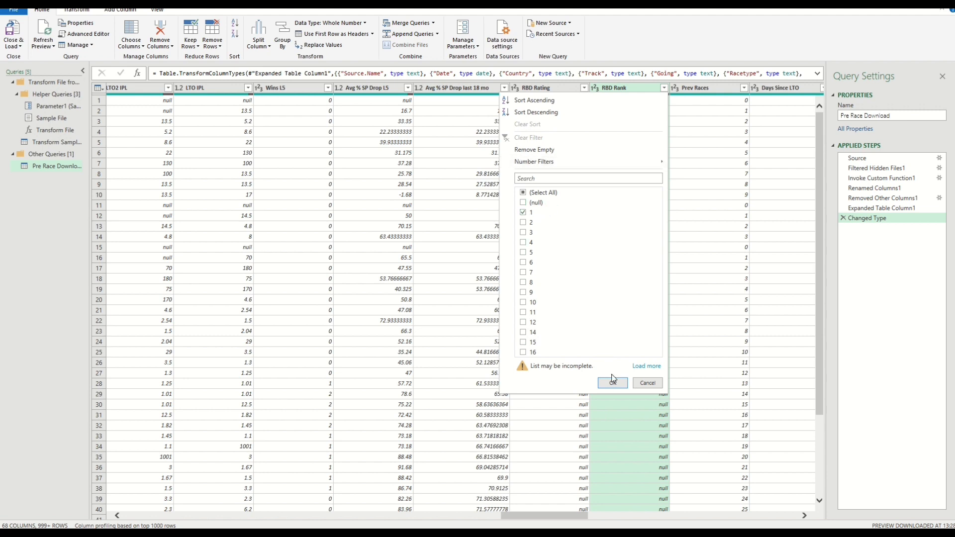
{"action": "left_click", "coordinate": [612, 383]}
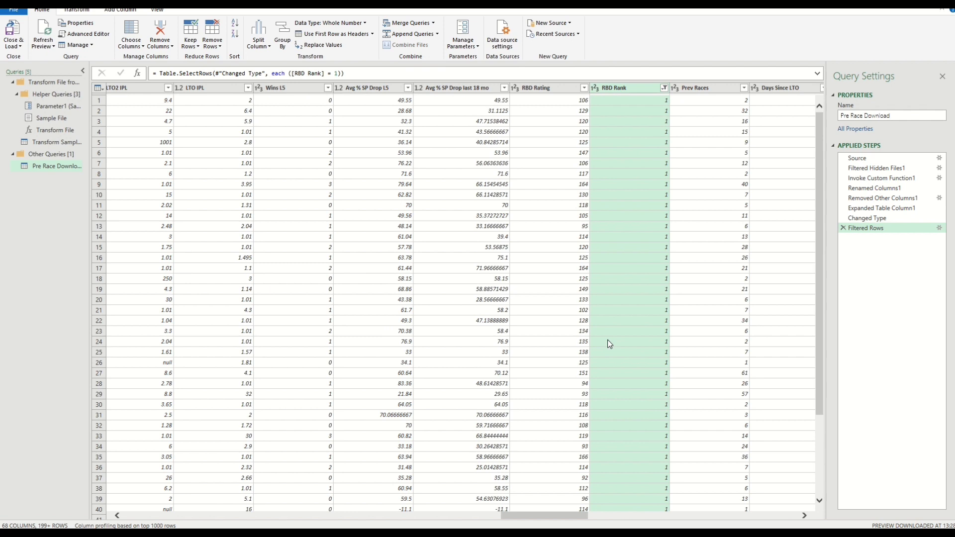
- Filter the Runs last 18 mo column to exclude values 0 through 4
{"action": "scroll", "scroll_direction": "left", "scroll_amount": 3}
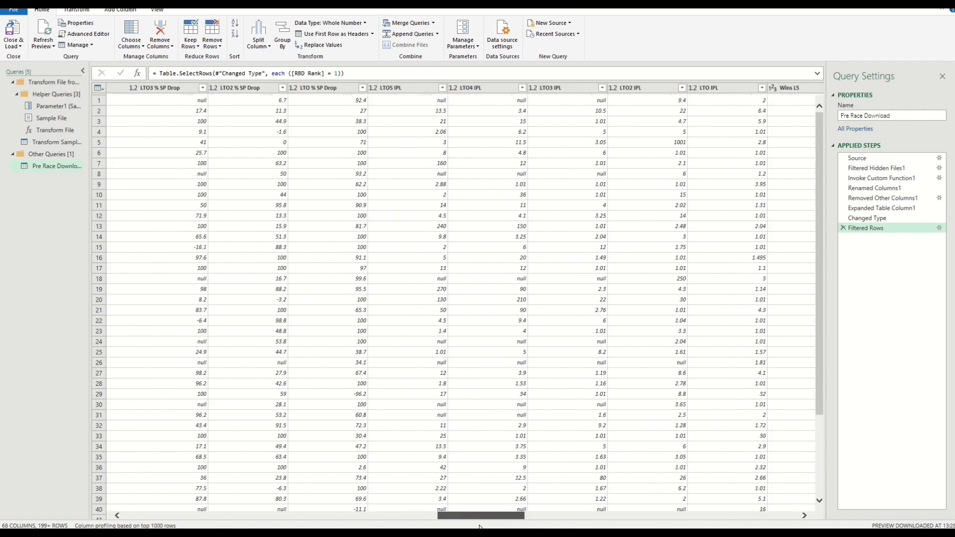
{"action": "scroll", "scroll_direction": "left", "scroll_amount": 3}
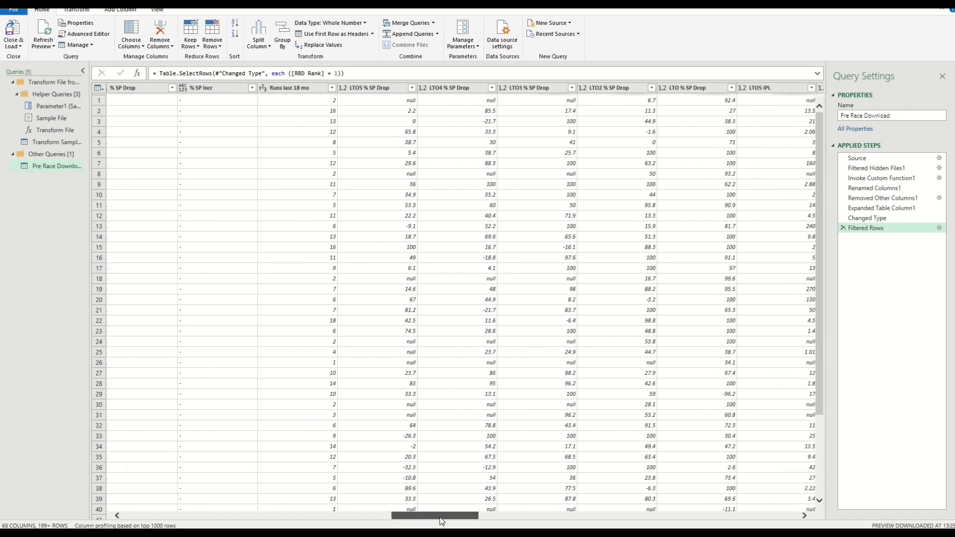
{"action": "scroll", "scroll_direction": "right", "scroll_amount": 3}
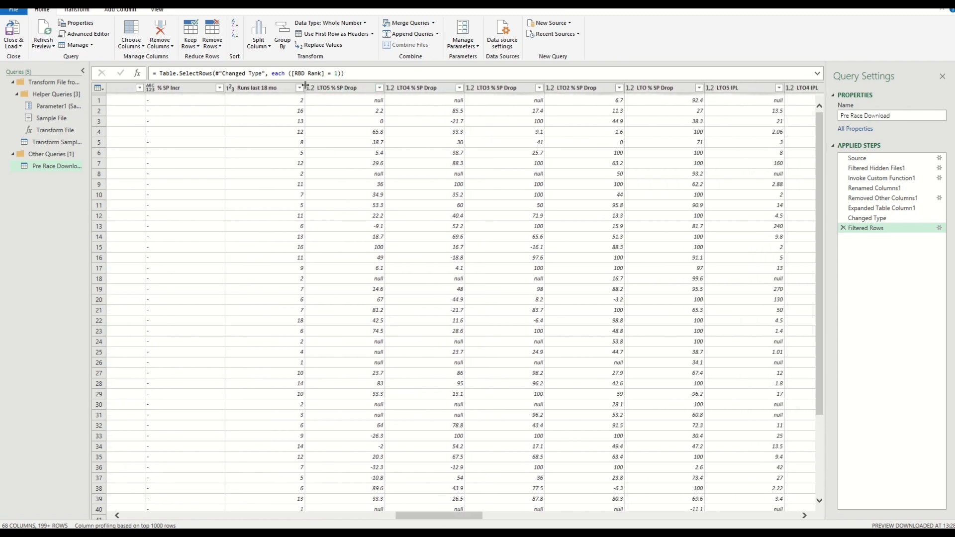
{"action": "left_click", "coordinate": [298, 87]}
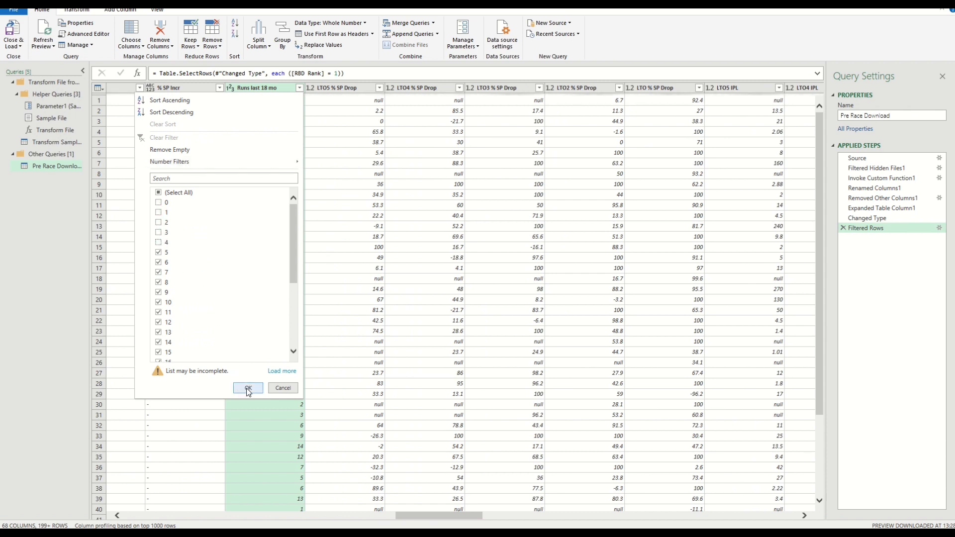
{"action": "left_click", "coordinate": [247, 388]}
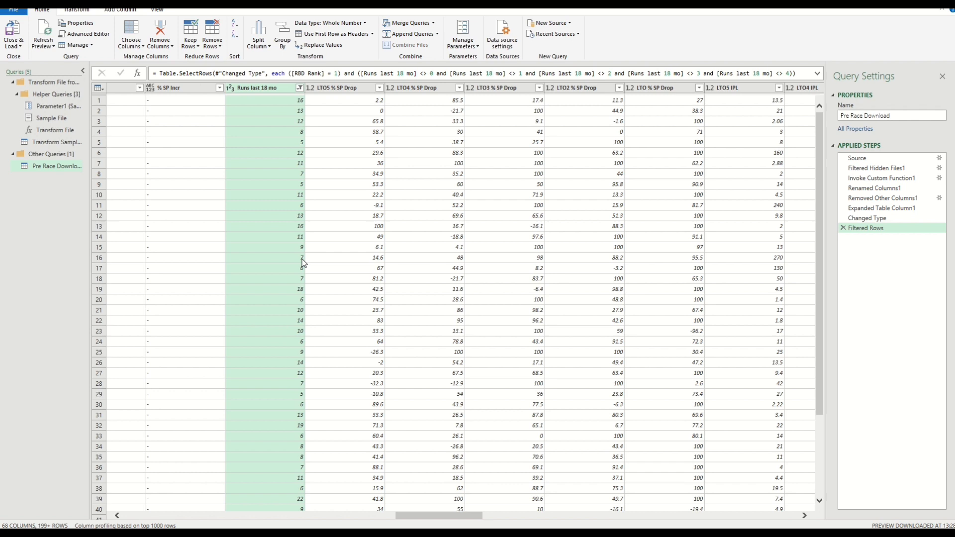
{"action": "mouse_move", "coordinate": [350, 217]}
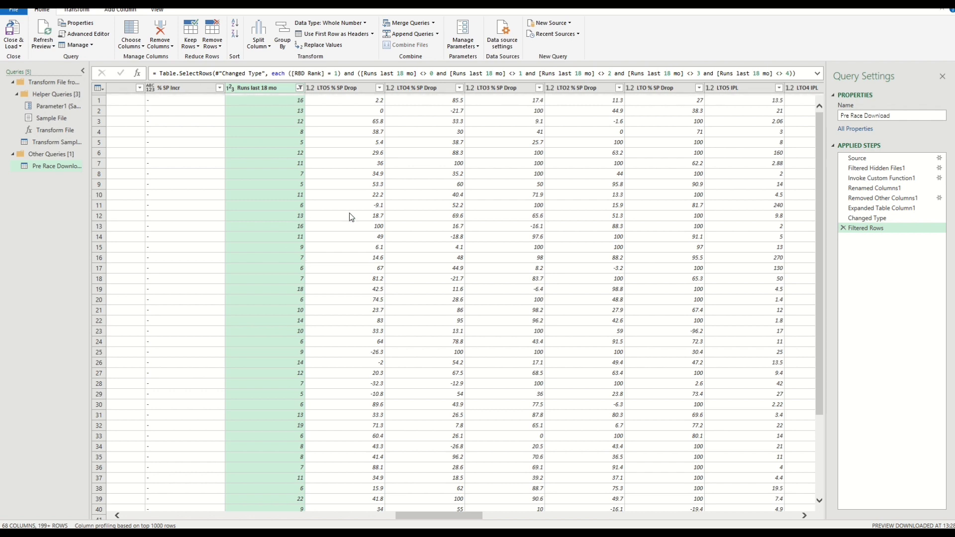
{"action": "mouse_move", "coordinate": [269, 54]}
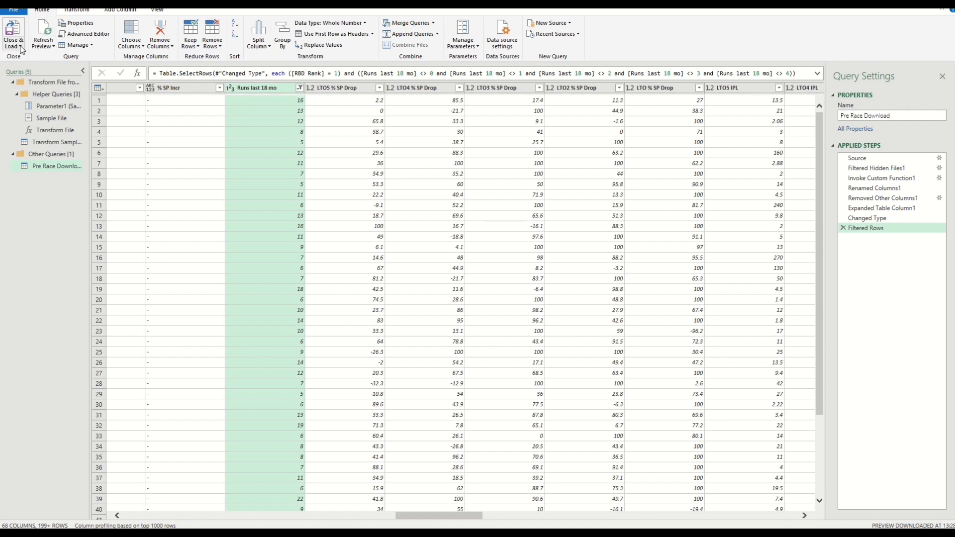
- Load the filtered Pre Race Download query as a table on a new worksheet
{"action": "left_click", "coordinate": [13, 36]}
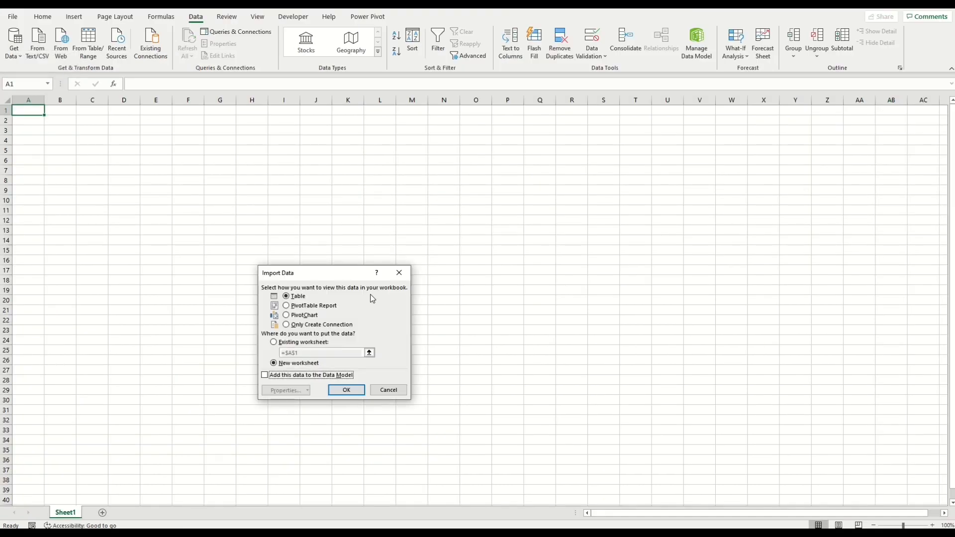
{"action": "mouse_move", "coordinate": [346, 390]}
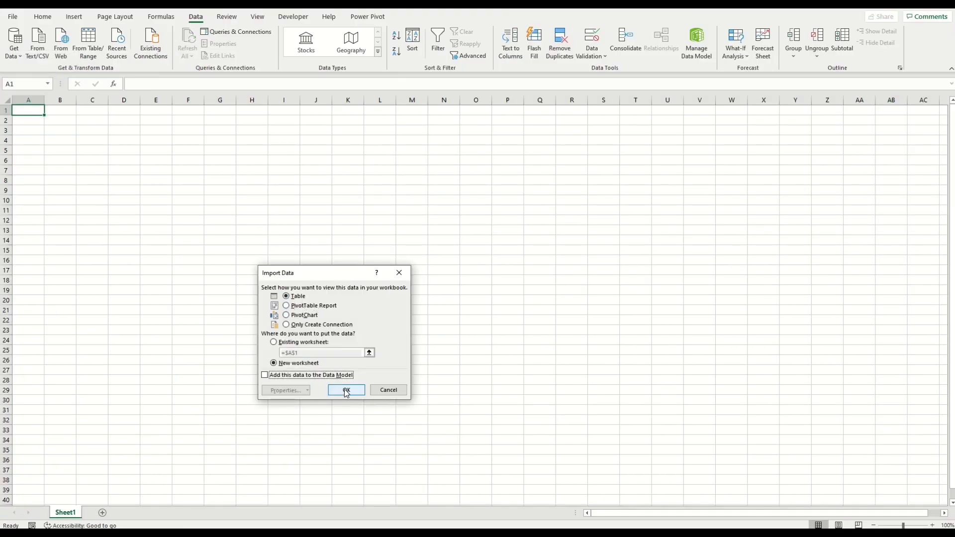
{"action": "left_click", "coordinate": [345, 390]}
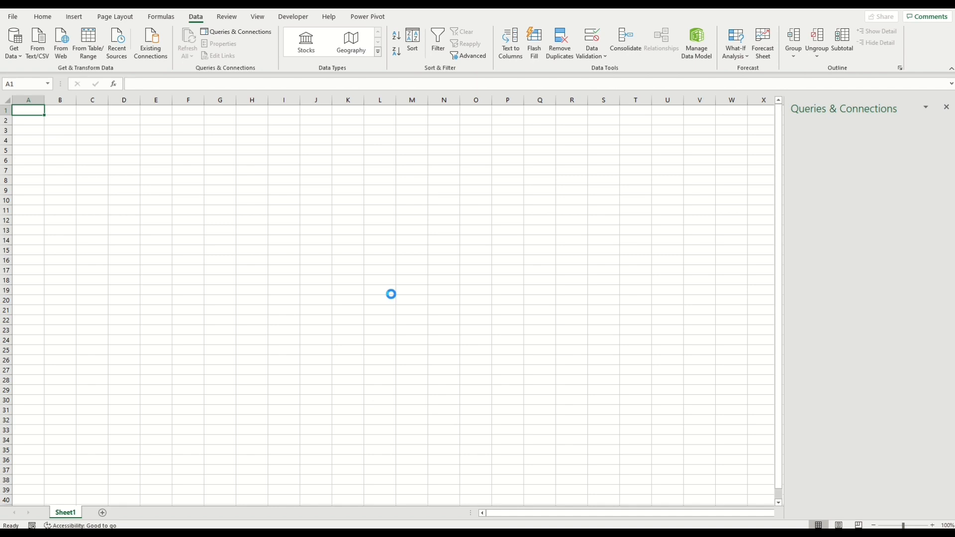
{"action": "left_click", "coordinate": [187, 43]}
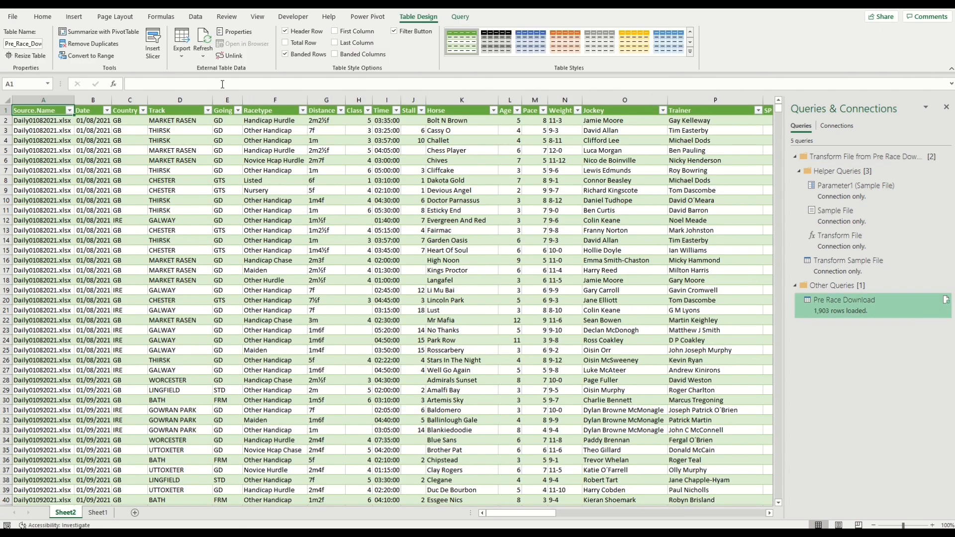
{"action": "mouse_move", "coordinate": [244, 199]}
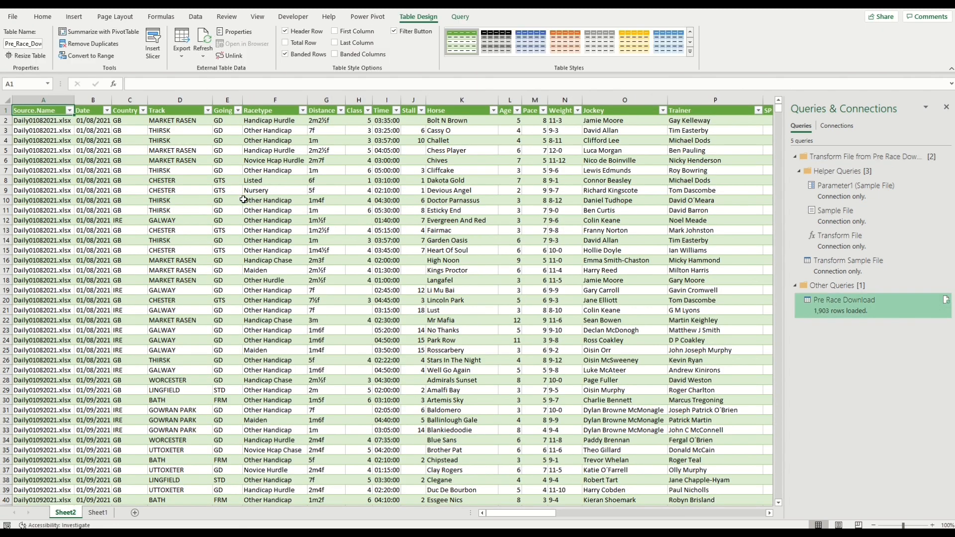
{"action": "mouse_move", "coordinate": [243, 217]}
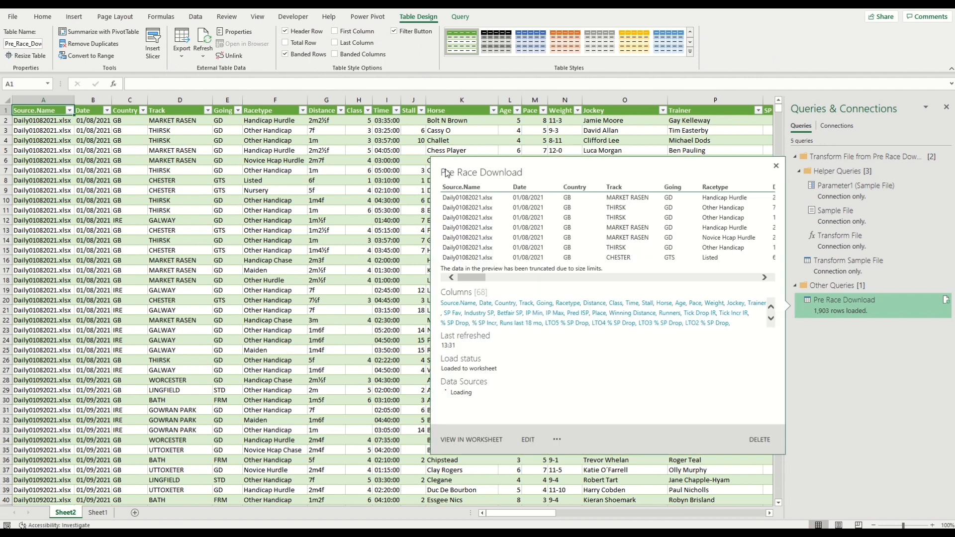
{"action": "left_click", "coordinate": [68, 110]}
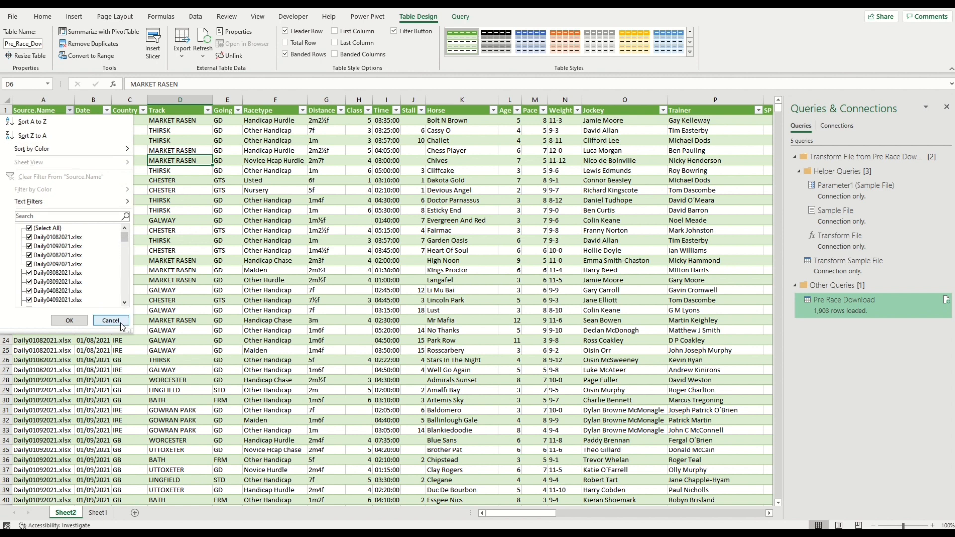
{"action": "mouse_move", "coordinate": [93, 199]}
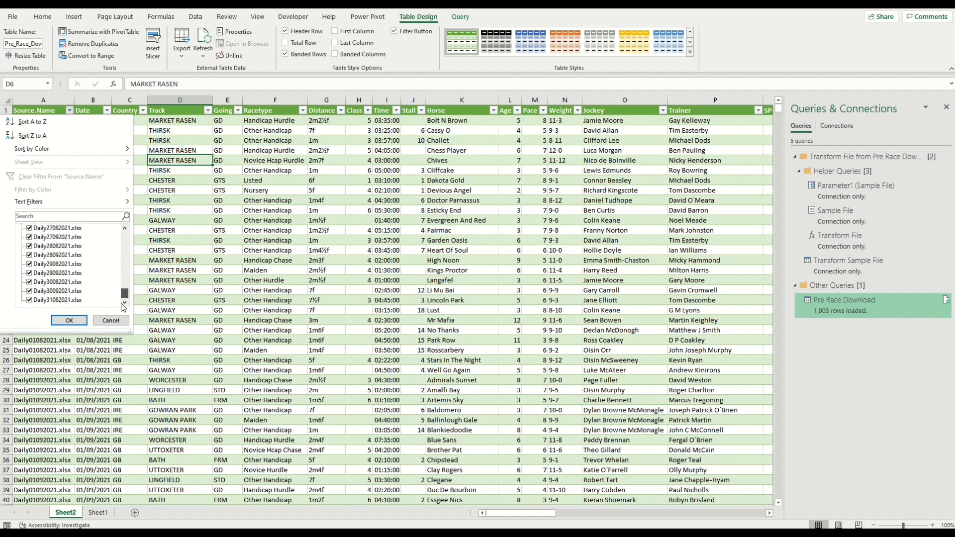
{"action": "left_click", "coordinate": [68, 319]}
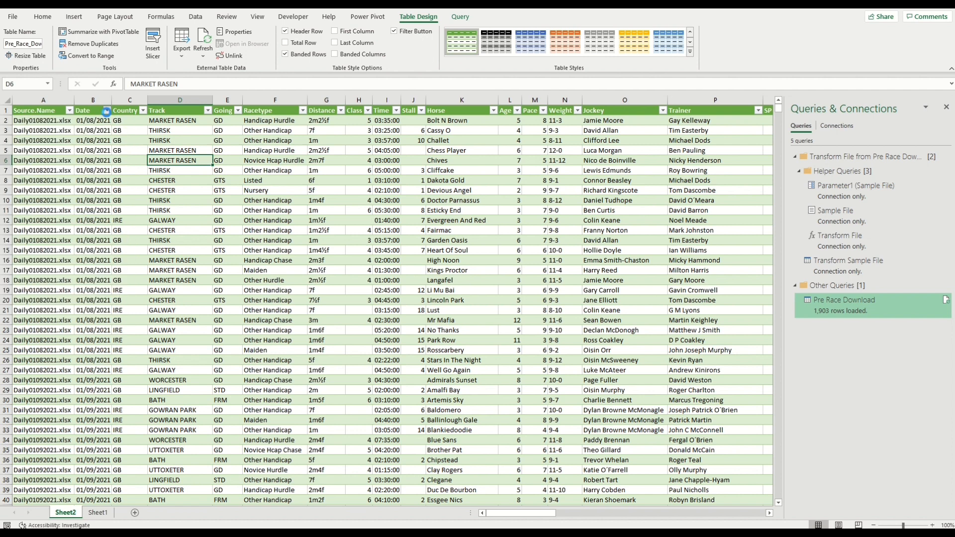
{"action": "left_click", "coordinate": [103, 110]}
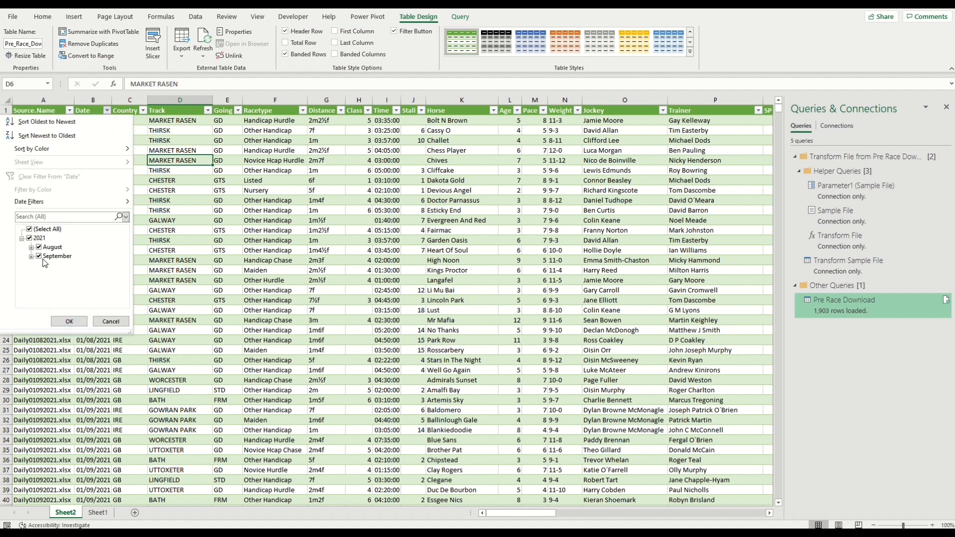
{"action": "left_click", "coordinate": [68, 320]}
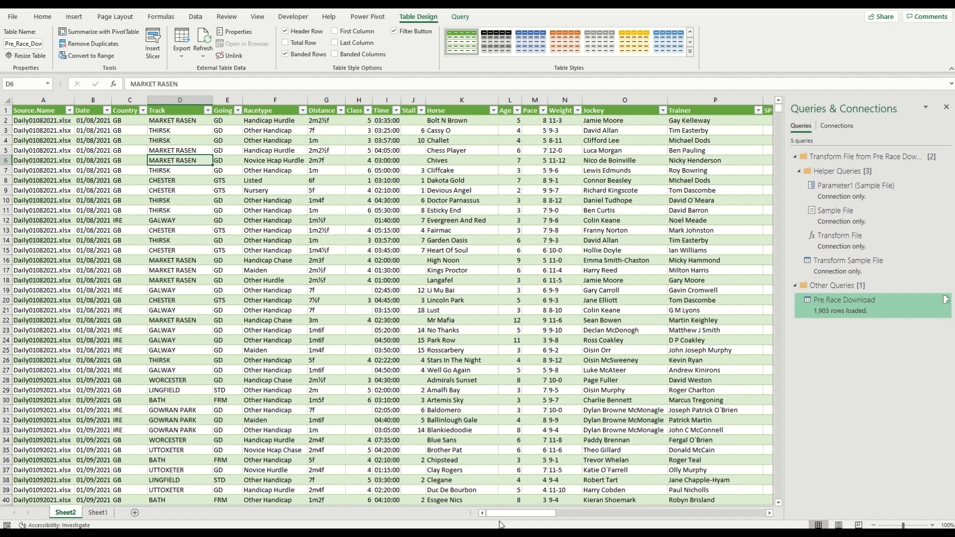
{"action": "scroll", "scroll_direction": "right", "scroll_amount": 3}
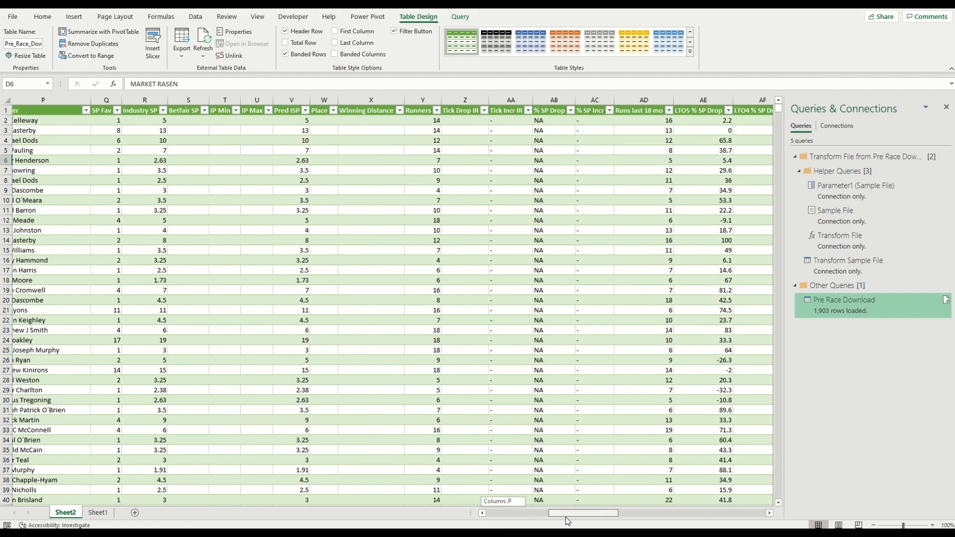
{"action": "scroll", "scroll_direction": "right", "scroll_amount": 3}
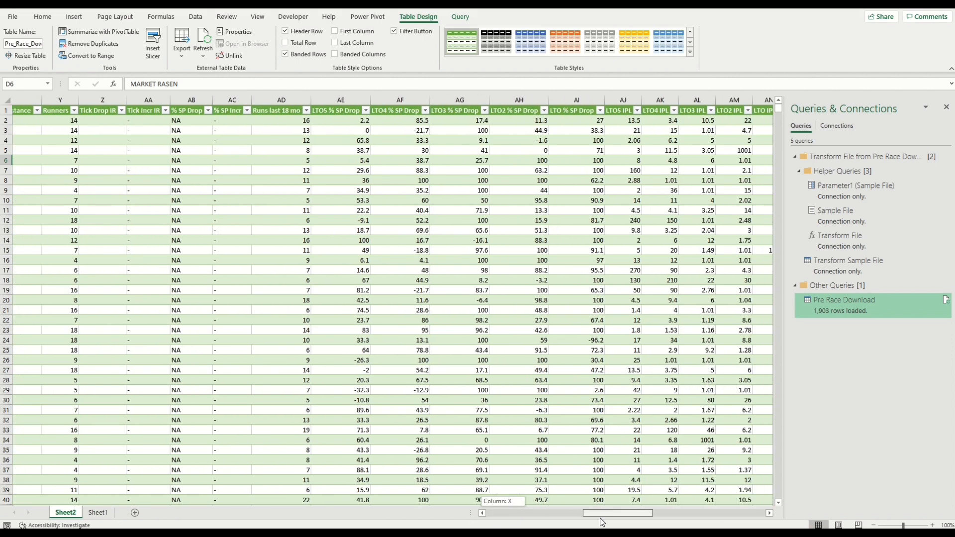
{"action": "left_click", "coordinate": [238, 111]}
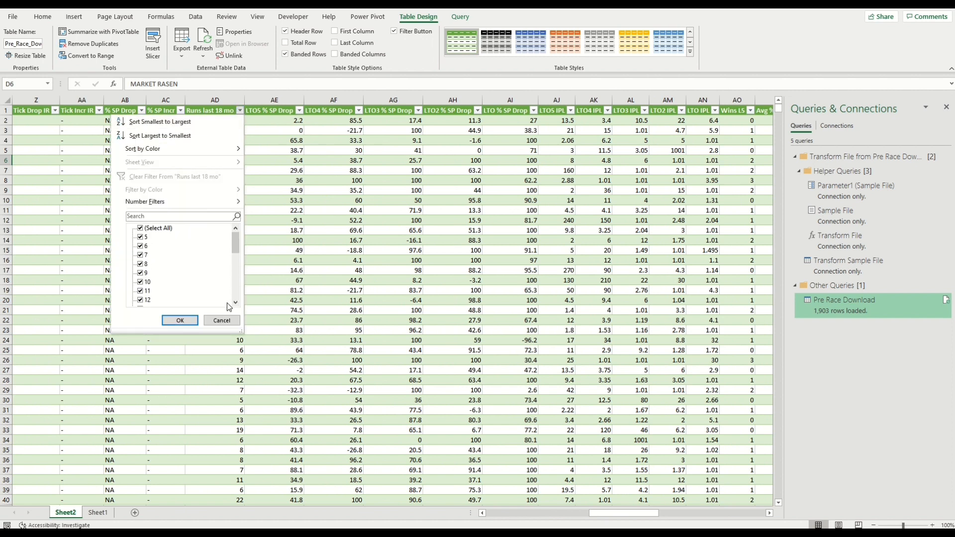
{"action": "left_click", "coordinate": [179, 320]}
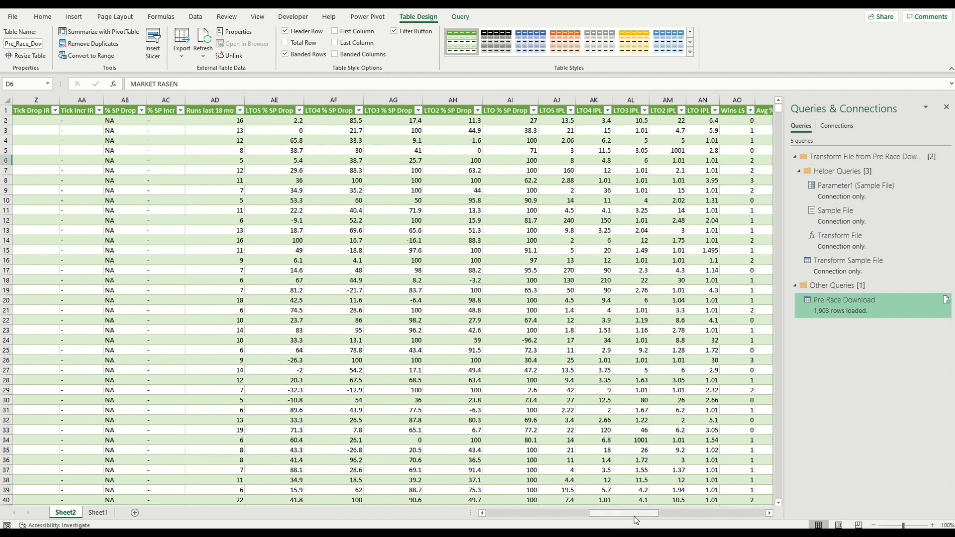
{"action": "scroll", "scroll_direction": "right", "scroll_amount": 3}
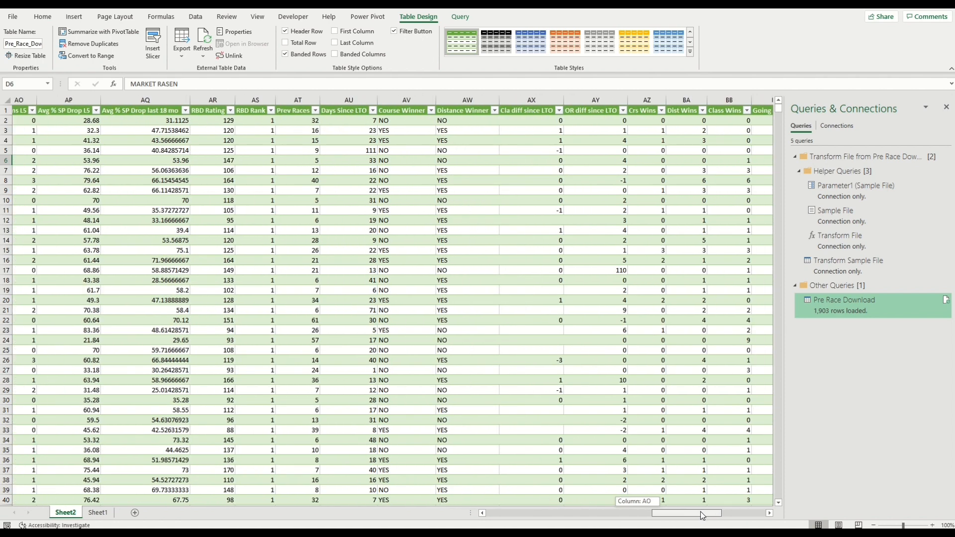
{"action": "scroll", "scroll_direction": "right", "scroll_amount": 3}
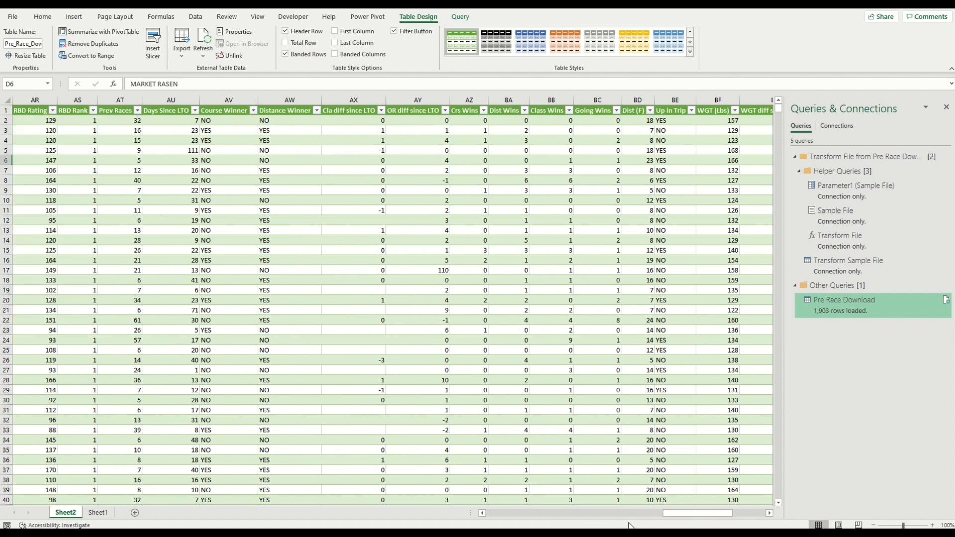
{"action": "scroll", "scroll_direction": "left", "scroll_amount": 3}
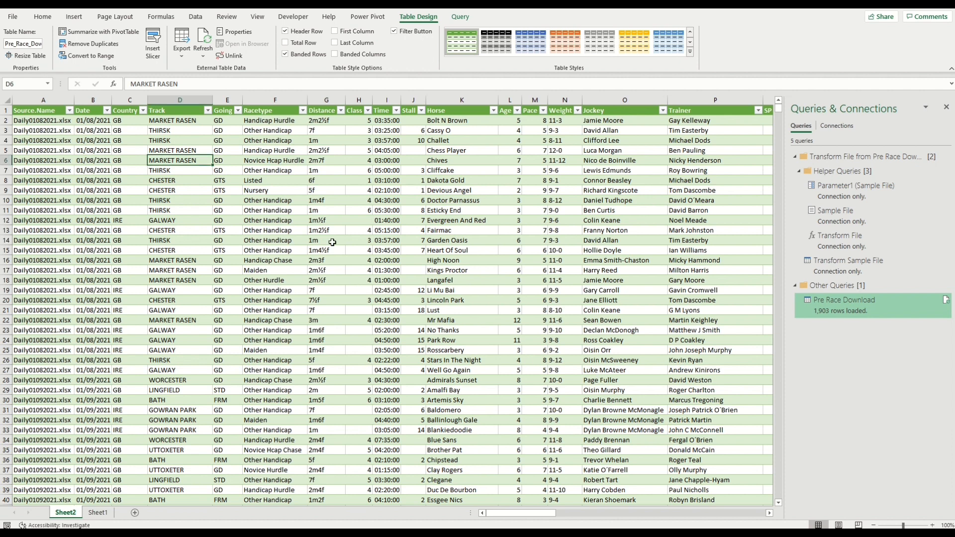
{"action": "mouse_move", "coordinate": [102, 109]}
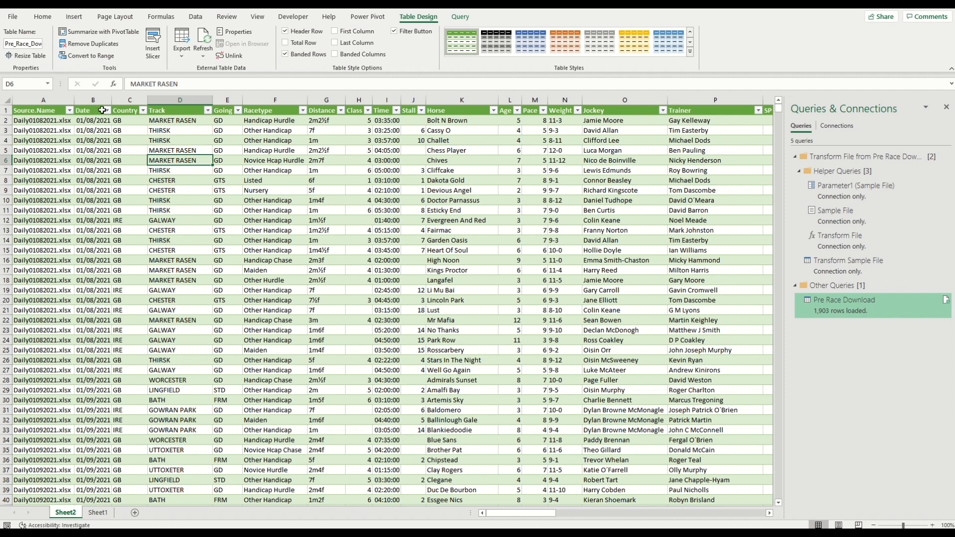
{"action": "mouse_move", "coordinate": [199, 72]}
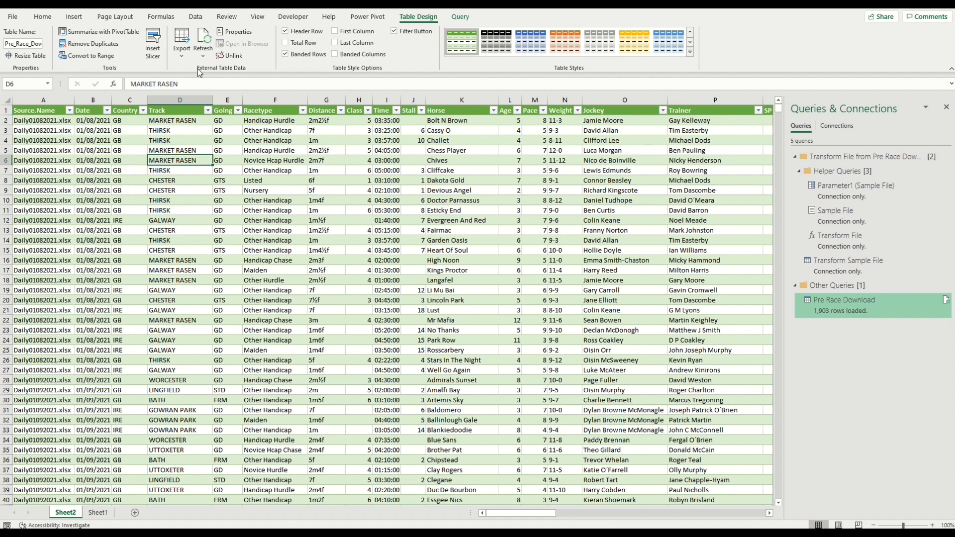
{"action": "left_click", "coordinate": [203, 39]}
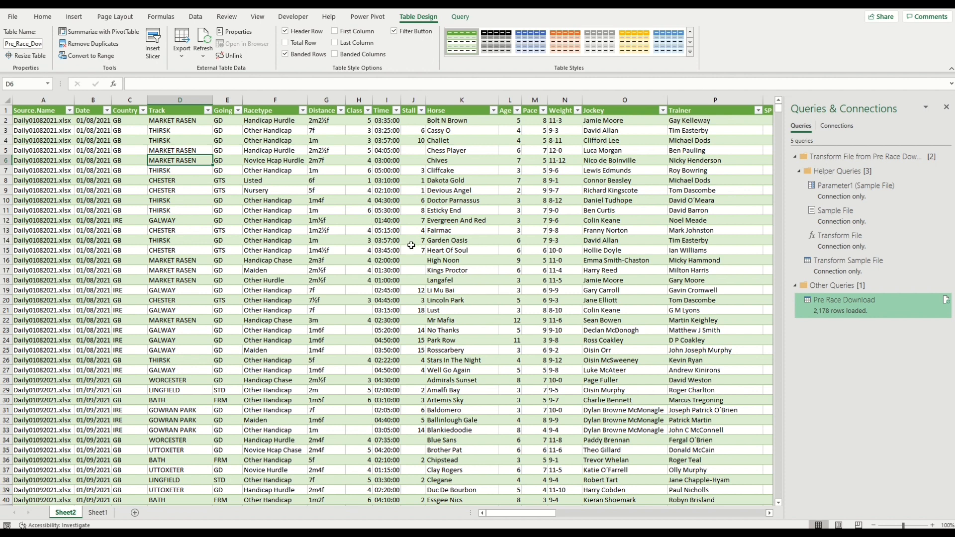
{"action": "left_click", "coordinate": [274, 200]}
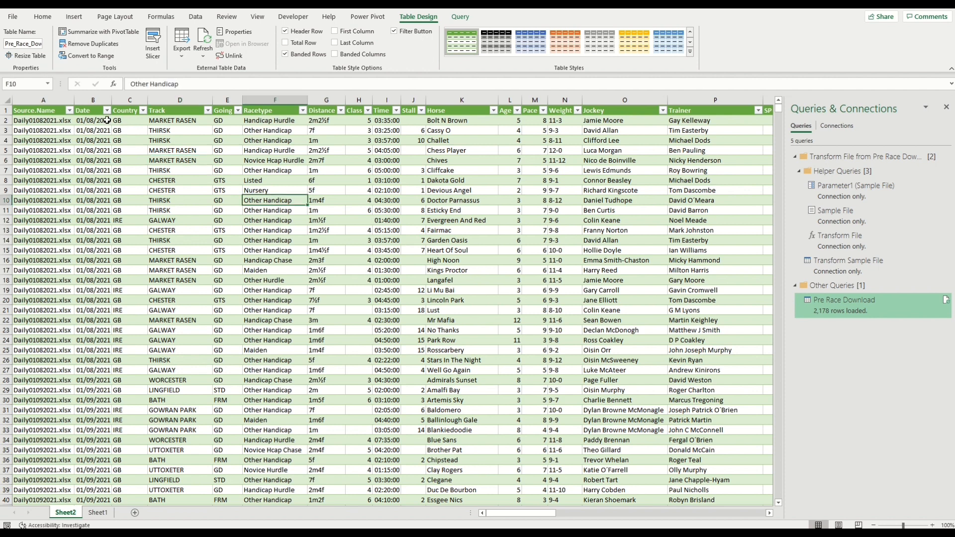
{"action": "left_click", "coordinate": [114, 110]}
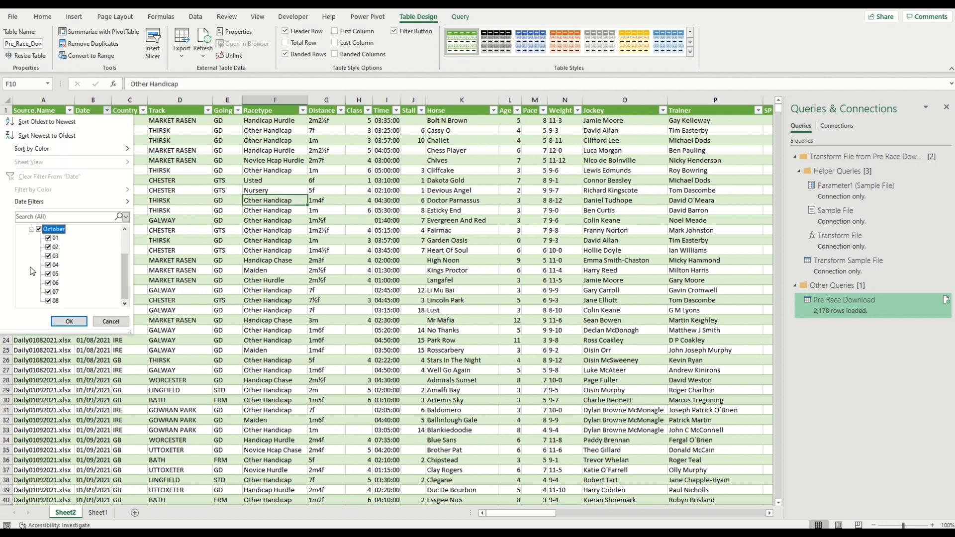
{"action": "left_click", "coordinate": [69, 321]}
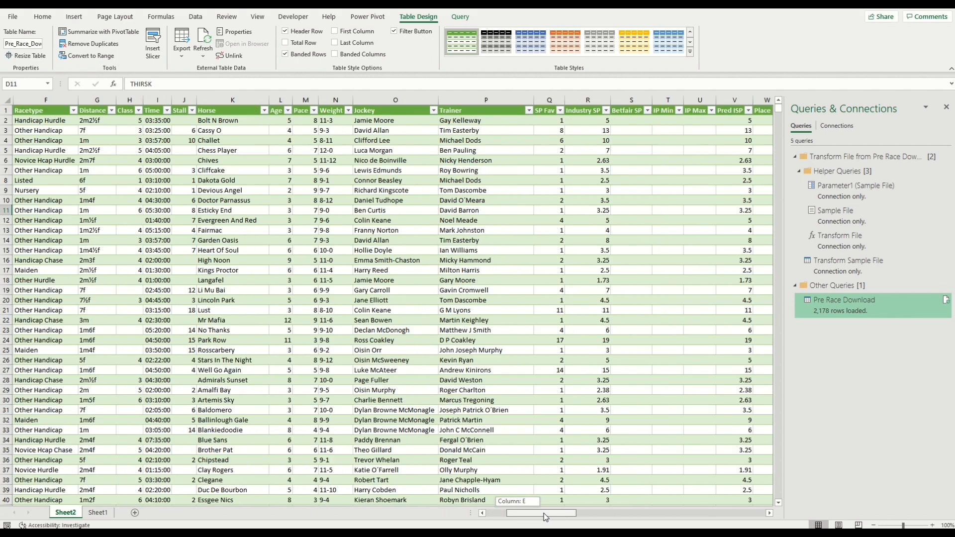
{"action": "scroll", "scroll_direction": "right", "scroll_amount": 3}
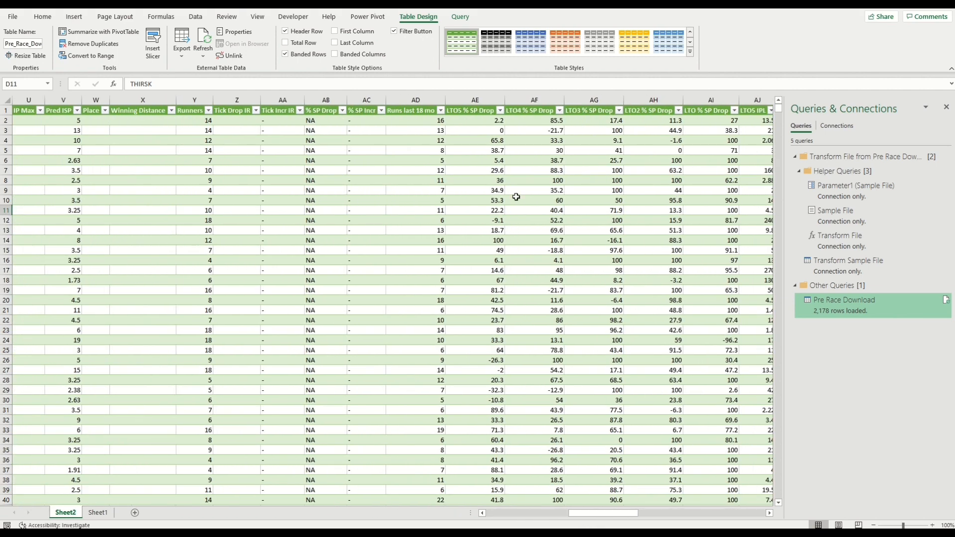
{"action": "left_click", "coordinate": [437, 111]}
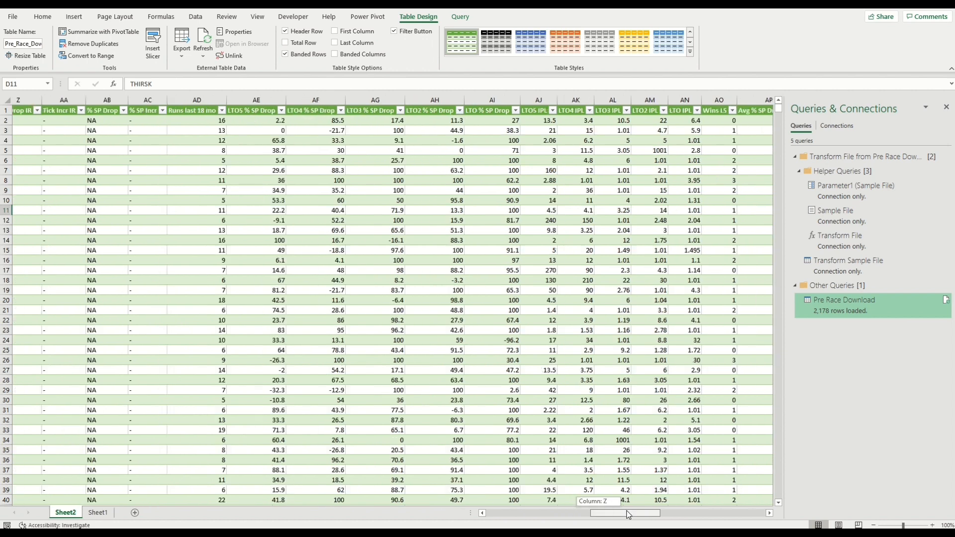
{"action": "scroll", "scroll_direction": "right", "scroll_amount": 3}
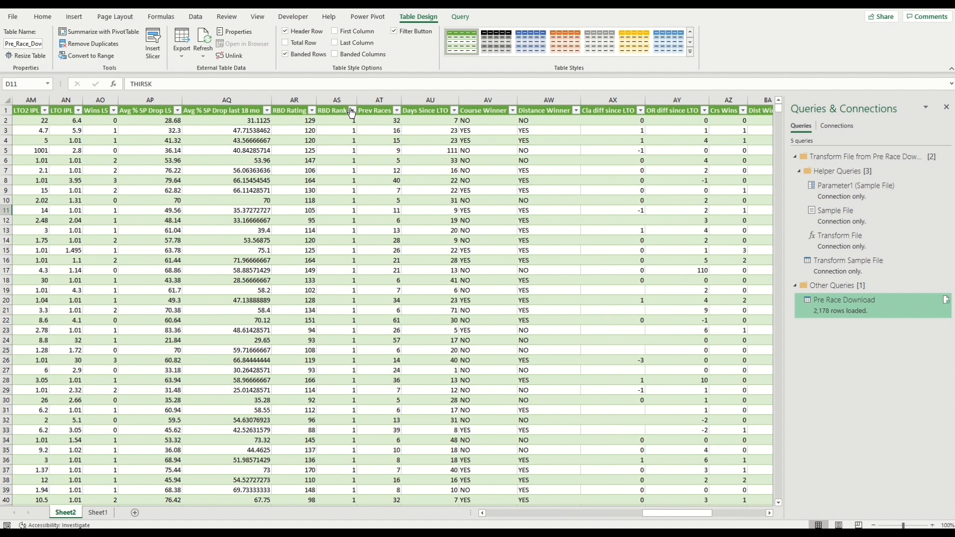
{"action": "left_click", "coordinate": [352, 110]}
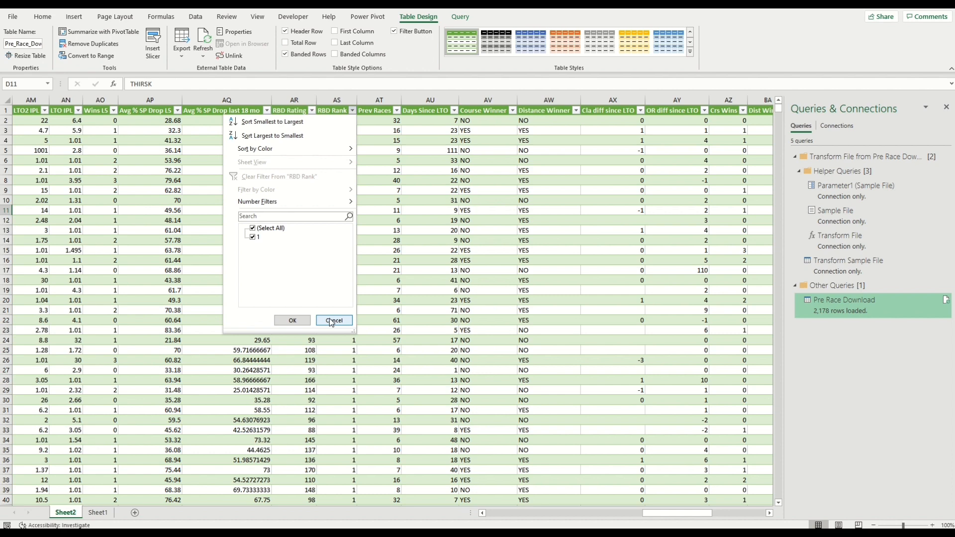
{"action": "left_click", "coordinate": [334, 320]}
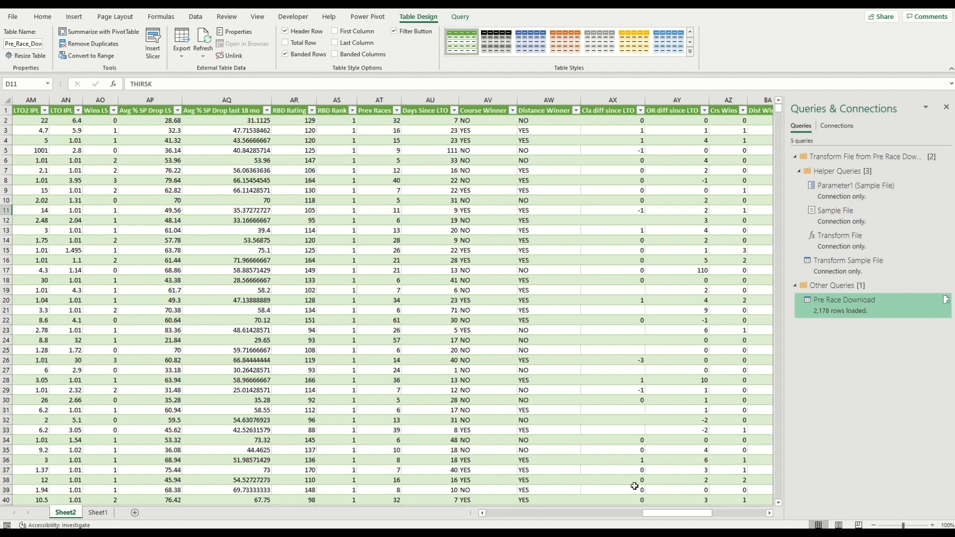
{"action": "scroll", "scroll_direction": "left", "scroll_amount": 3}
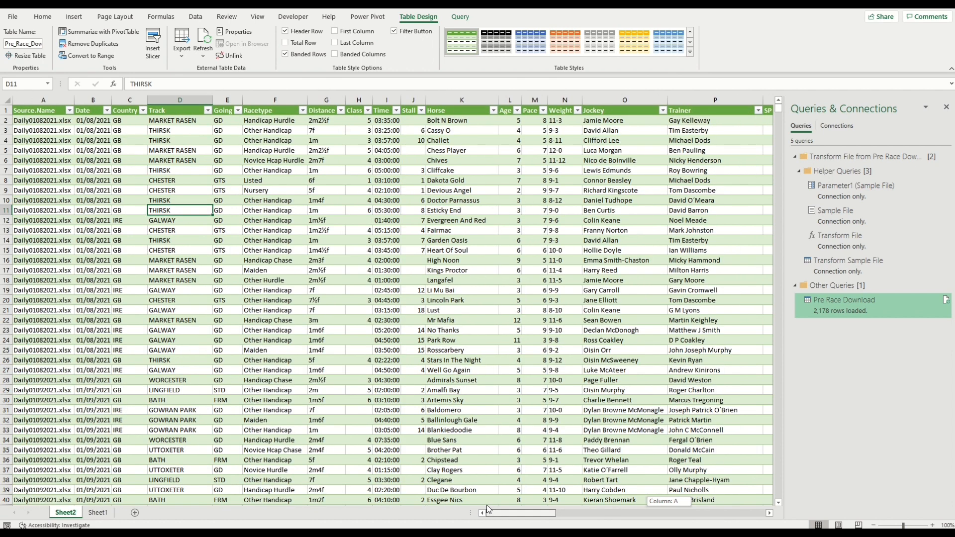
- Add a P/L header in cell BQ1 at the end of the race table
{"action": "scroll", "scroll_direction": "right", "scroll_amount": 3}
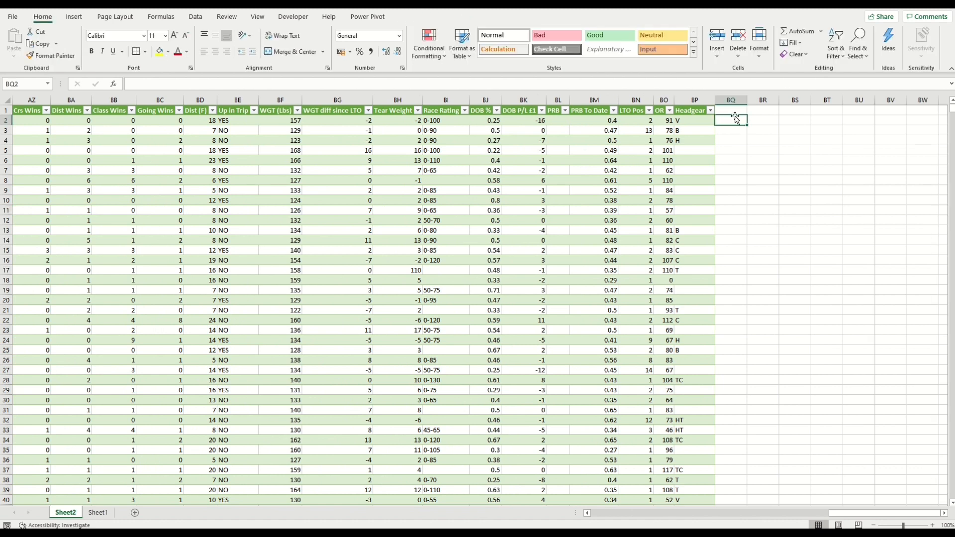
{"action": "type", "text": "P/"}
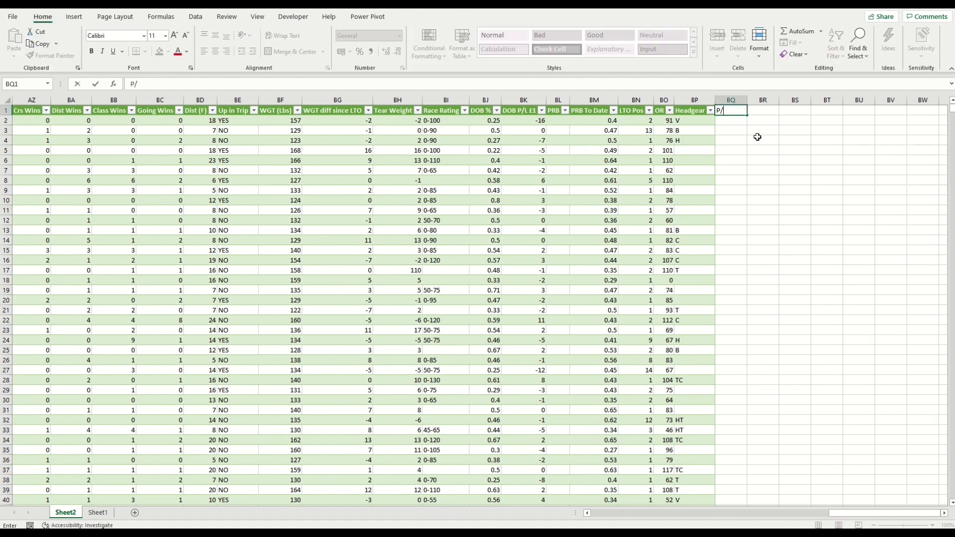
{"action": "key", "text": "enter"}
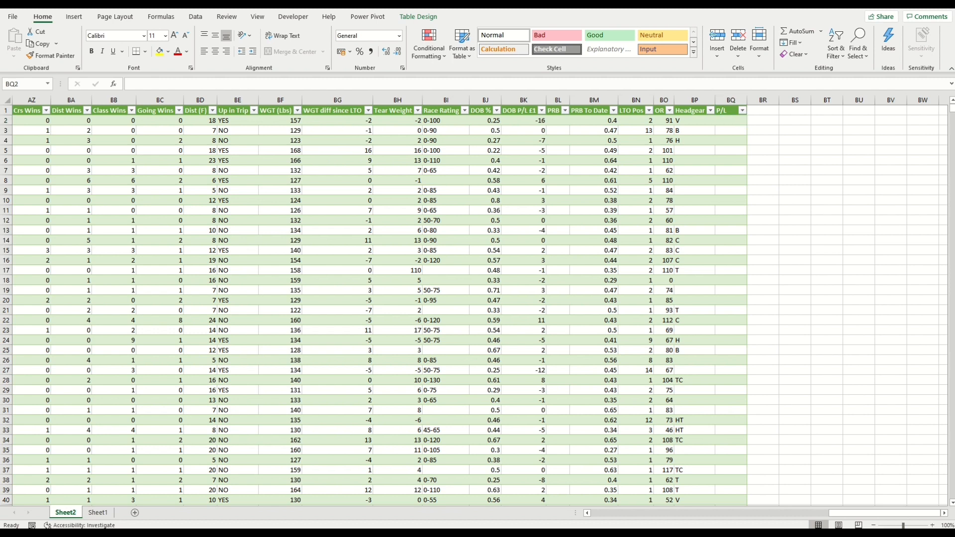
- Browse the RBDResults (3) export's columns, then return to Sheet2's P/L cell BQ2
{"action": "left_click", "coordinate": [730, 120]}
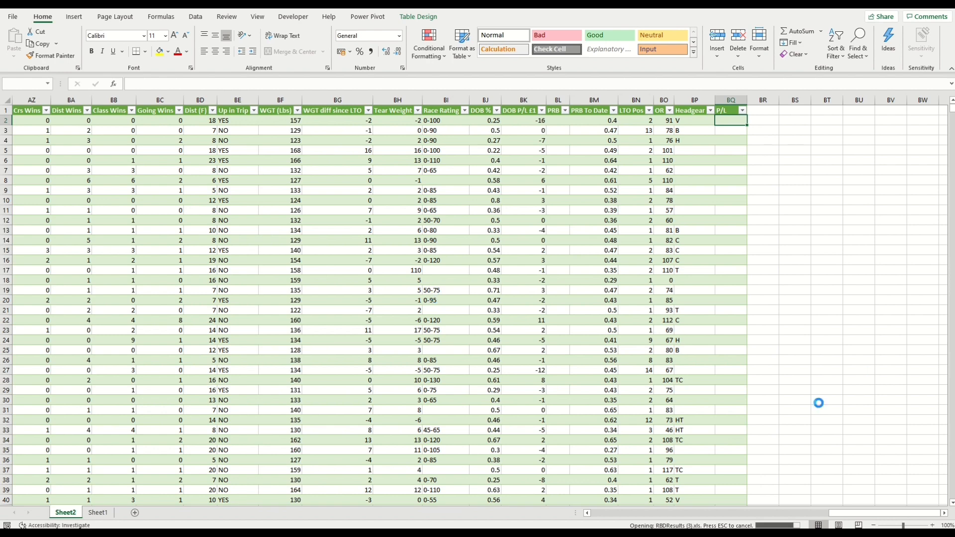
{"action": "left_click", "coordinate": [78, 512]}
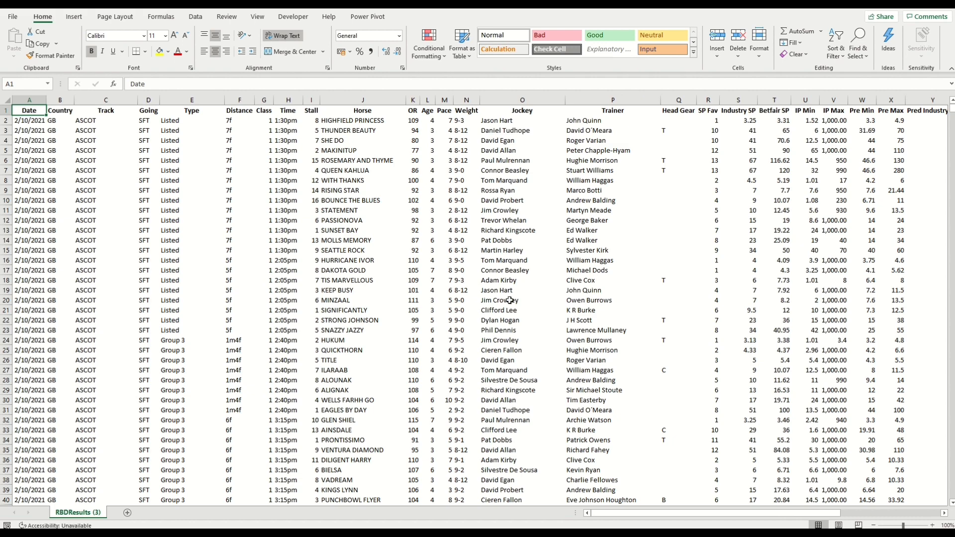
{"action": "left_click", "coordinate": [521, 299]}
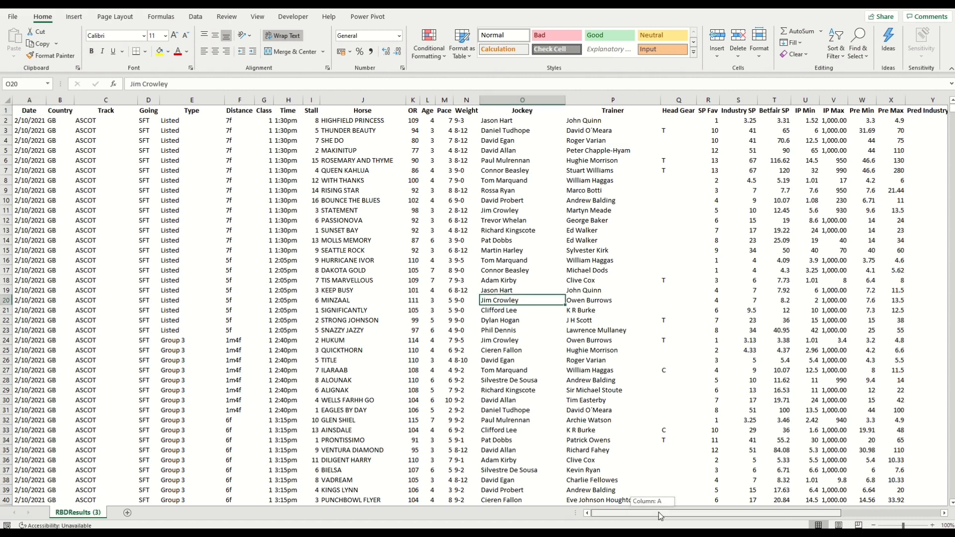
{"action": "scroll", "scroll_direction": "right", "scroll_amount": 3}
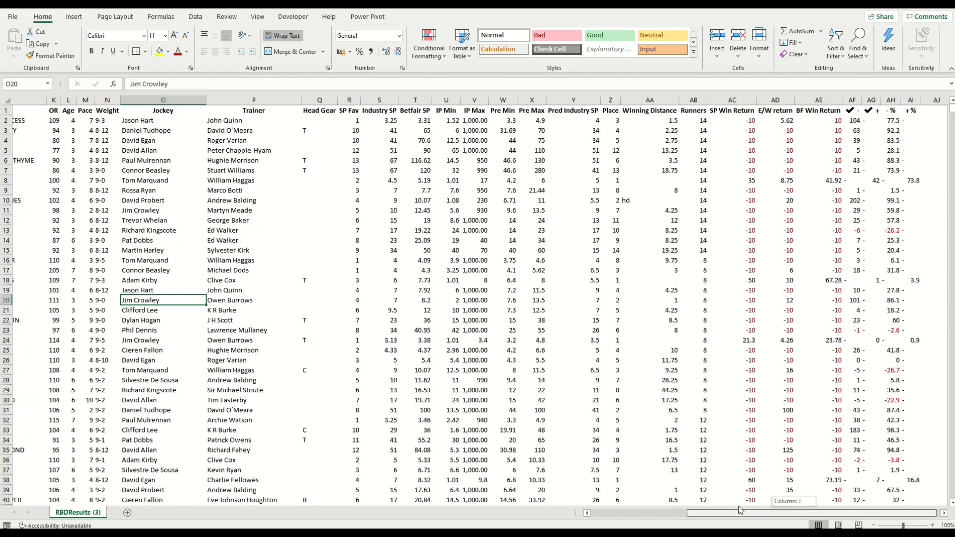
{"action": "scroll", "scroll_direction": "left", "scroll_amount": 3}
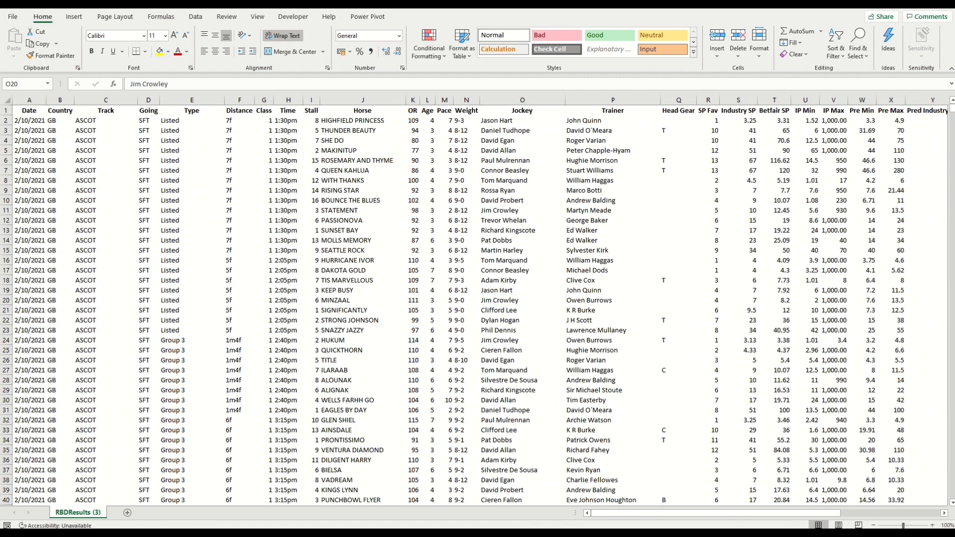
{"action": "left_click", "coordinate": [97, 515]}
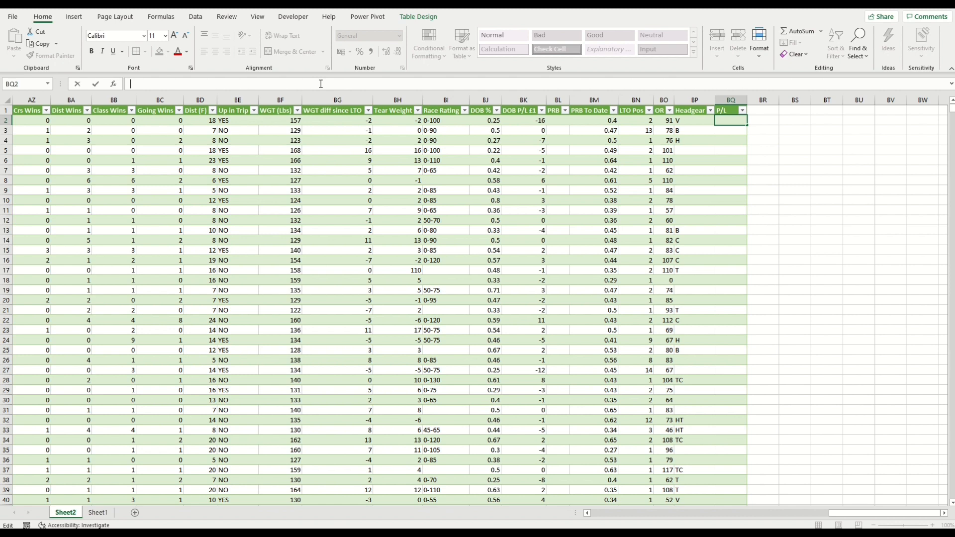
- Start a SUMIFS formula with RBDResults' BF Win Return column as the sum range
{"action": "type", "text": "=sumif"}
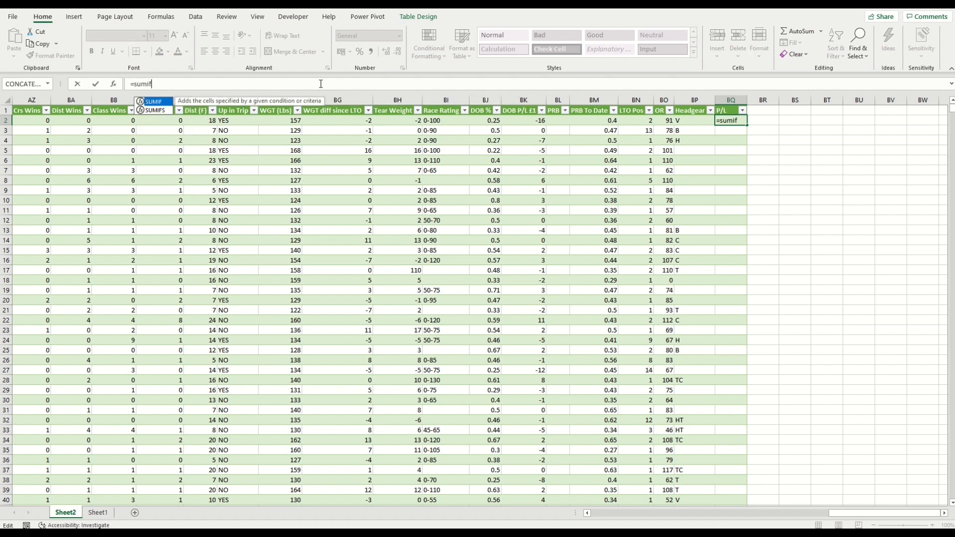
{"action": "type", "text": "s("}
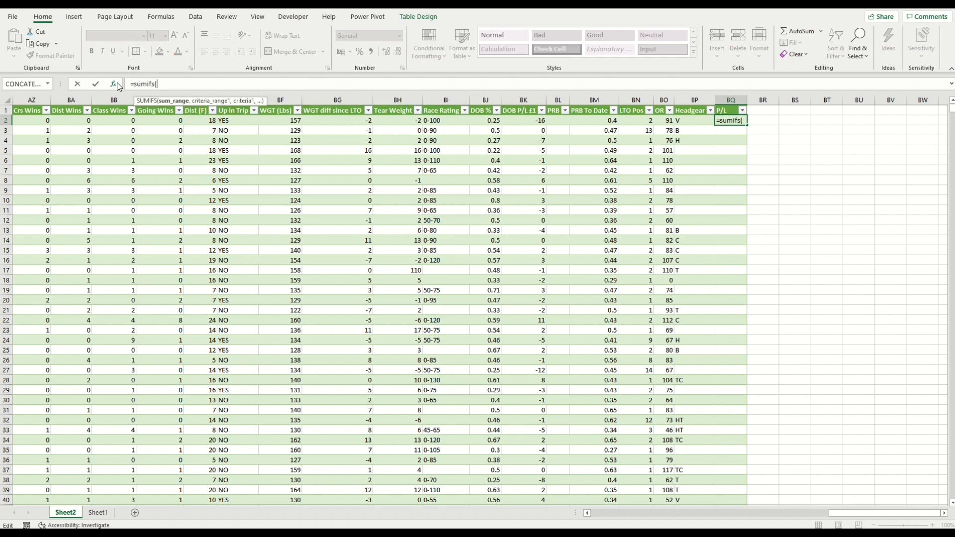
{"action": "left_click", "coordinate": [115, 84]}
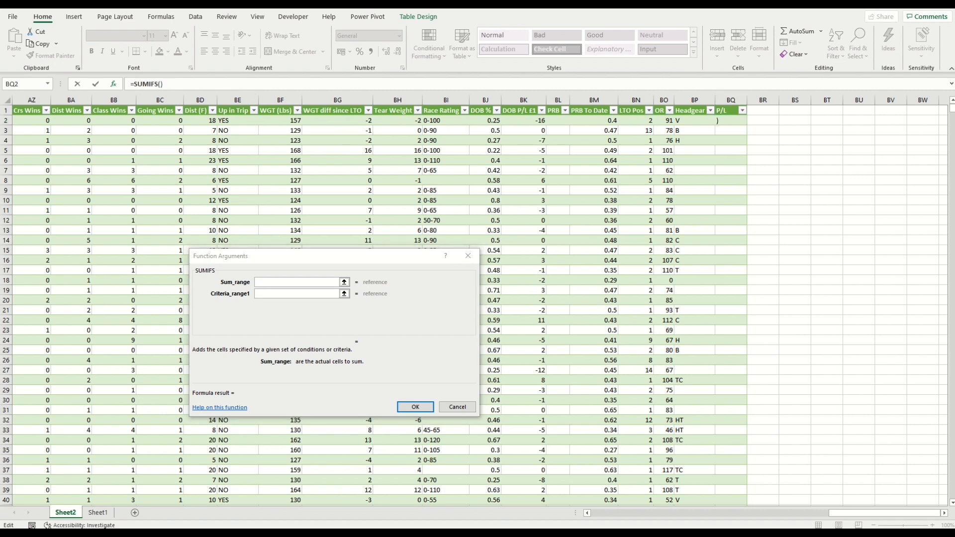
{"action": "left_click", "coordinate": [77, 513]}
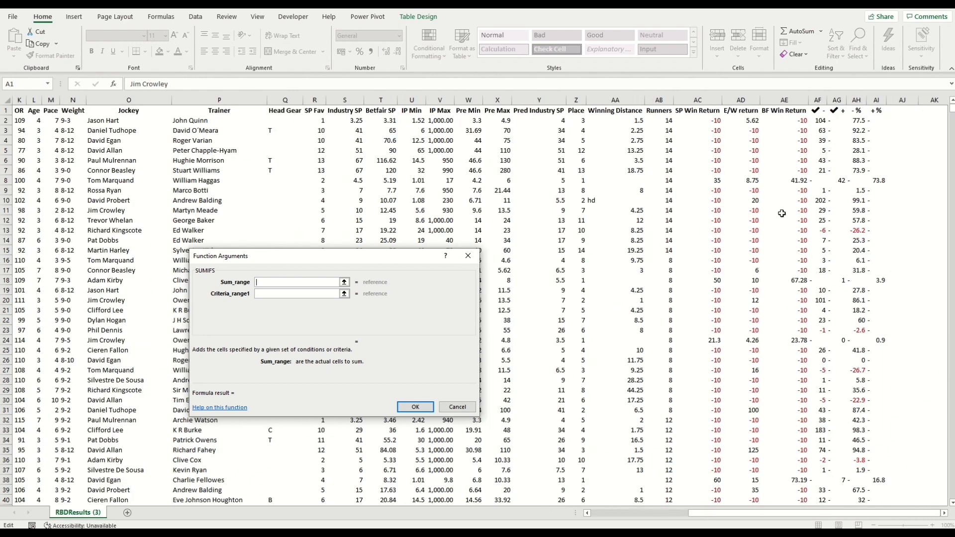
{"action": "left_click", "coordinate": [784, 100]}
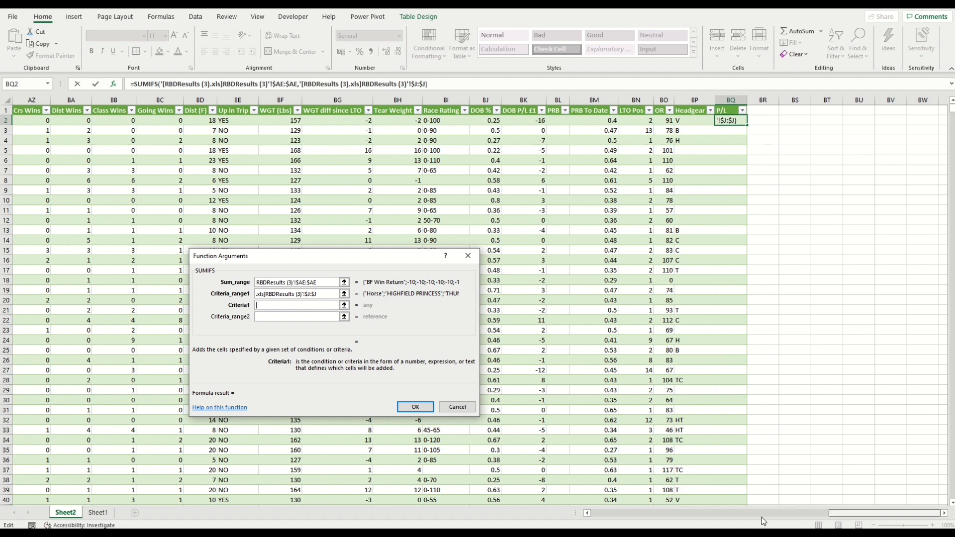
{"action": "scroll", "scroll_direction": "left", "scroll_amount": 3}
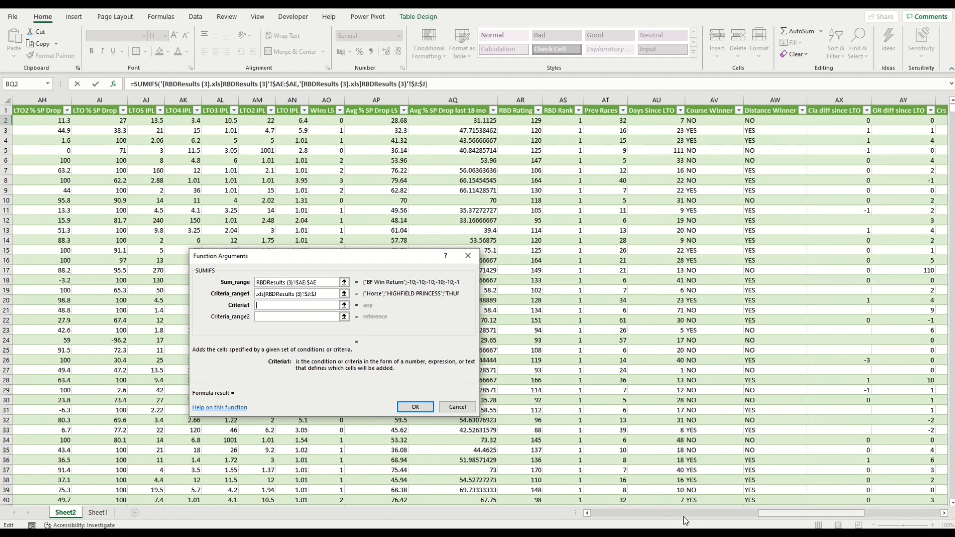
{"action": "scroll", "scroll_direction": "left", "scroll_amount": 3}
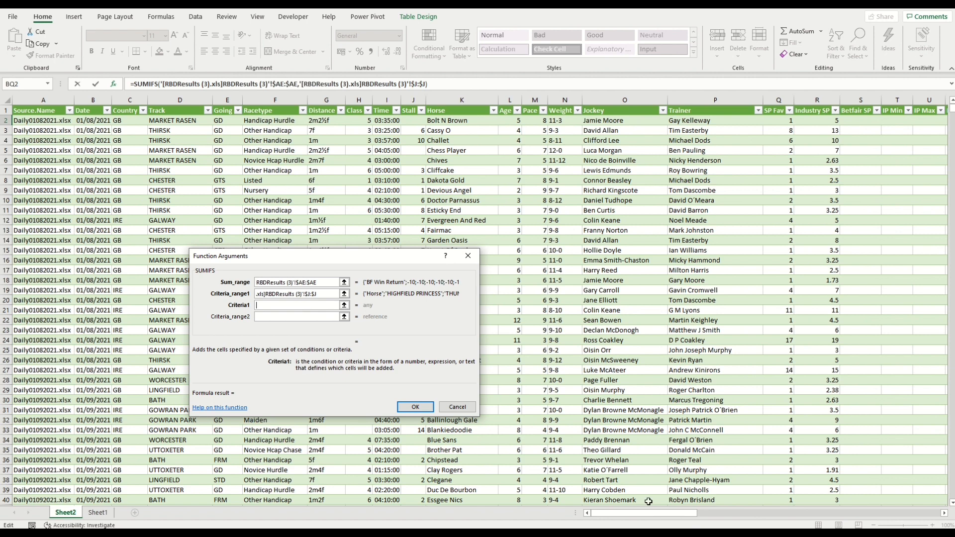
{"action": "mouse_move", "coordinate": [456, 135]}
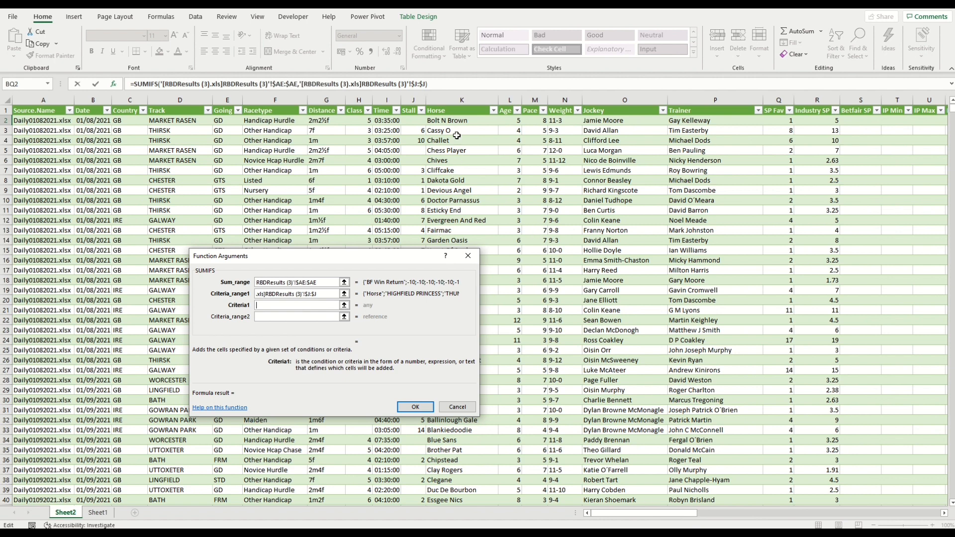
{"action": "type", "text": "[@Horse]"}
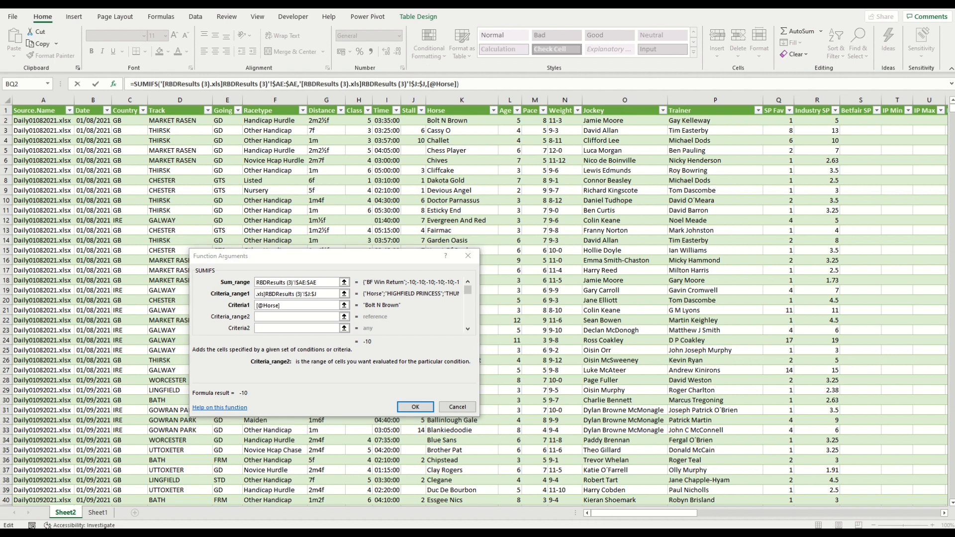
{"action": "left_click", "coordinate": [78, 512]}
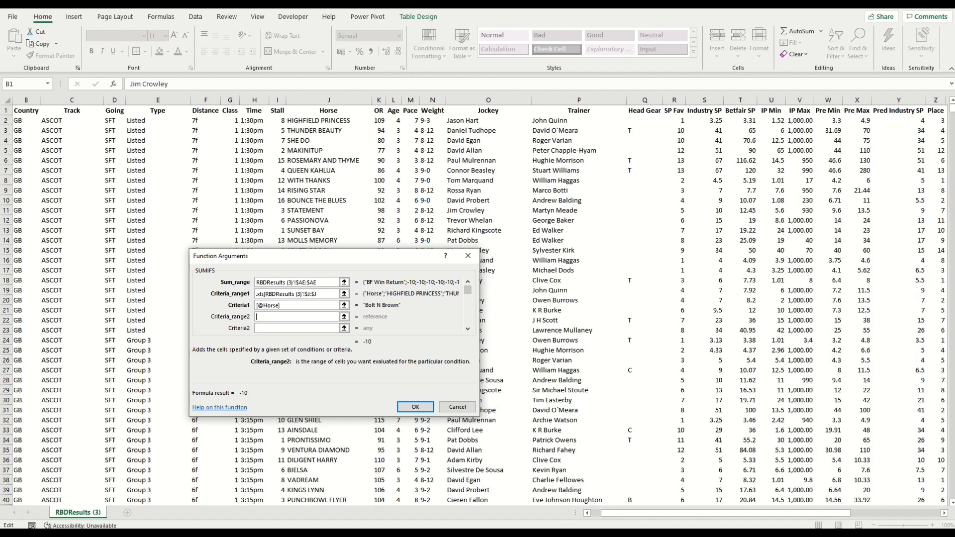
{"action": "scroll", "scroll_direction": "left", "scroll_amount": 3}
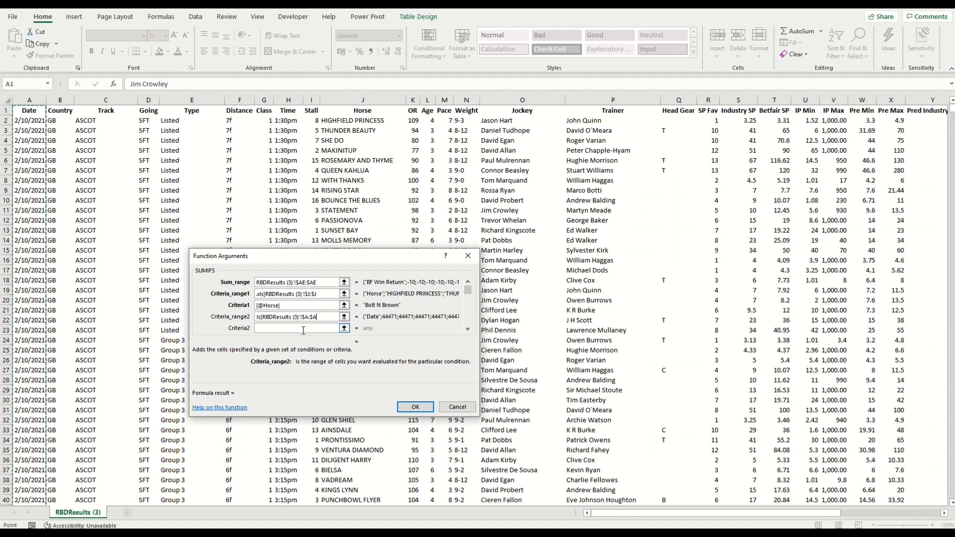
{"action": "left_click", "coordinate": [65, 512]}
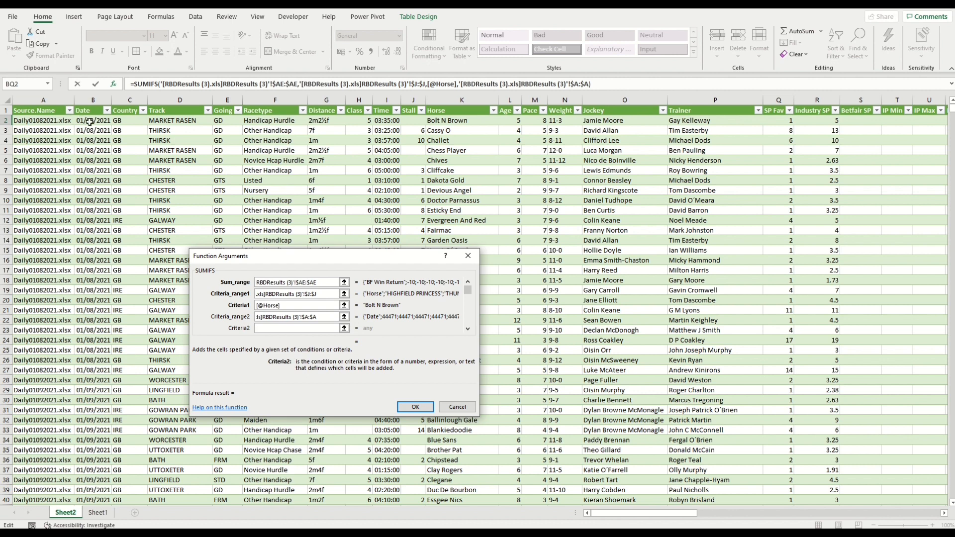
{"action": "type", "text": "[@Date]"}
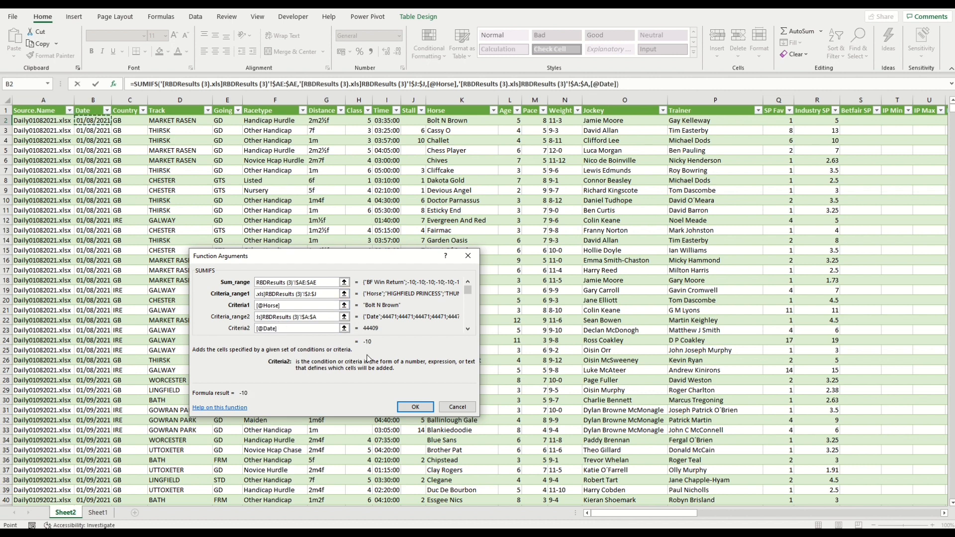
{"action": "mouse_move", "coordinate": [372, 368]}
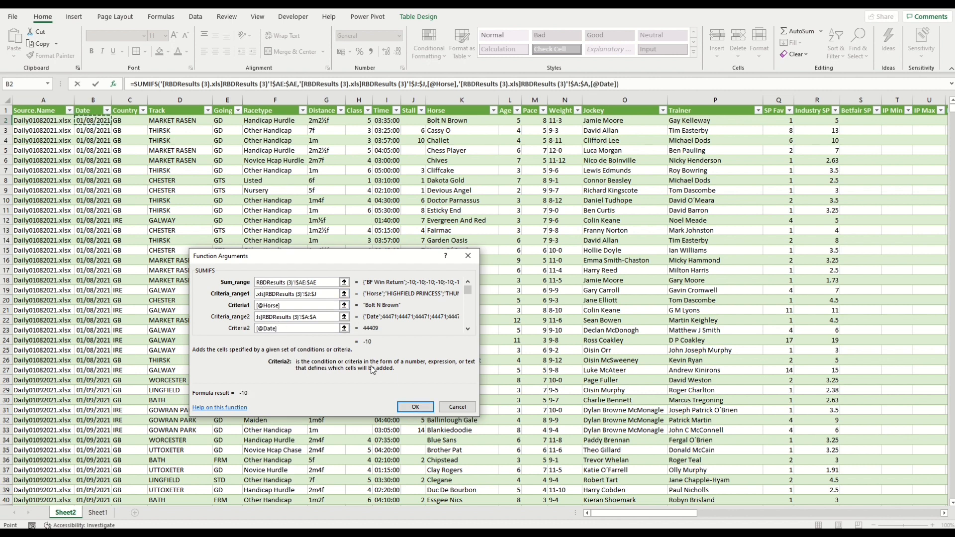
{"action": "left_click", "coordinate": [299, 328]}
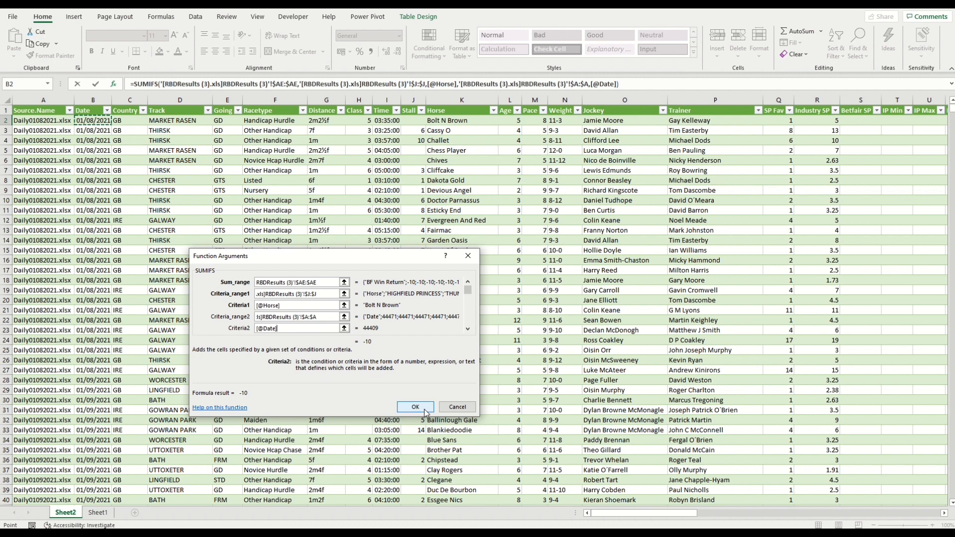
{"action": "left_click", "coordinate": [414, 407]}
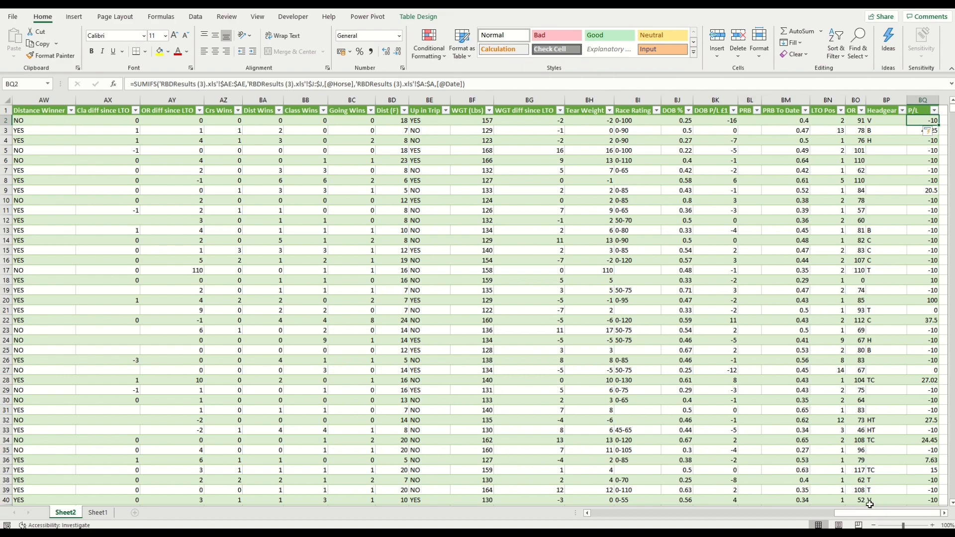
{"action": "scroll", "scroll_direction": "left", "scroll_amount": 3}
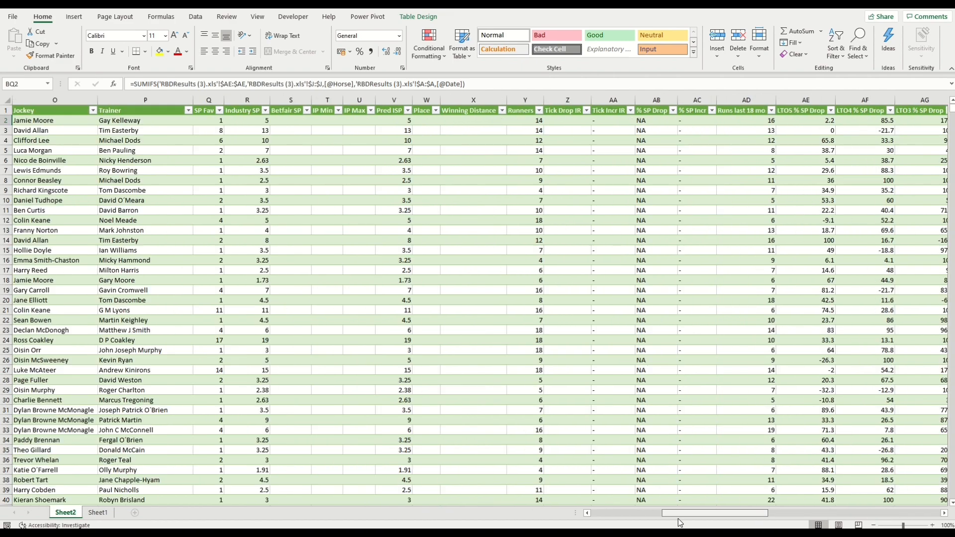
{"action": "scroll", "scroll_direction": "left", "scroll_amount": 3}
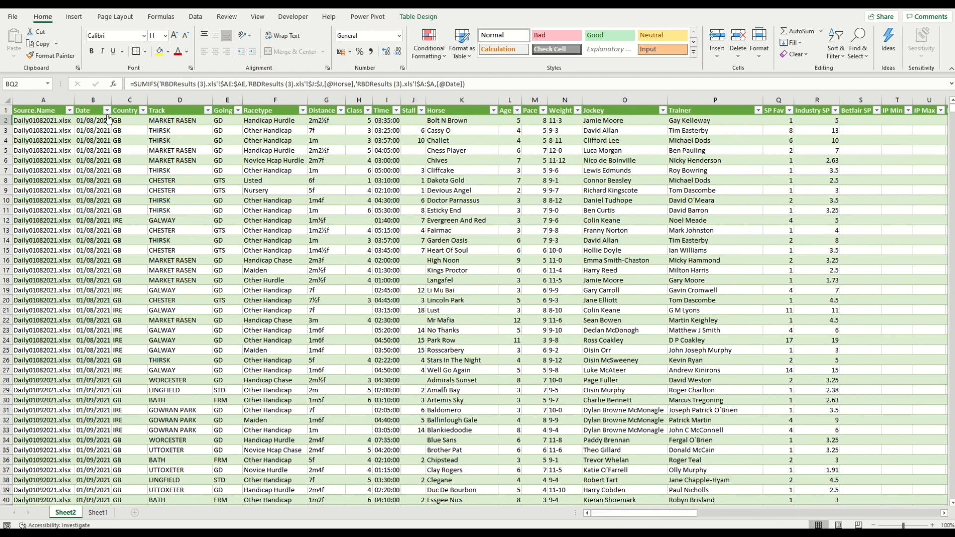
{"action": "left_click", "coordinate": [109, 110]}
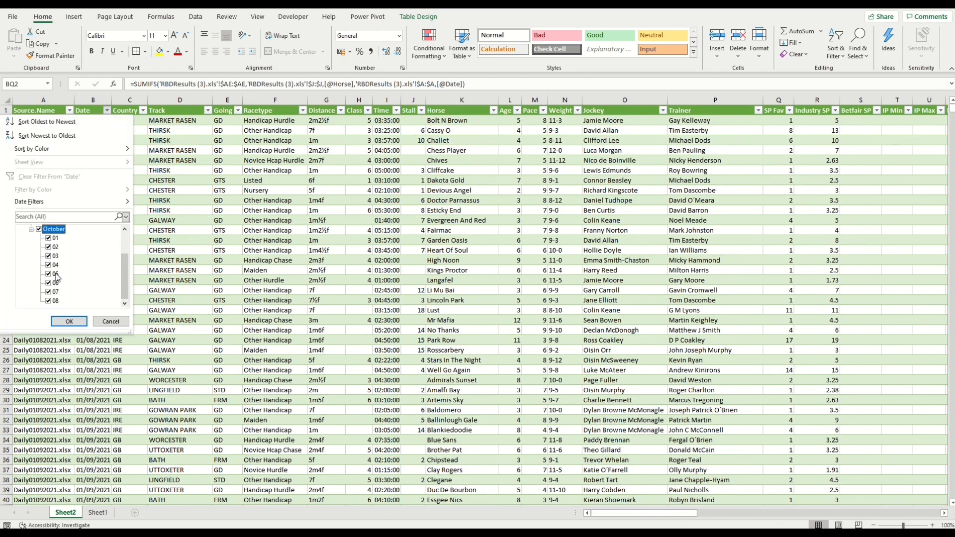
{"action": "left_click", "coordinate": [31, 238]}
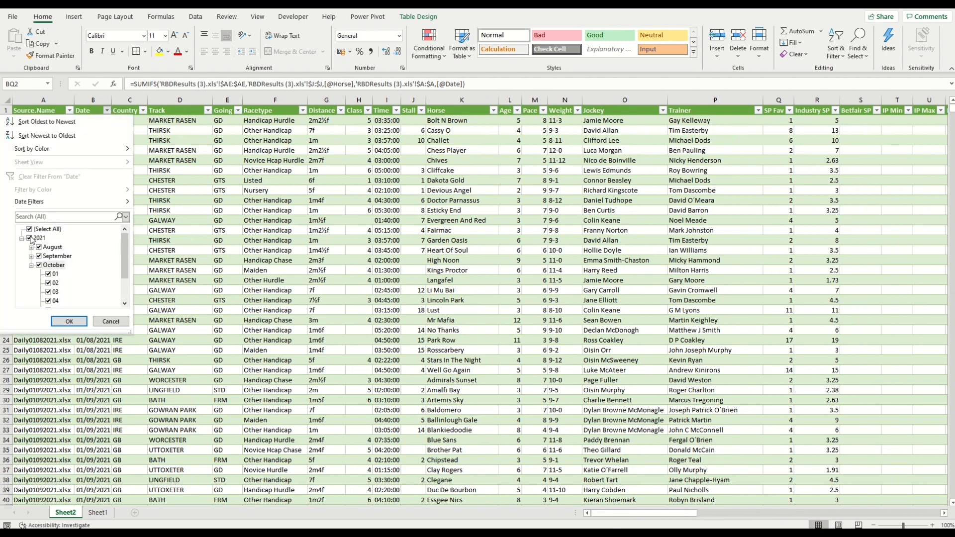
{"action": "scroll", "scroll_direction": "down", "scroll_amount": 3}
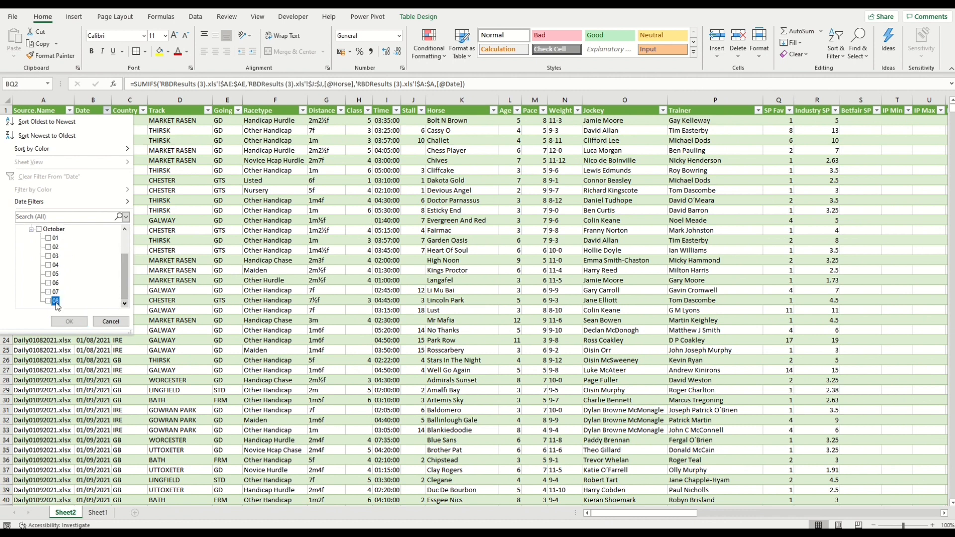
{"action": "left_click", "coordinate": [68, 321]}
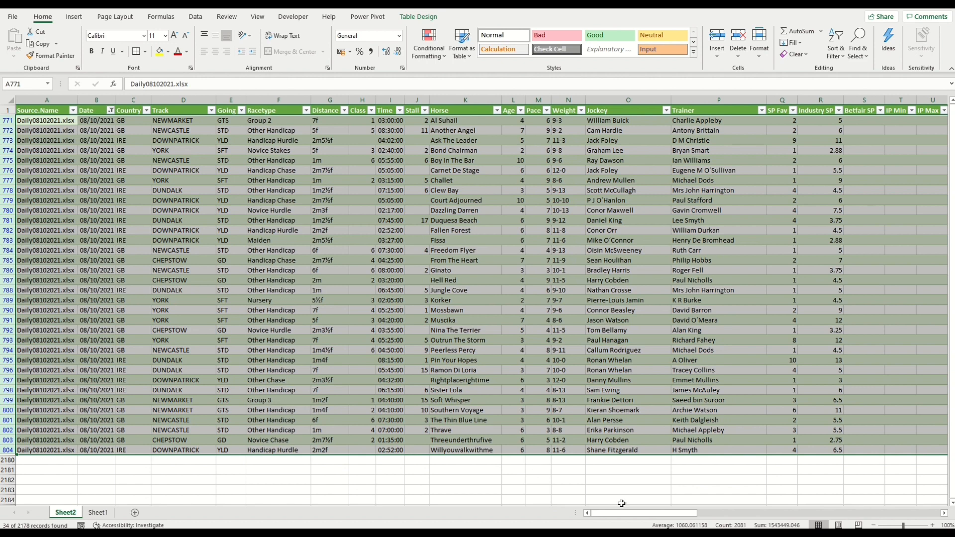
{"action": "scroll", "scroll_direction": "right", "scroll_amount": 3}
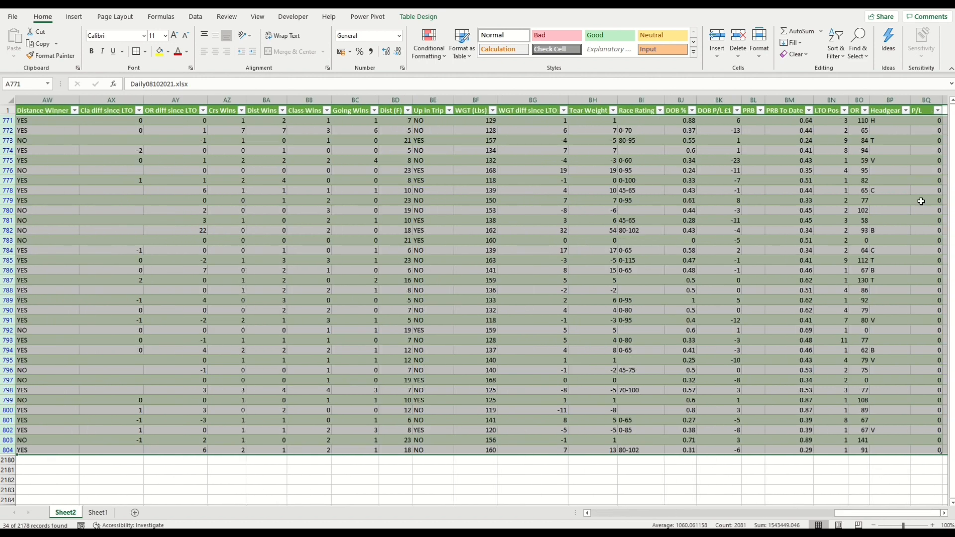
{"action": "right_click", "coordinate": [437, 230]}
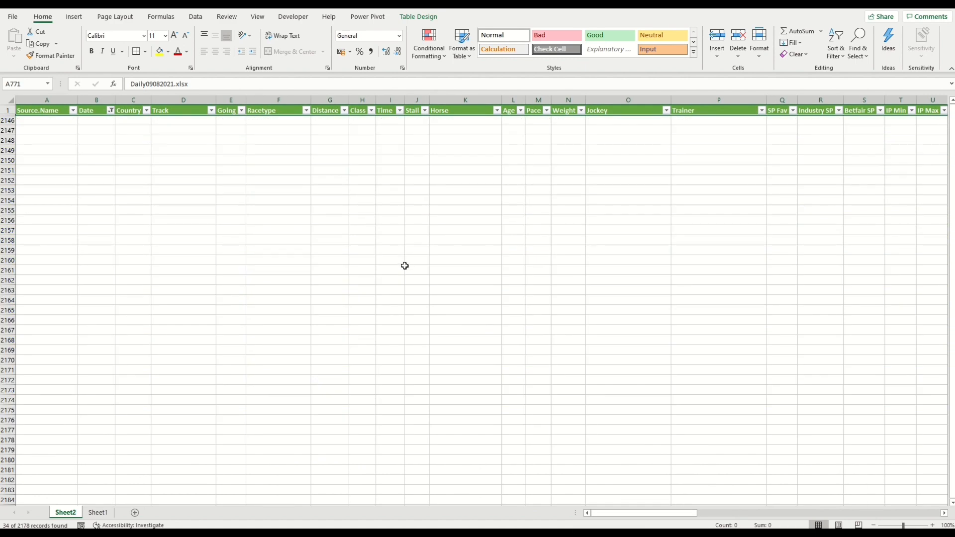
{"action": "left_click", "coordinate": [111, 110]}
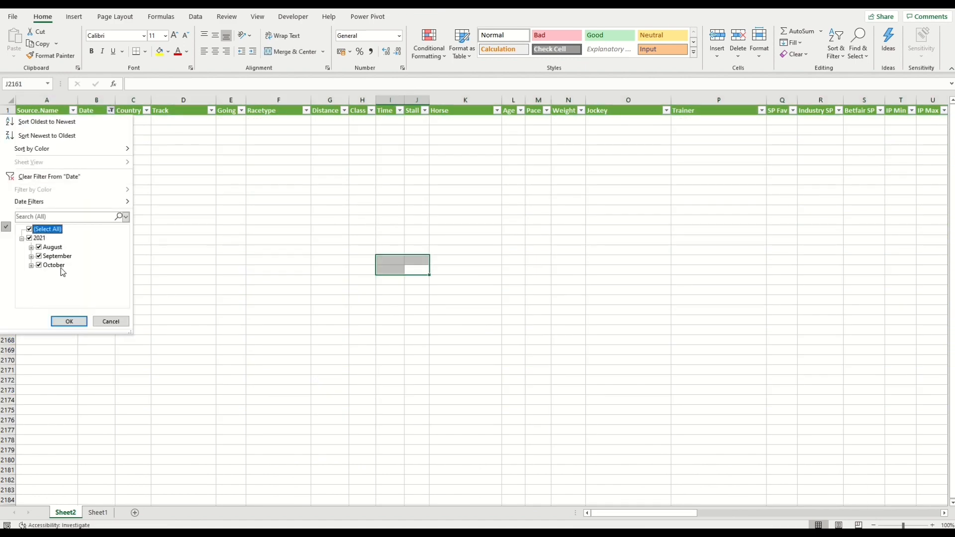
{"action": "left_click", "coordinate": [69, 320]}
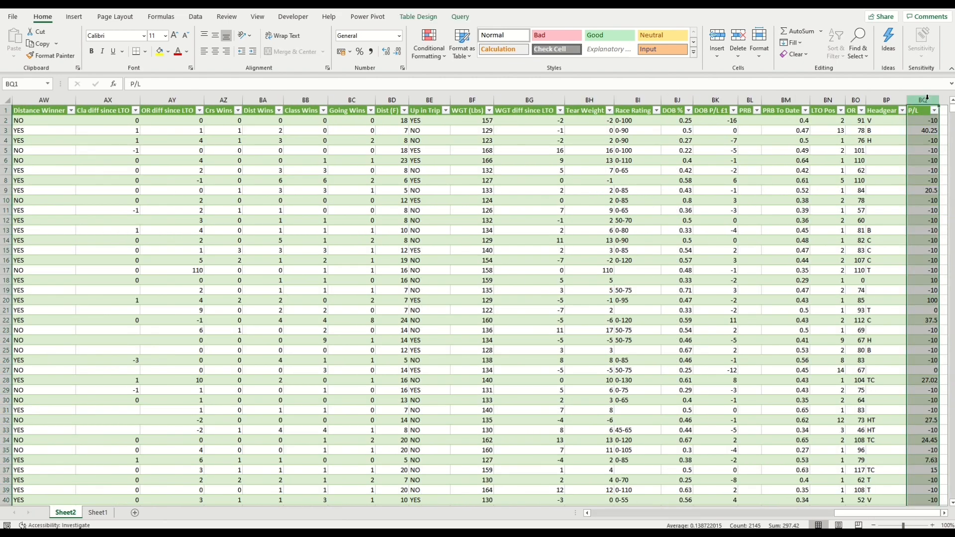
{"action": "left_click", "coordinate": [922, 100]}
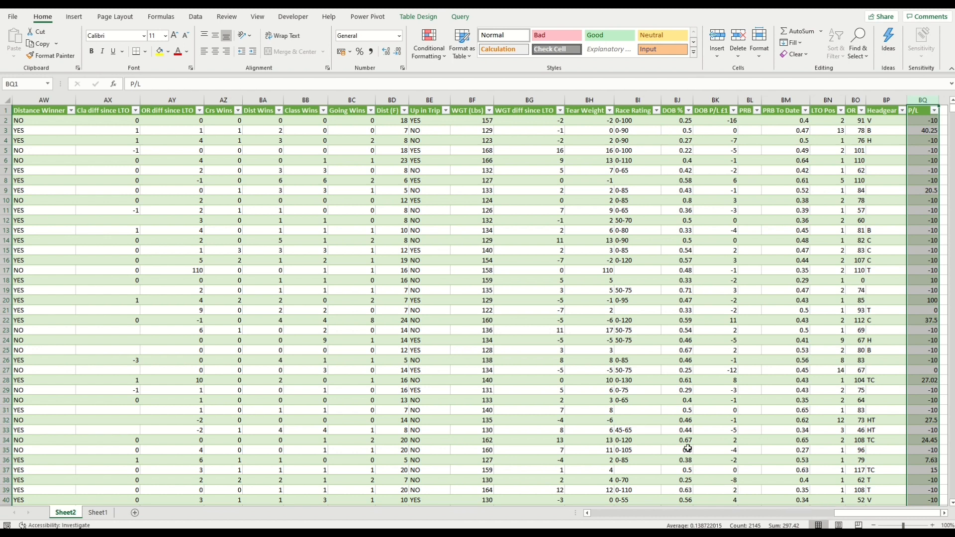
{"action": "mouse_move", "coordinate": [634, 418]}
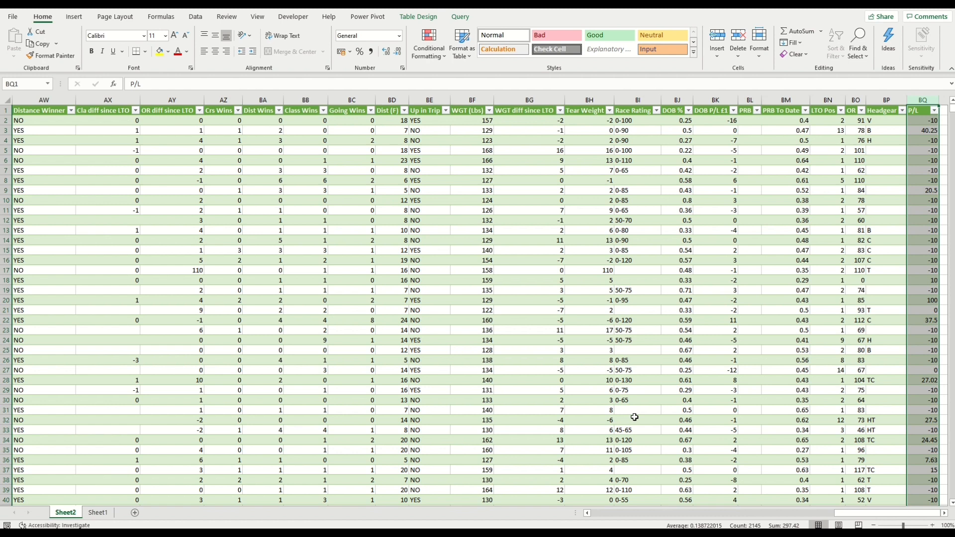
{"action": "left_click", "coordinate": [923, 120]}
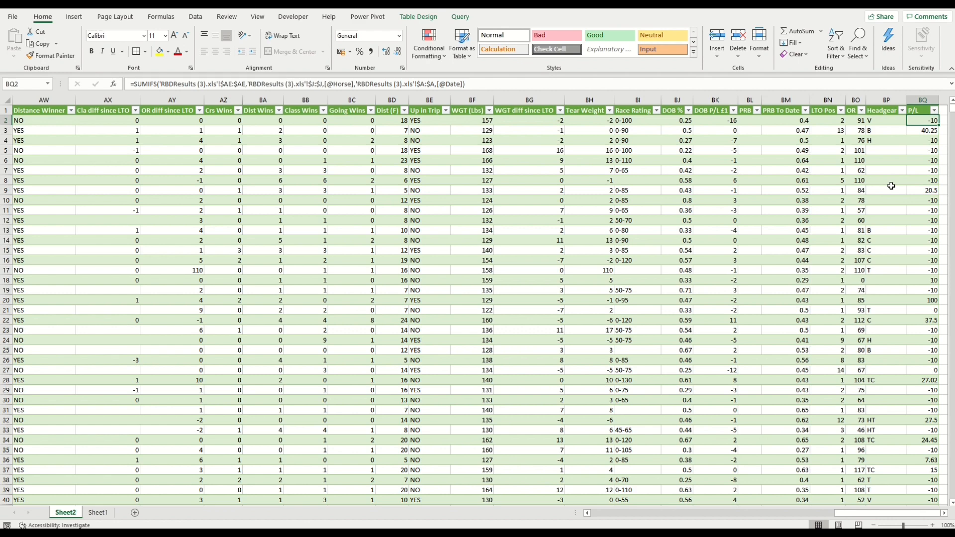
{"action": "left_click", "coordinate": [922, 99]}
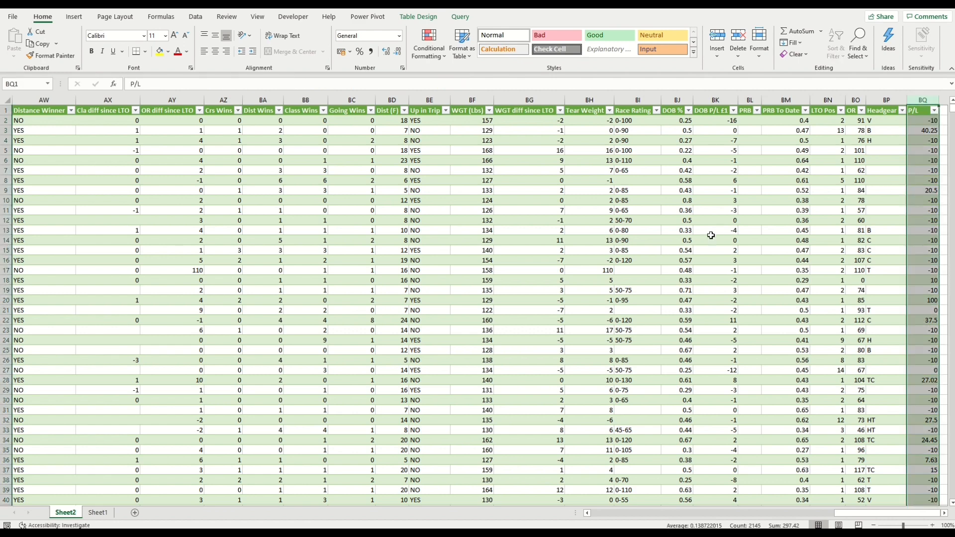
{"action": "left_click", "coordinate": [97, 512]}
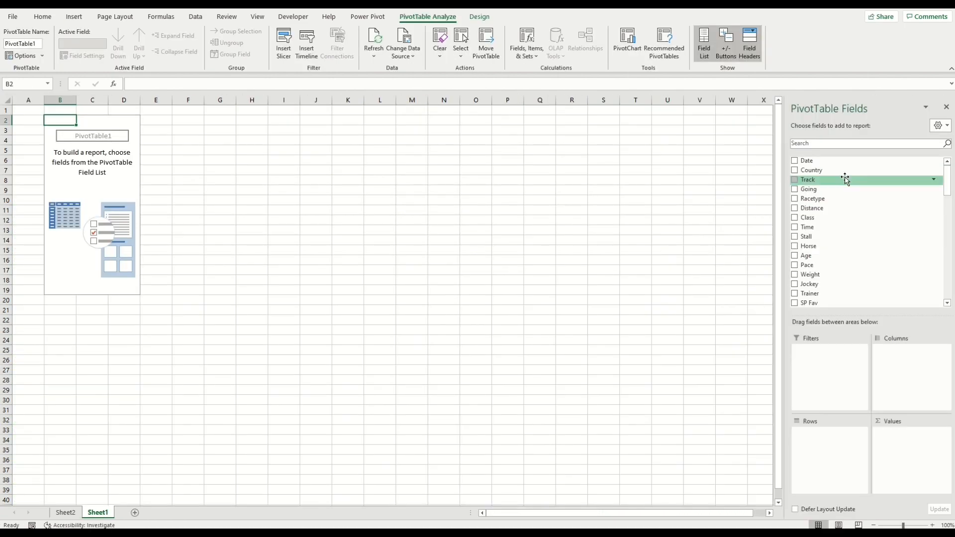
- Put Date in the PivotTable rows and sum P/L in values, then return to Sheet2
{"action": "left_click", "coordinate": [794, 161]}
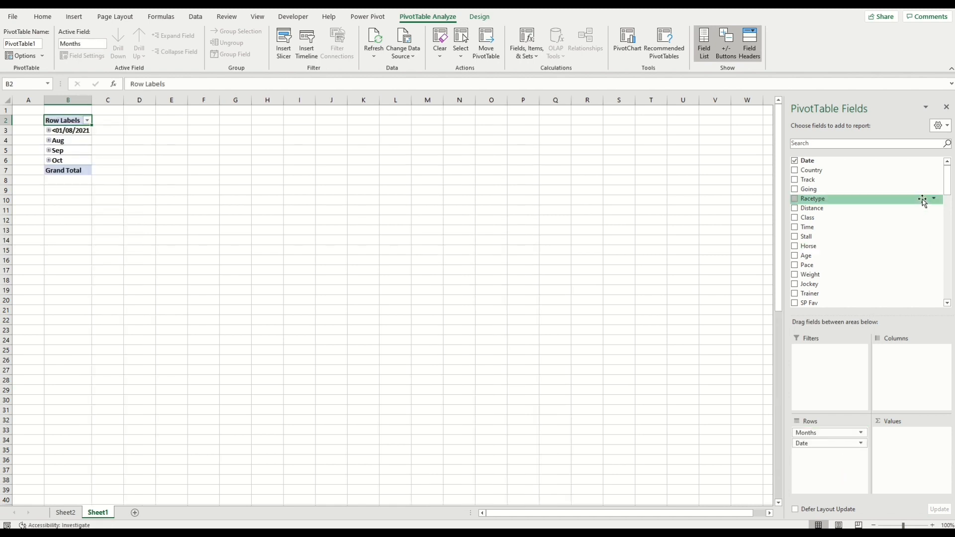
{"action": "scroll", "scroll_direction": "down", "scroll_amount": 3}
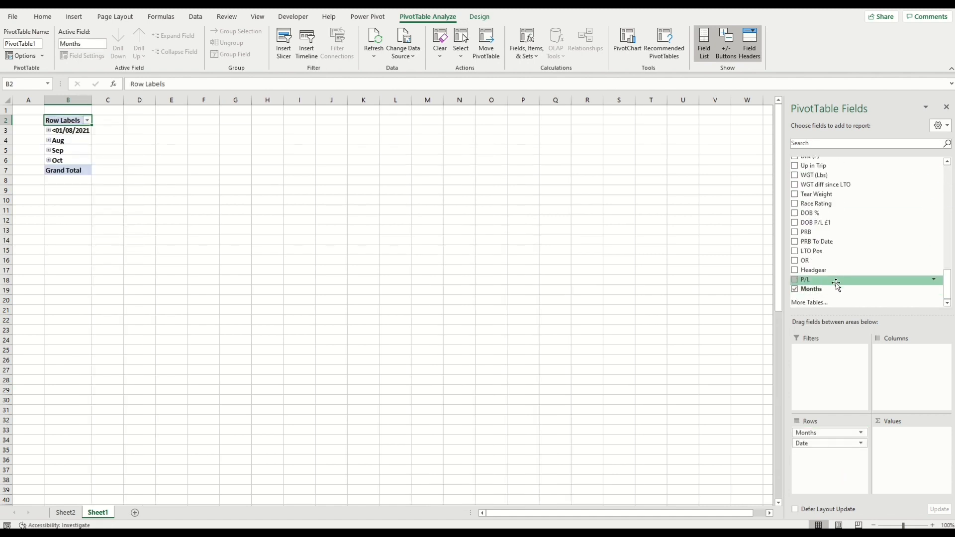
{"action": "left_click", "coordinate": [794, 280]}
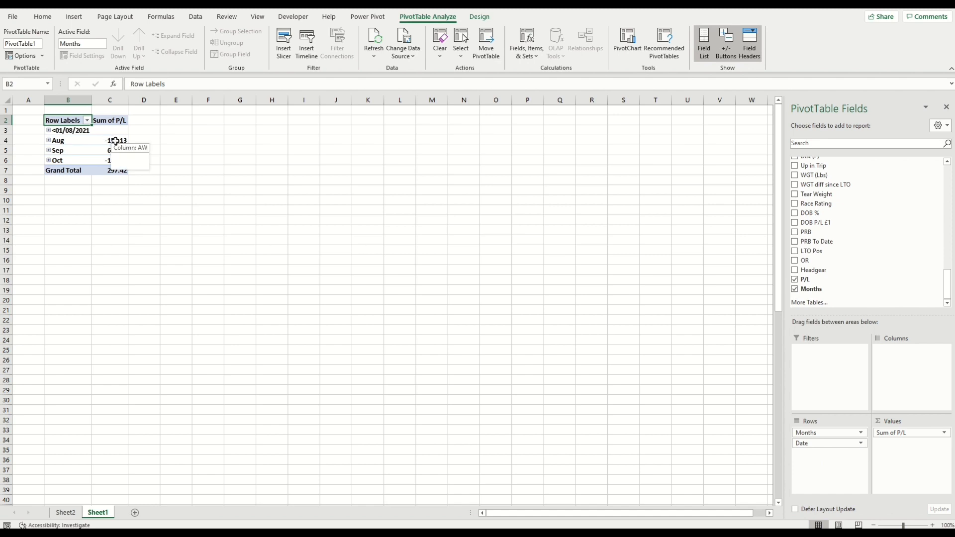
{"action": "mouse_move", "coordinate": [118, 150]}
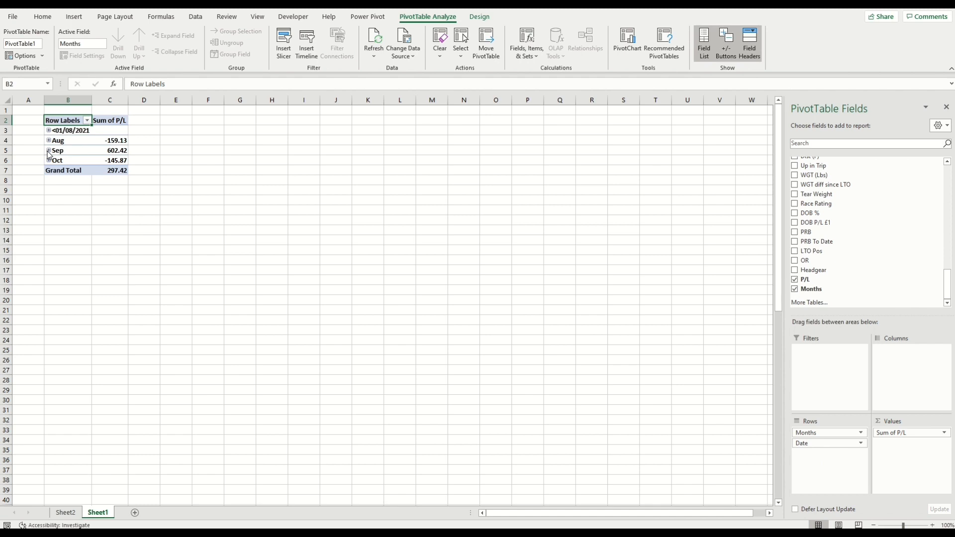
{"action": "mouse_move", "coordinate": [98, 489]}
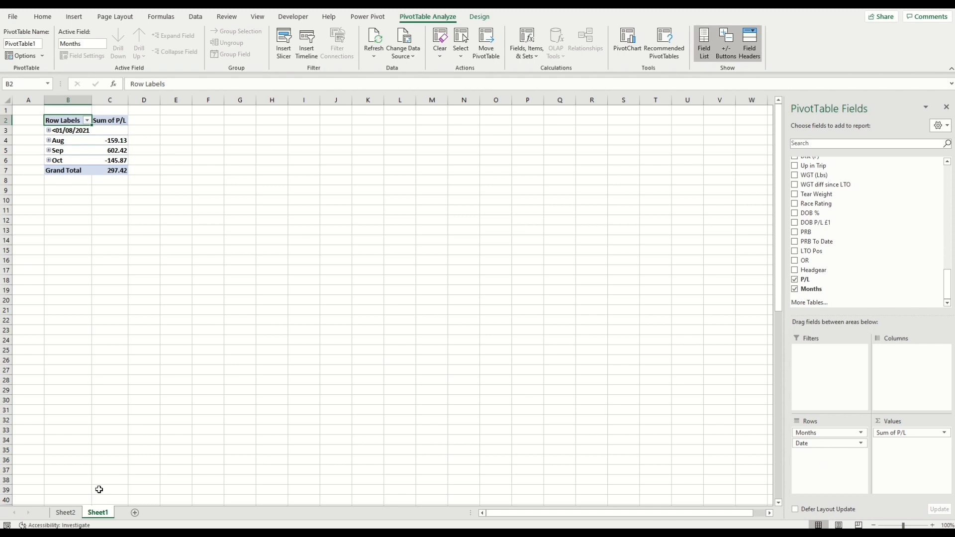
{"action": "left_click", "coordinate": [64, 512]}
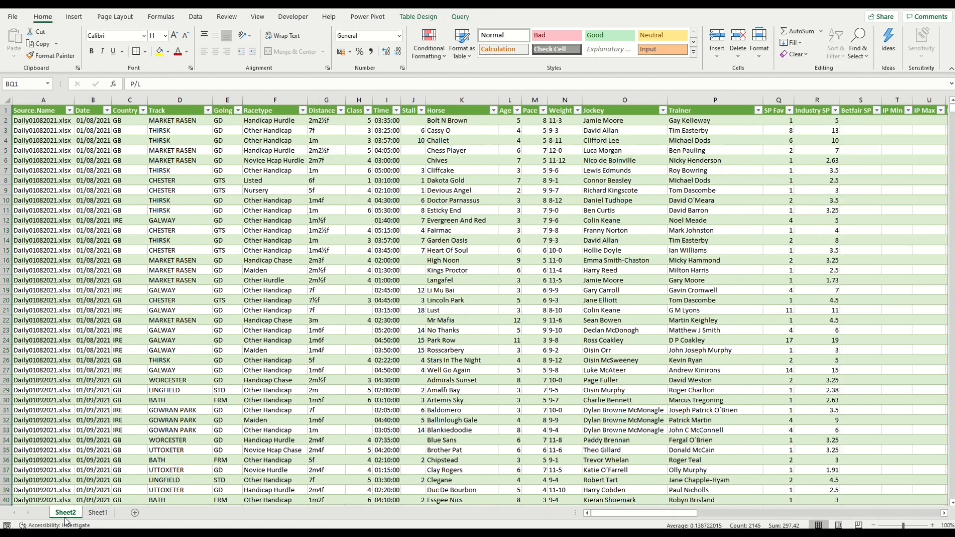
{"action": "mouse_move", "coordinate": [262, 341]}
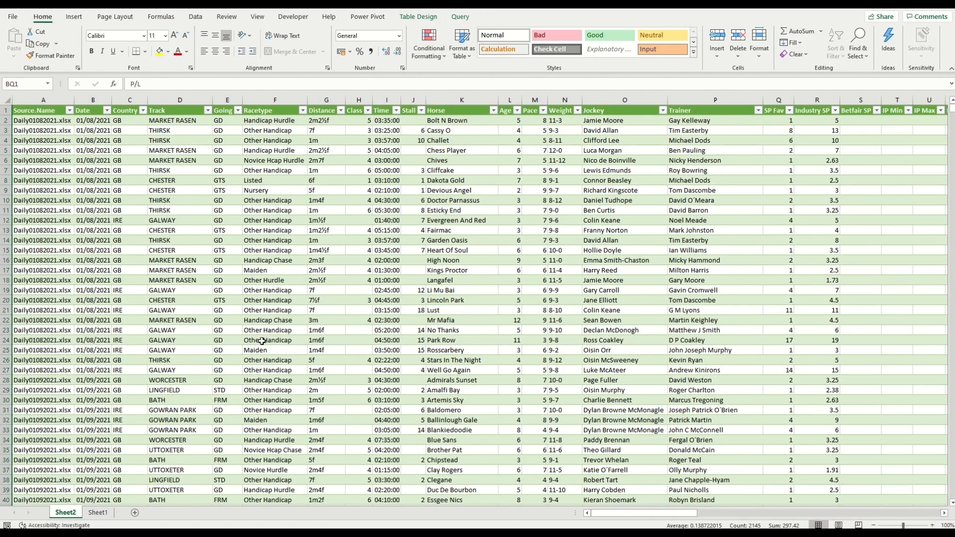